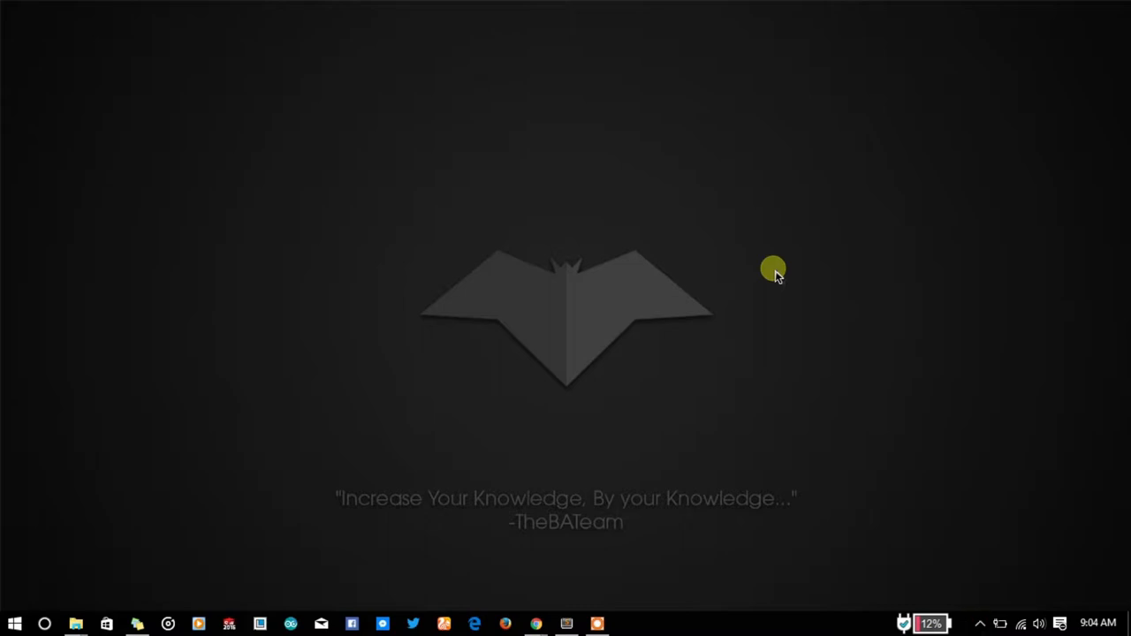
mouse_move(753, 269)
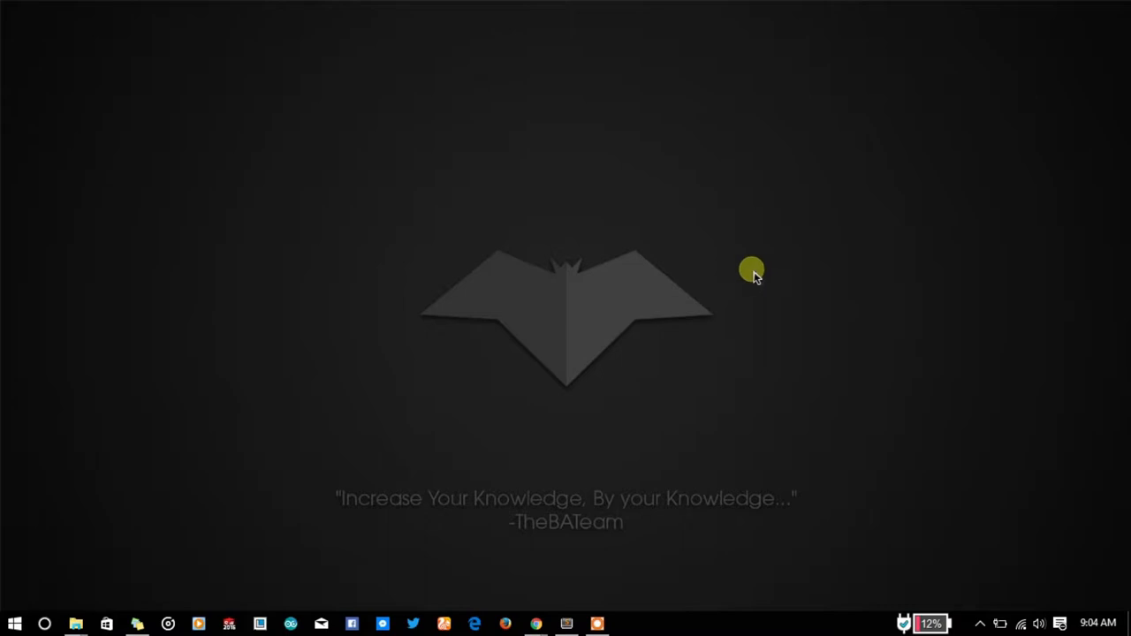
mouse_move(749, 304)
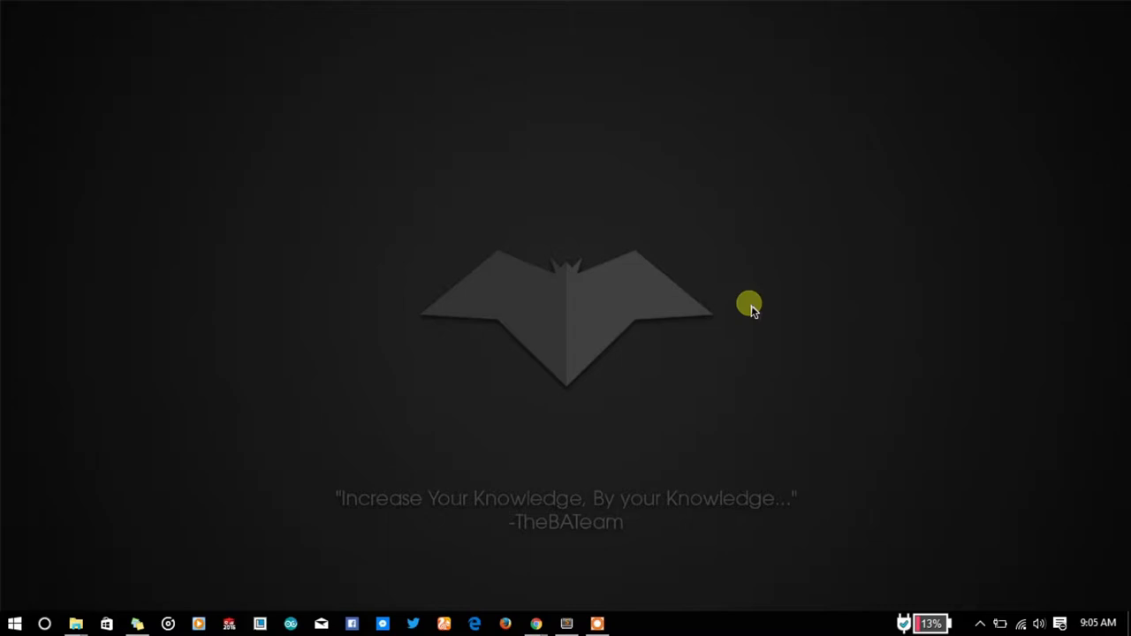
mouse_move(745, 304)
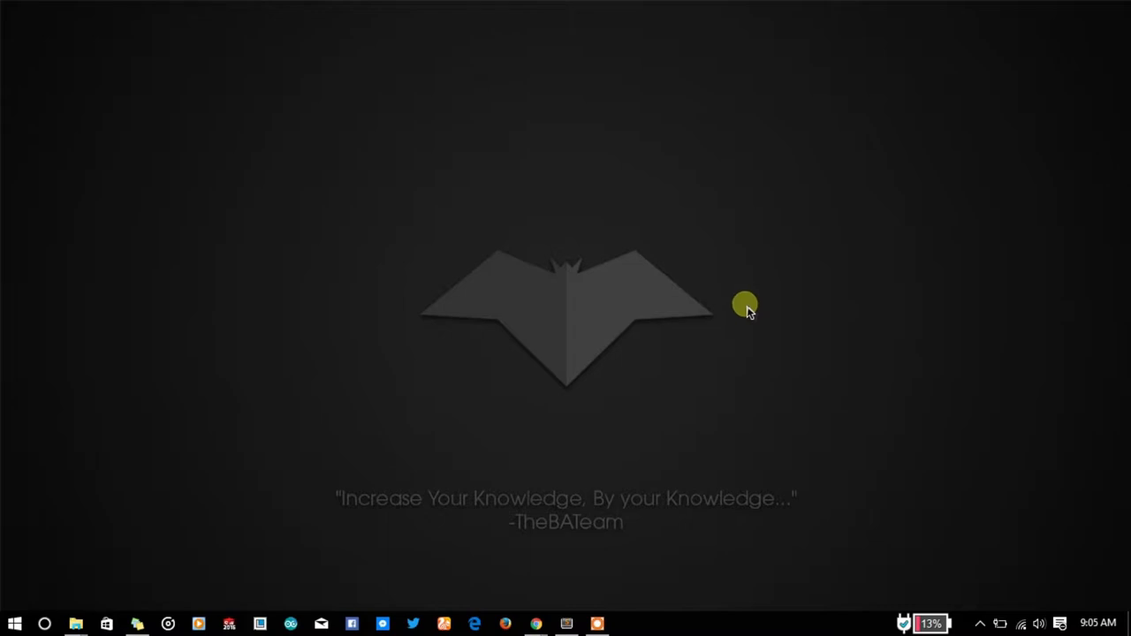
mouse_move(539, 624)
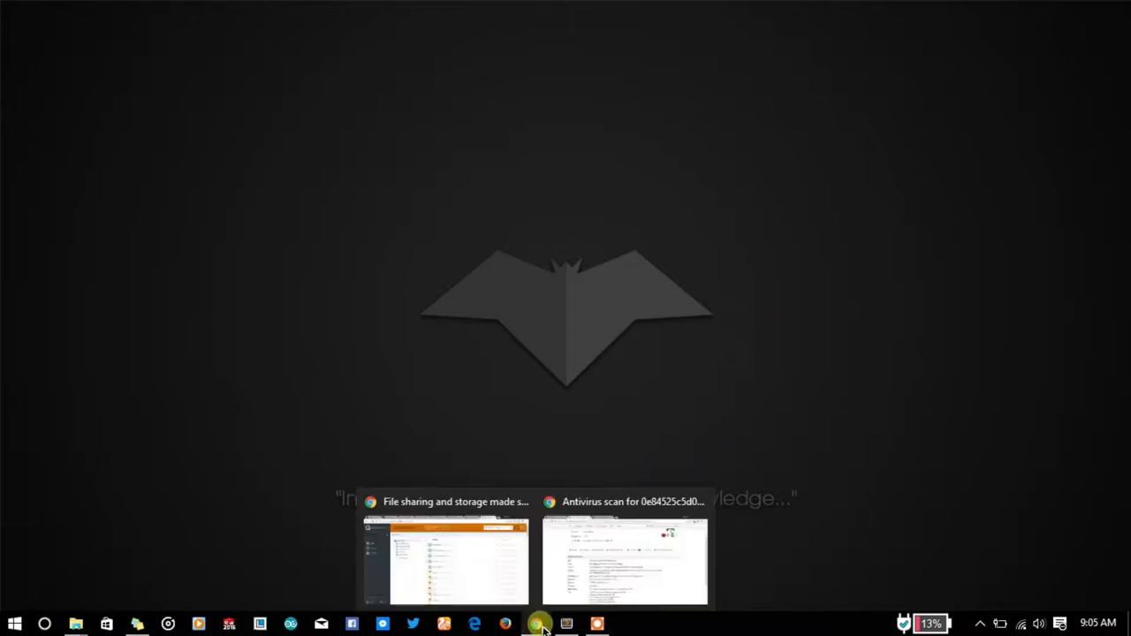
mouse_move(622, 562)
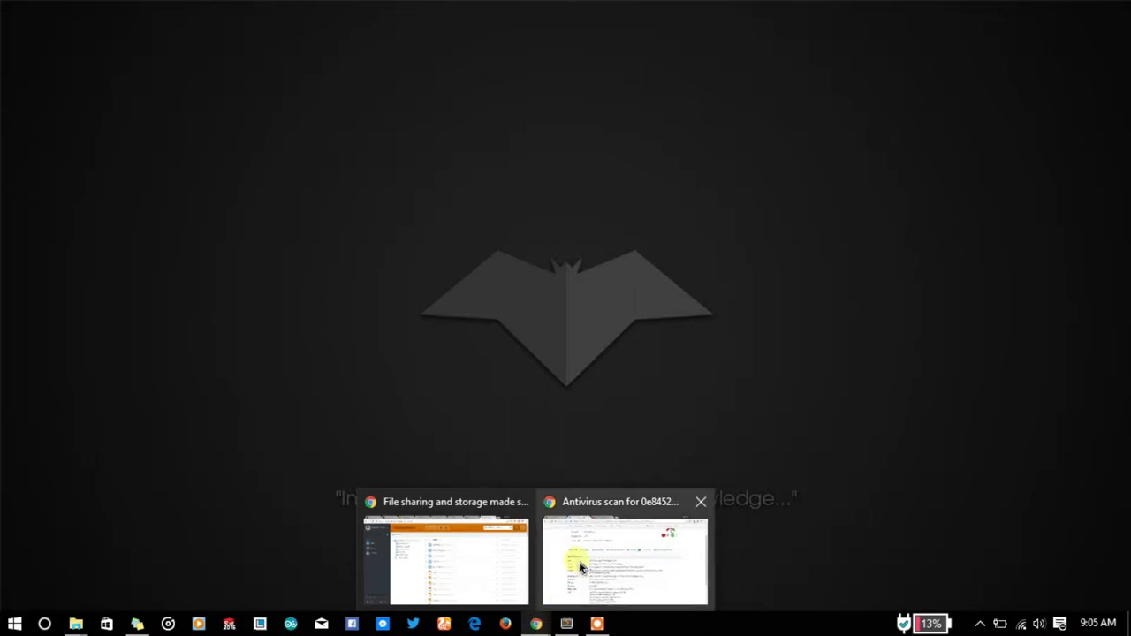
Step: Bring Chrome forward and switch to the YouTube tab with TheBATeam's Batch Store v.1.0 video
click(625, 562)
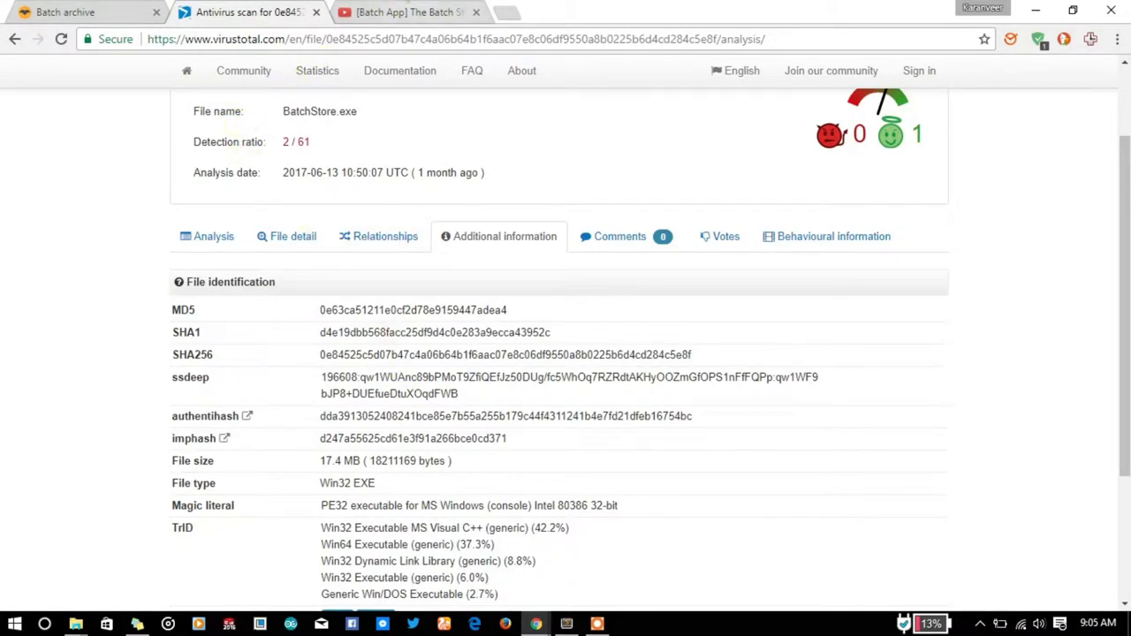
click(403, 13)
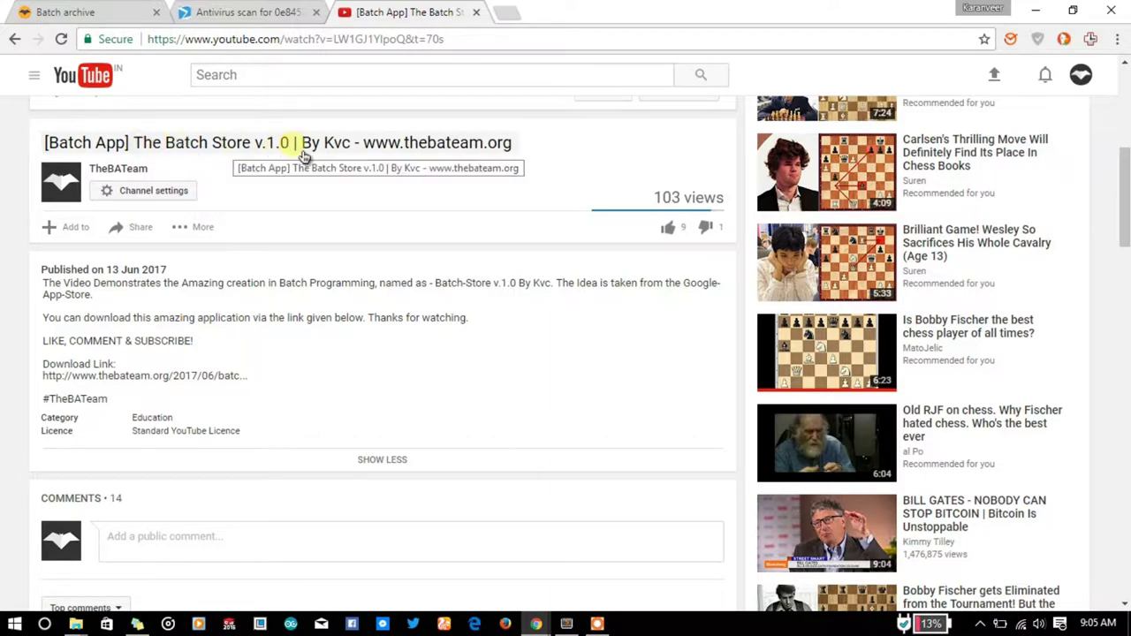
mouse_move(428, 204)
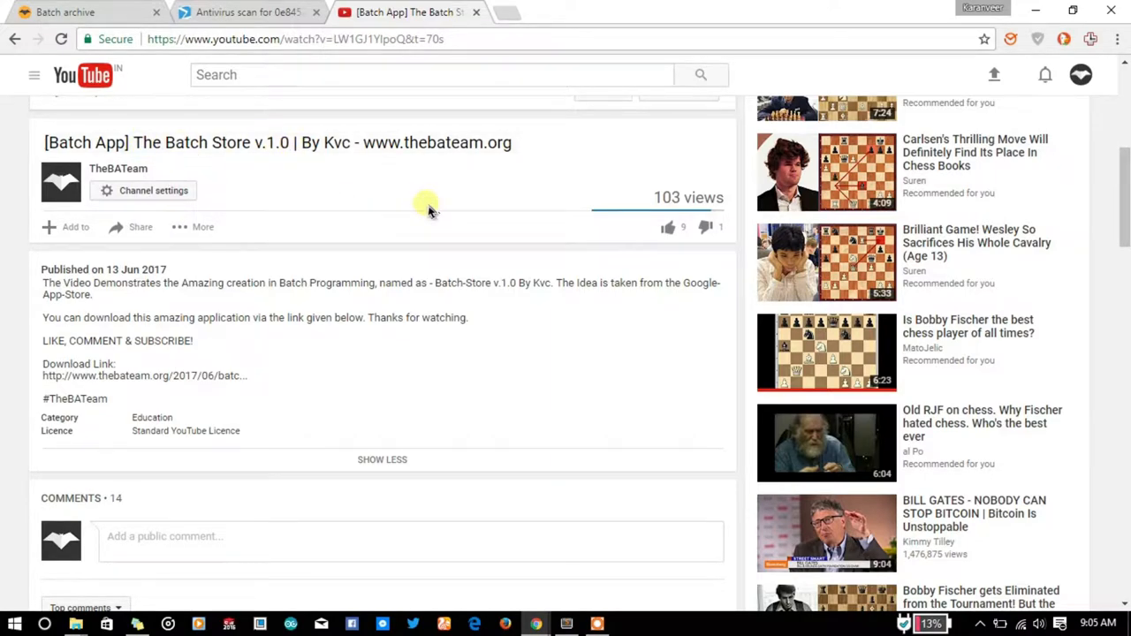
mouse_move(356, 208)
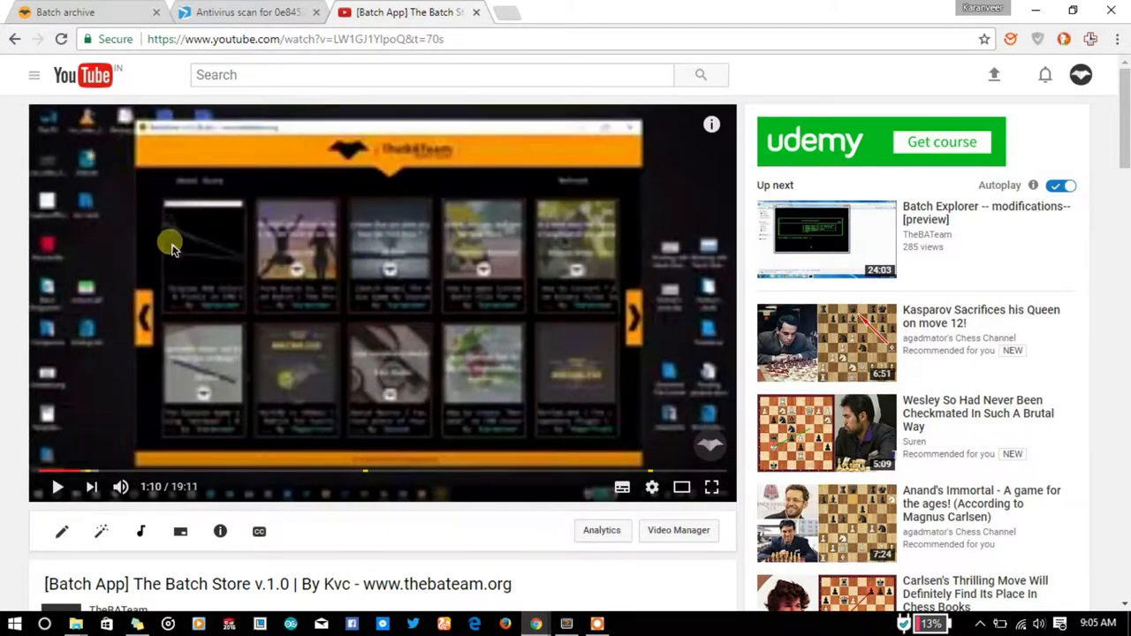
mouse_move(409, 239)
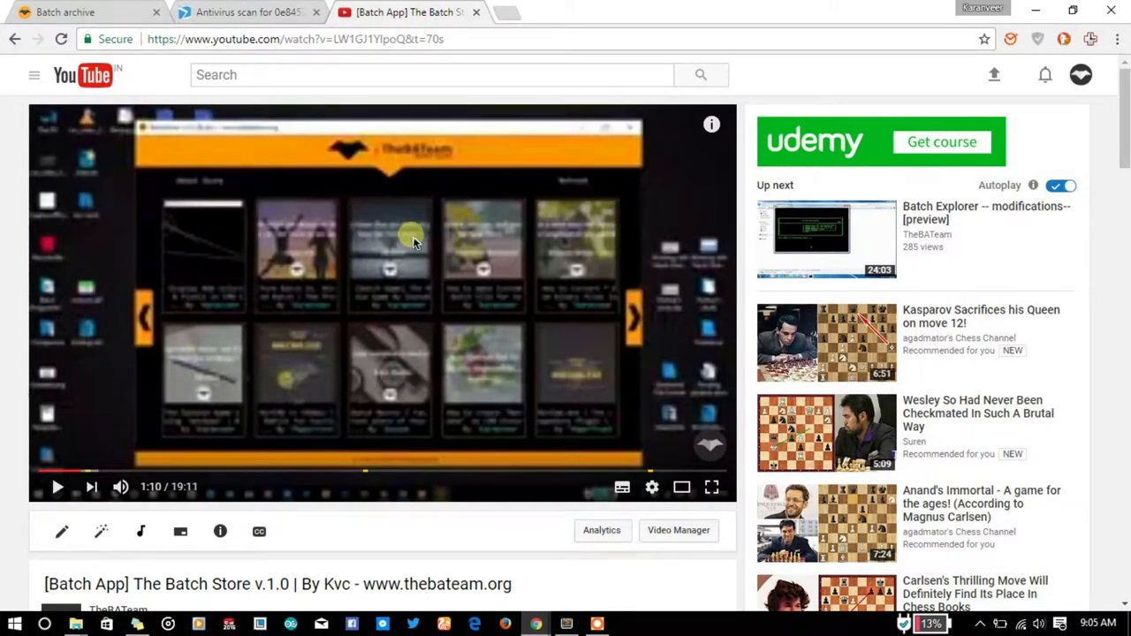
mouse_move(504, 173)
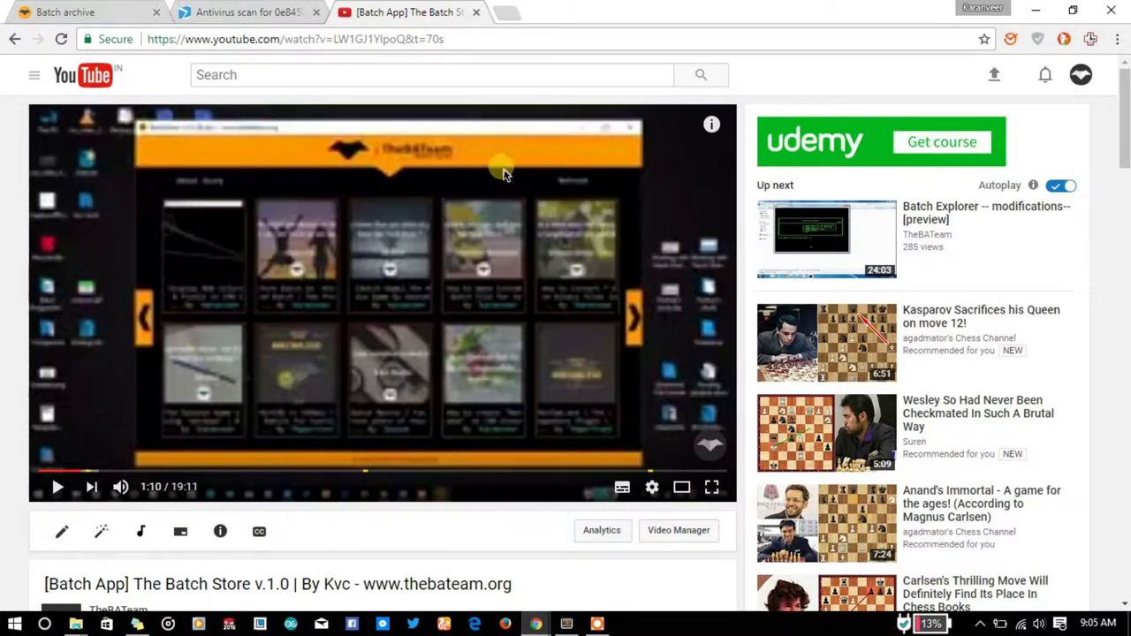
mouse_move(149, 265)
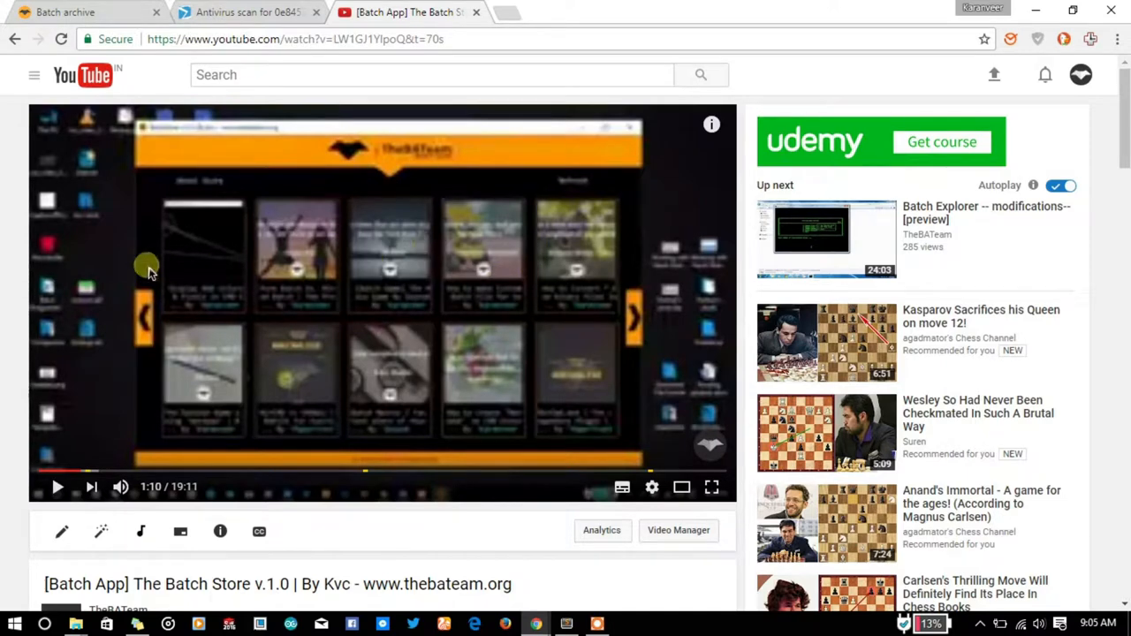
mouse_move(441, 291)
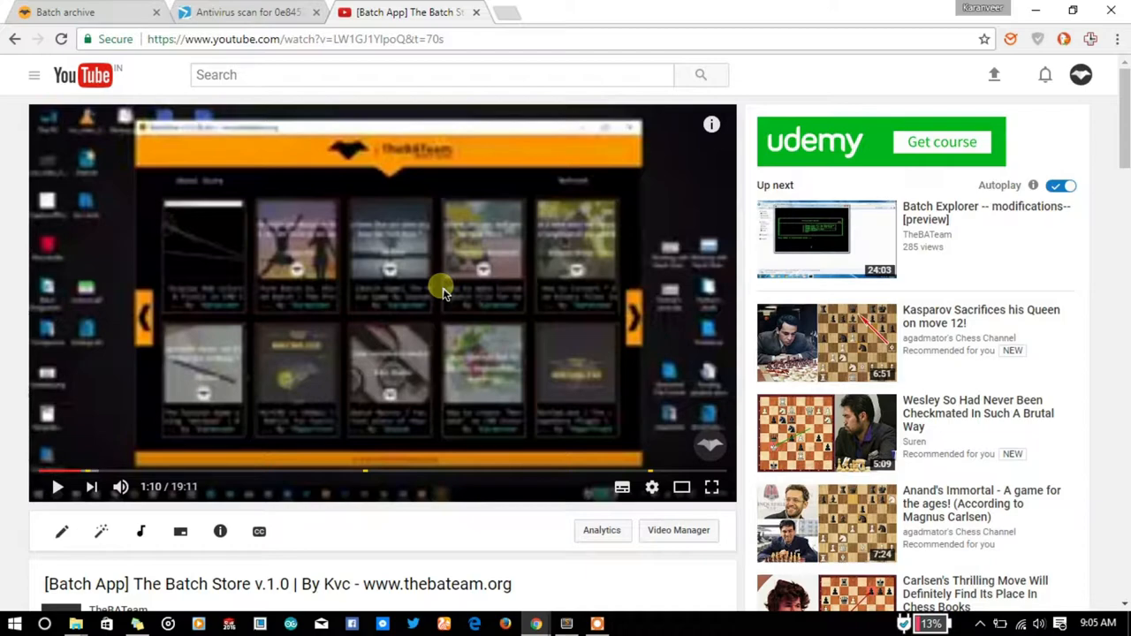
mouse_move(14, 226)
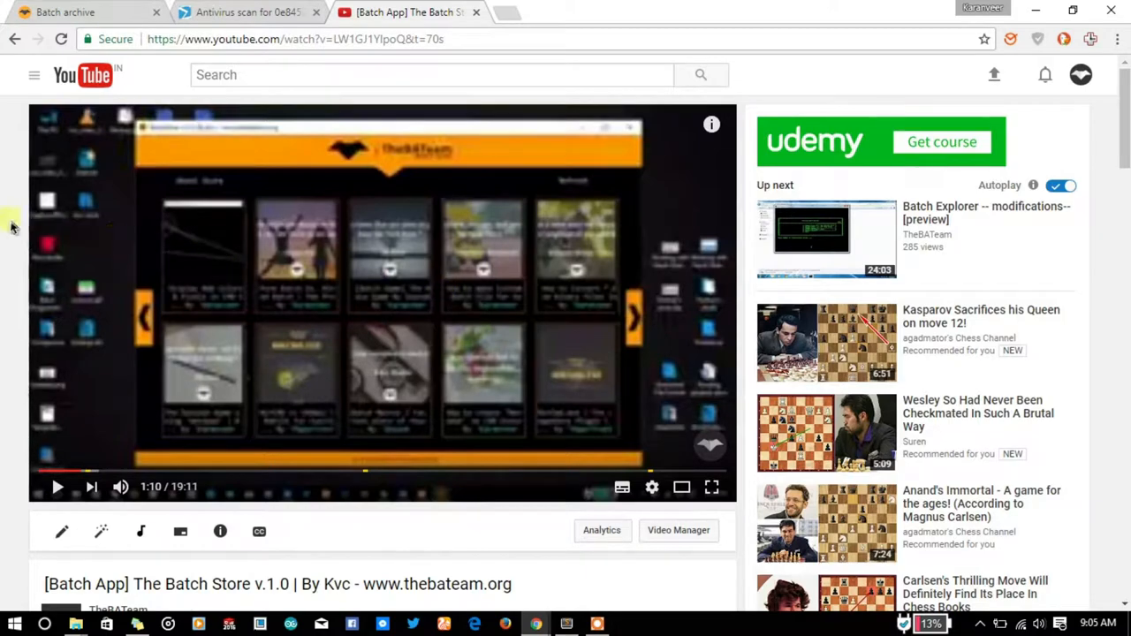
Step: Scroll to the comments and highlight Lego StopPro's stolen-idea claim about 11 viruses
scroll(down, 3)
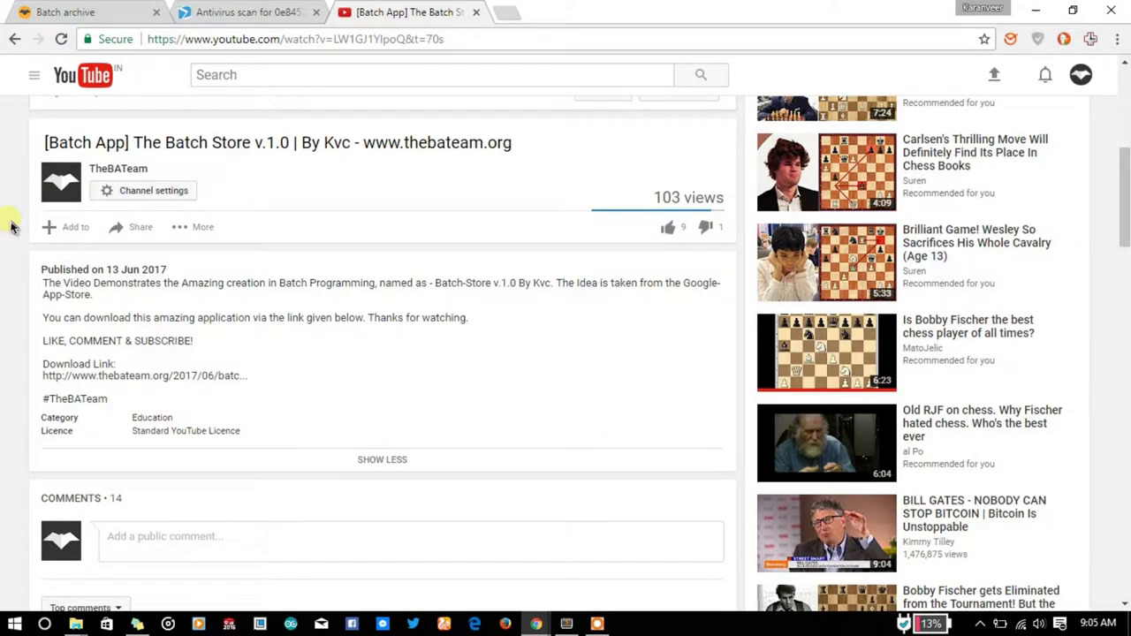
scroll(down, 3)
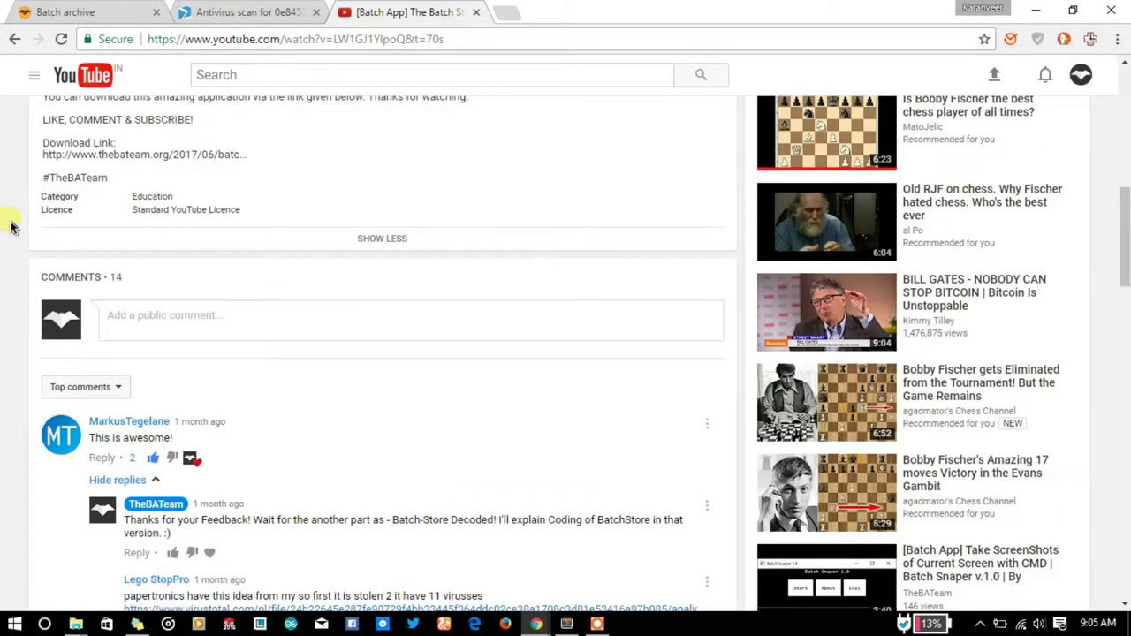
scroll(down, 3)
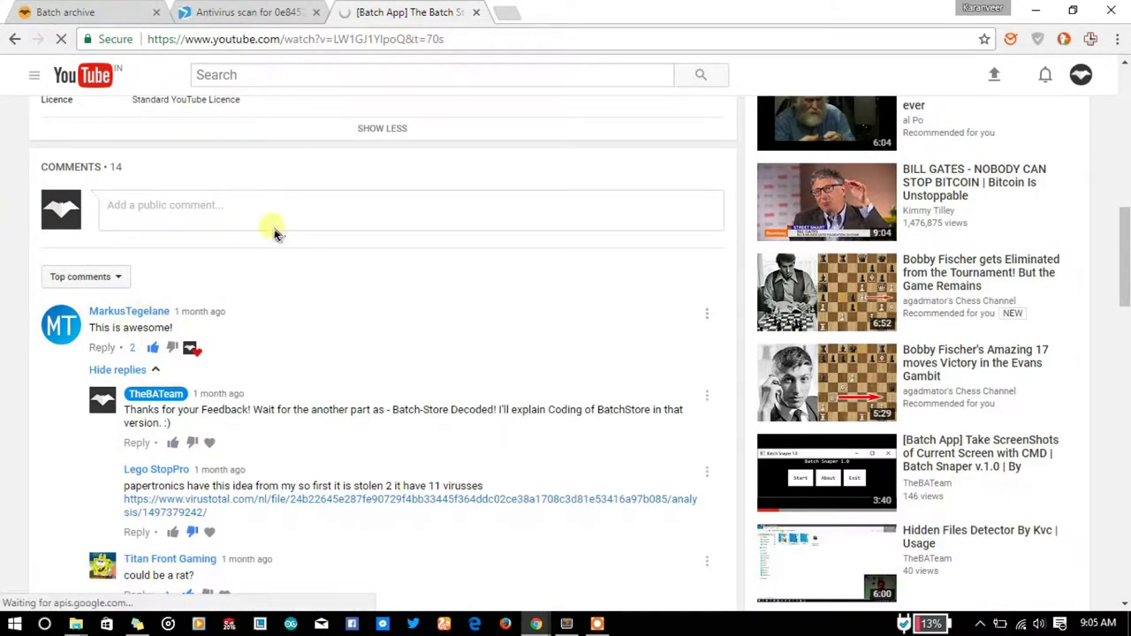
scroll(down, 3)
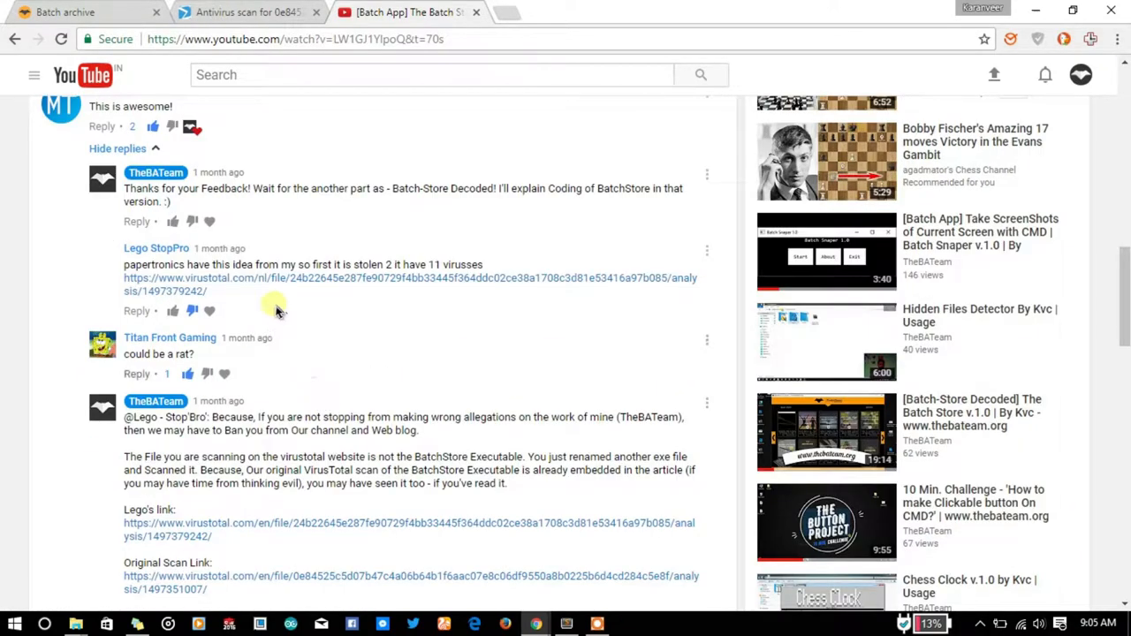
click(155, 247)
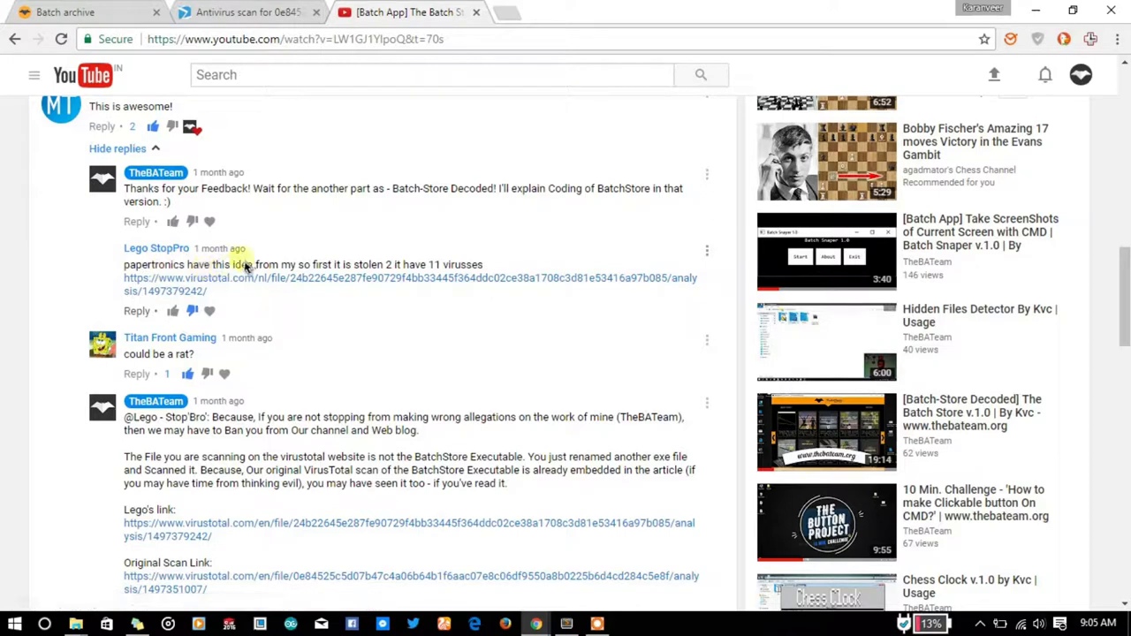
click(156, 247)
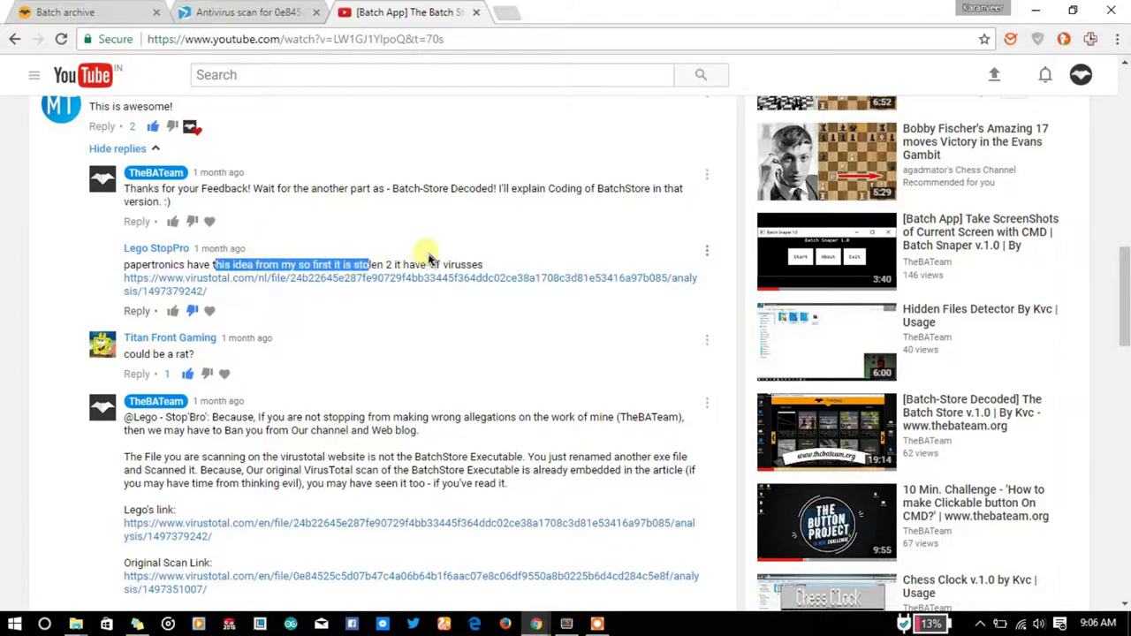
mouse_move(428, 240)
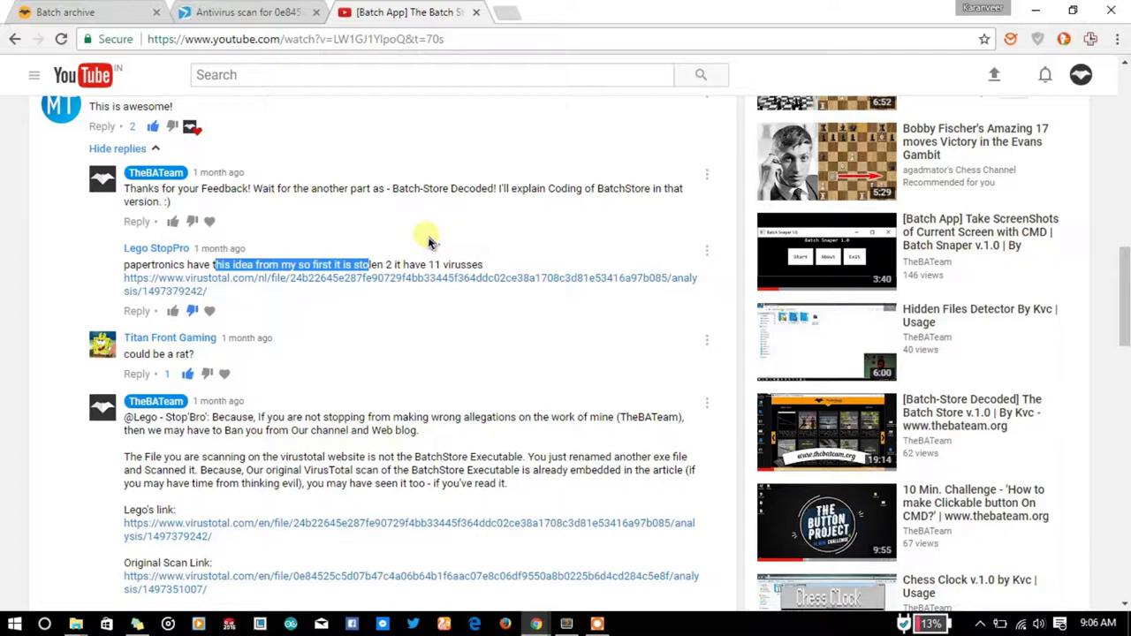
mouse_move(458, 236)
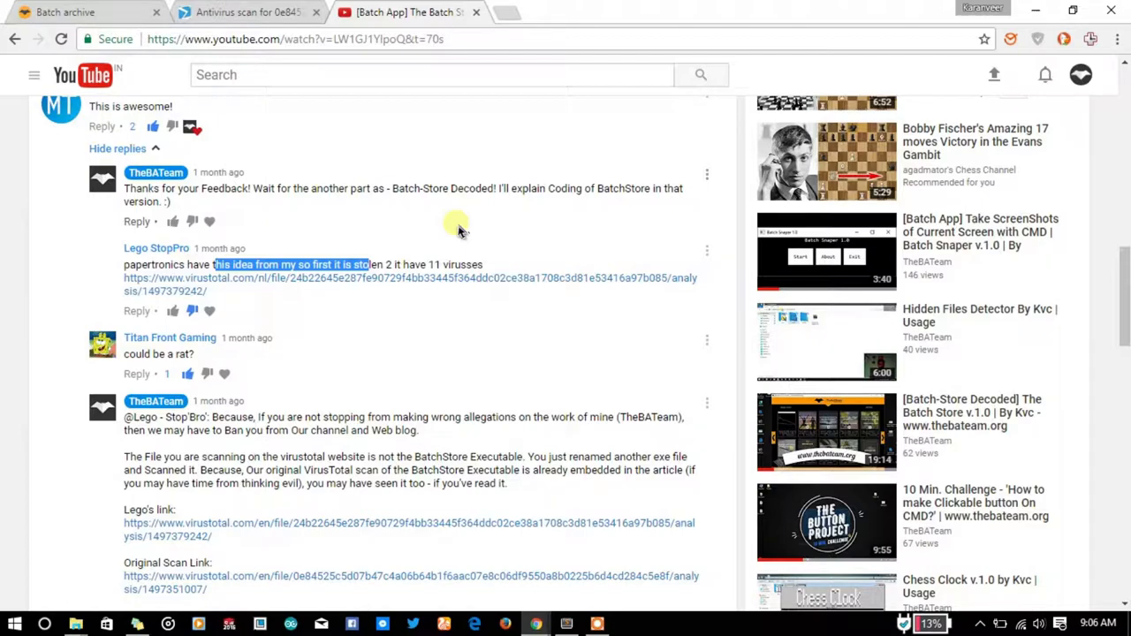
scroll(up, 3)
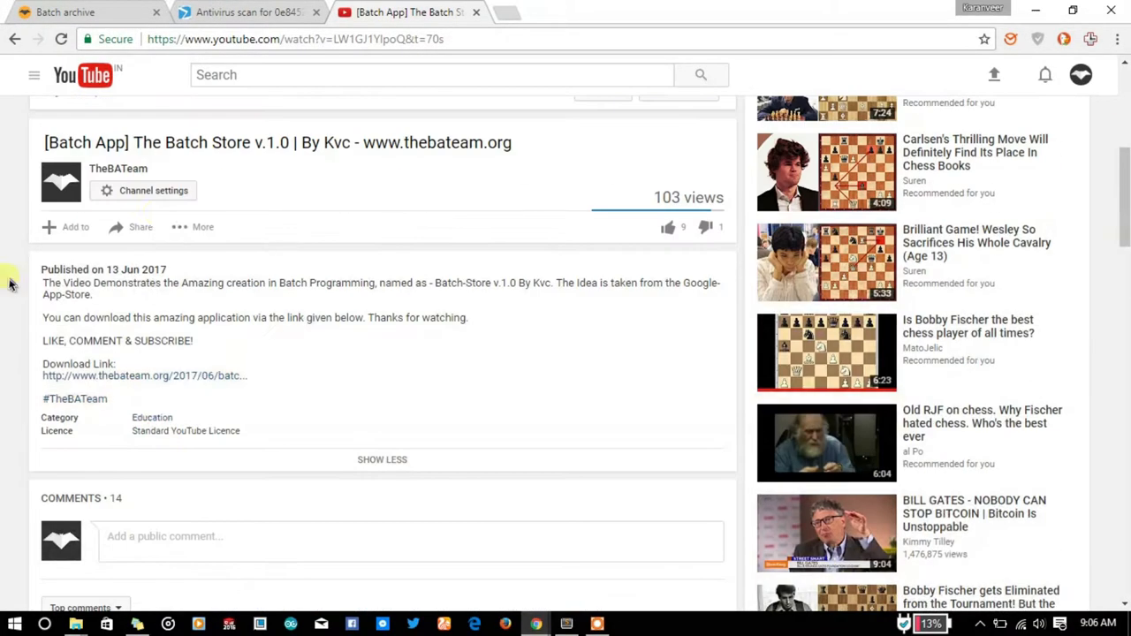
scroll(down, 3)
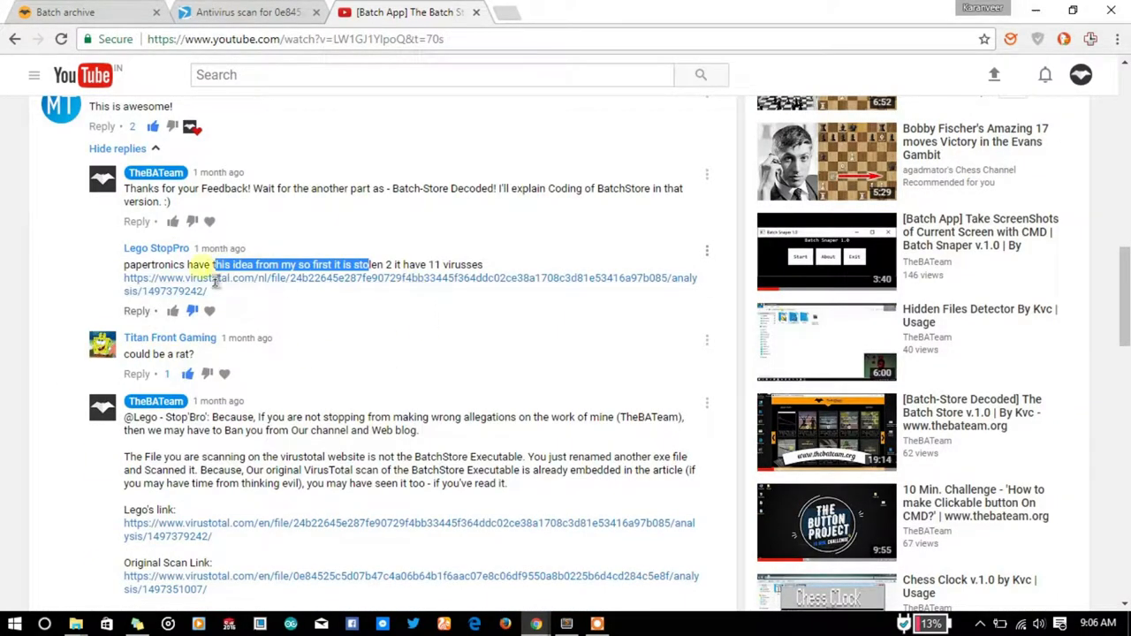
mouse_move(343, 285)
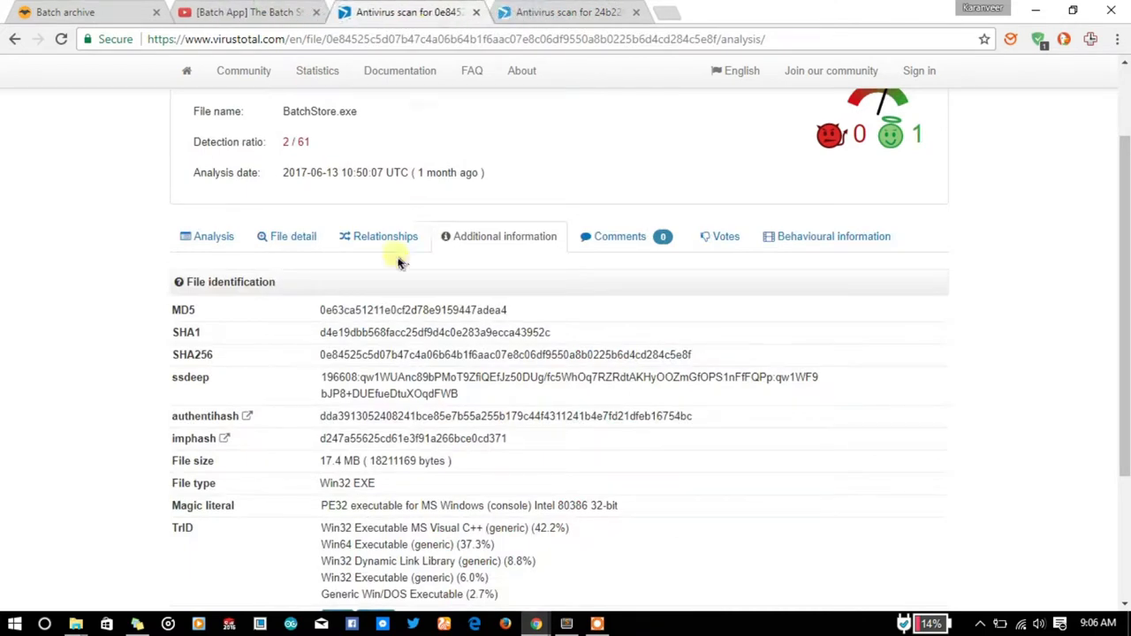
Step: Compare the comment-linked 11/61 BatchStore.exe scan with the original 2/61 report
scroll(up, 3)
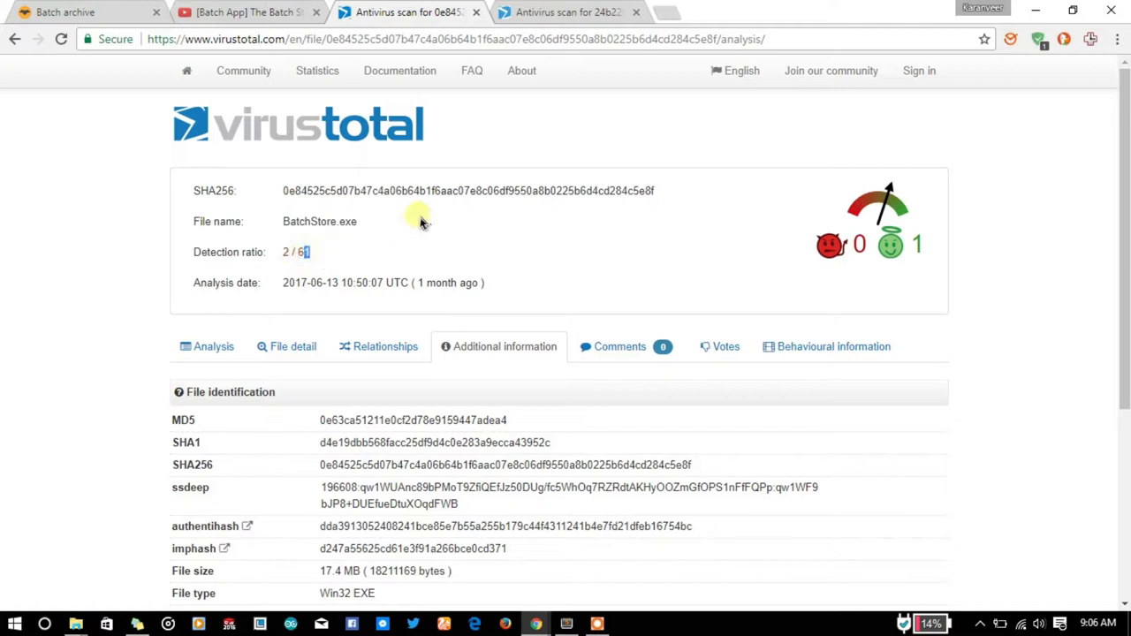
click(566, 11)
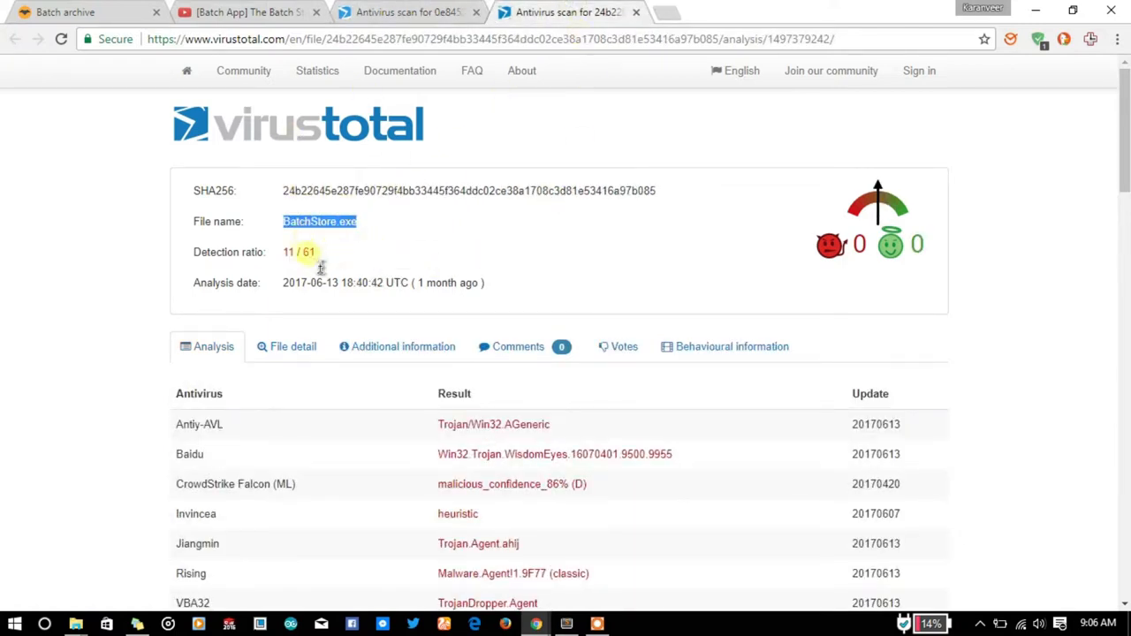
double_click(286, 251)
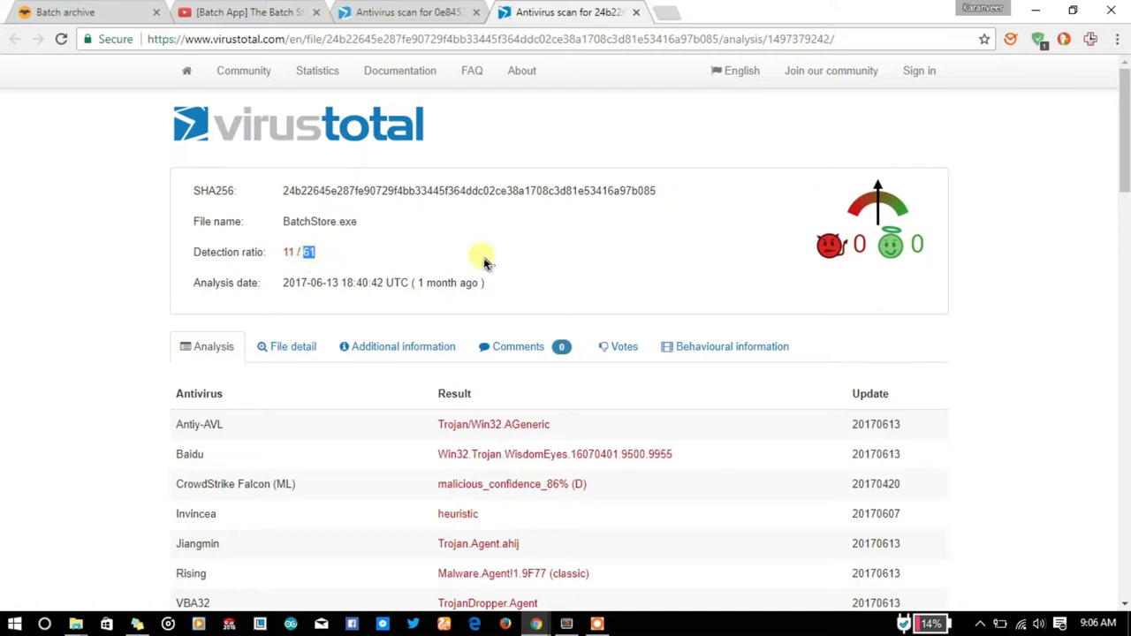
click(406, 10)
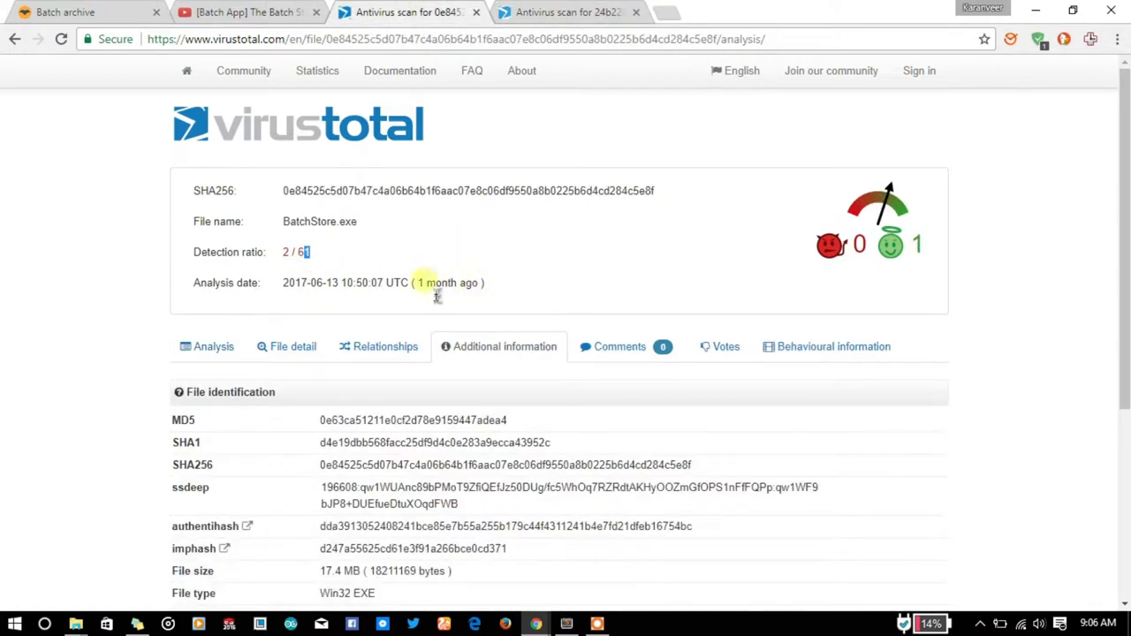
Step: Highlight the 11/61 scan's one-month analysis age, check the comment thread, and return to that report
click(569, 11)
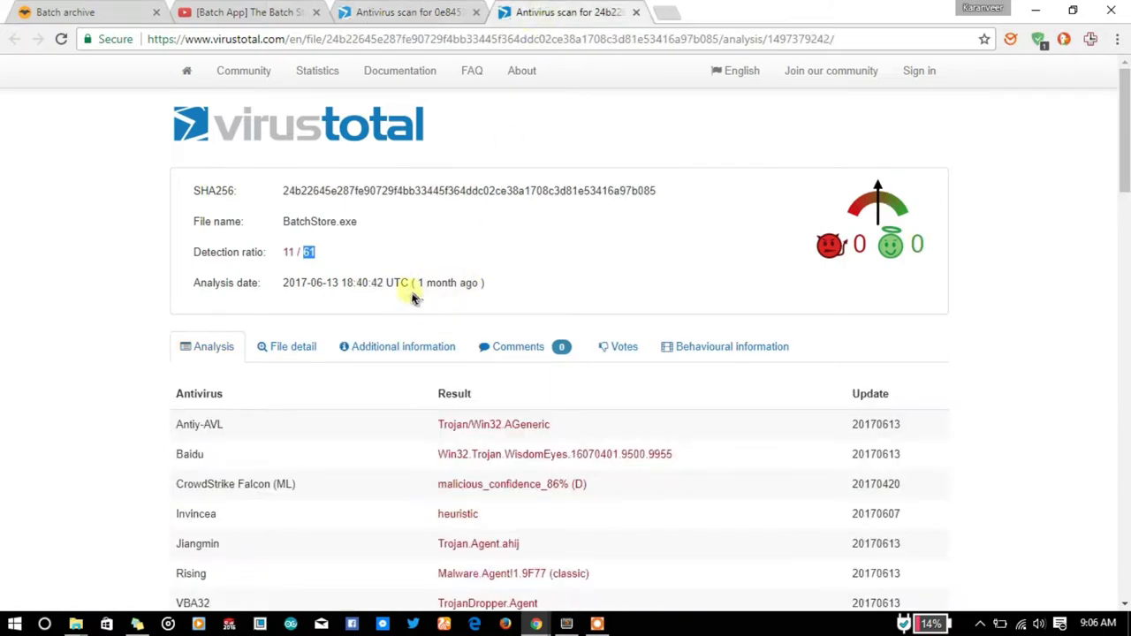
double_click(435, 283)
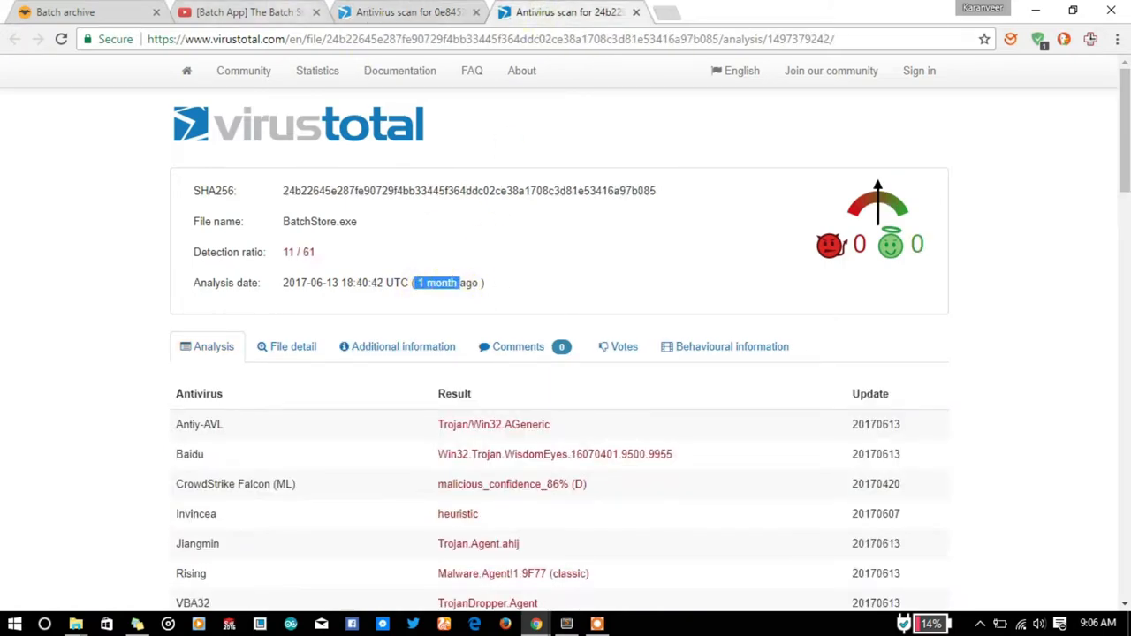
click(248, 11)
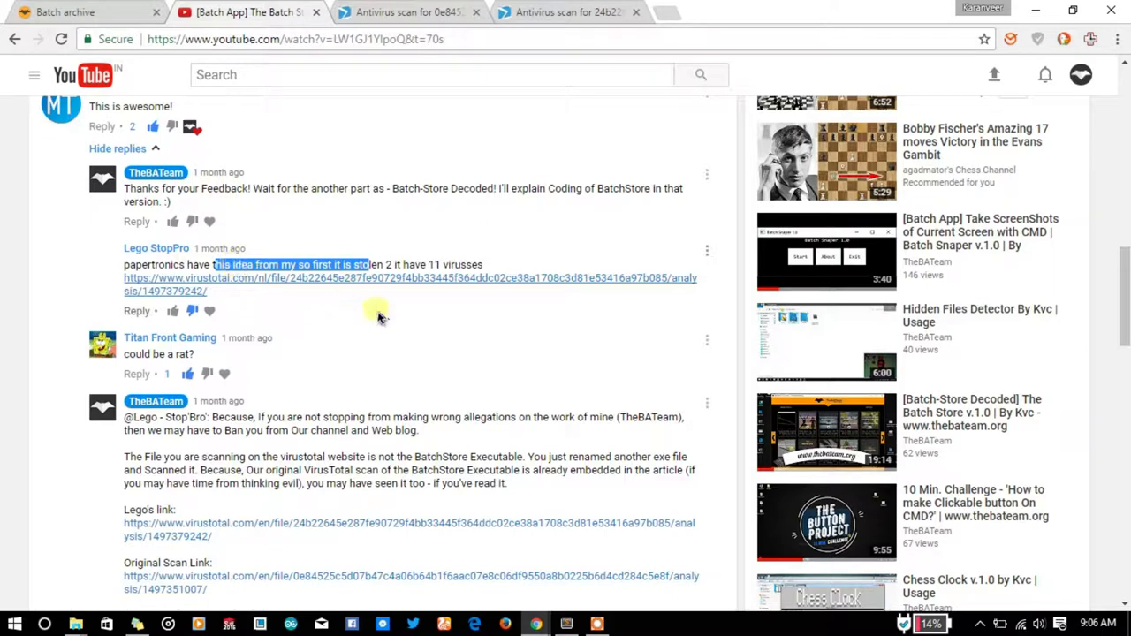
click(409, 284)
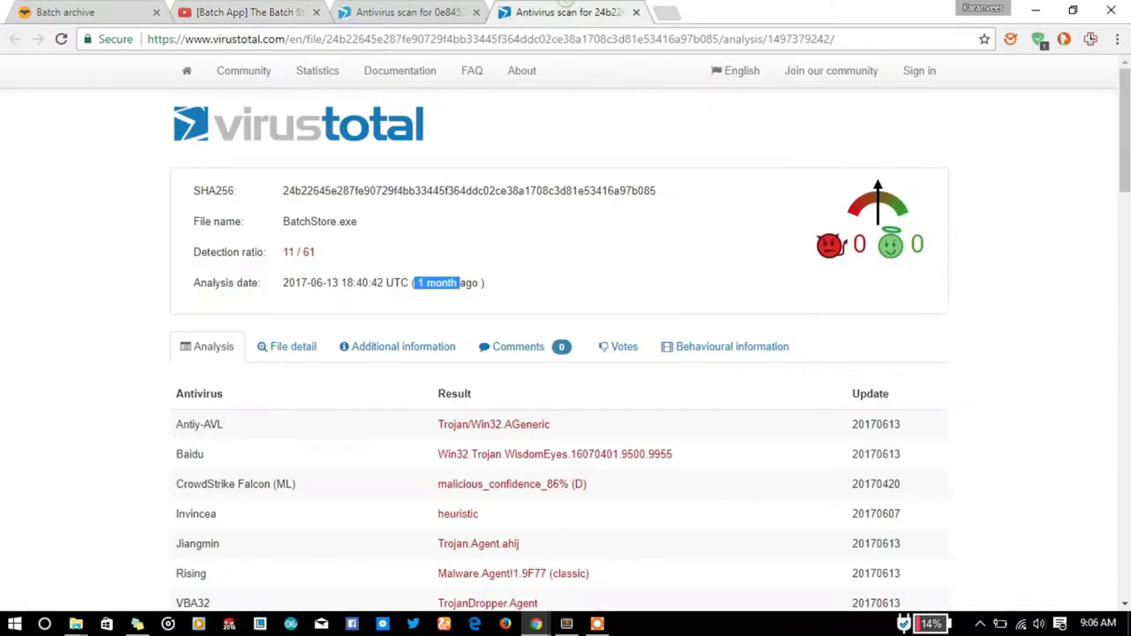
mouse_move(431, 122)
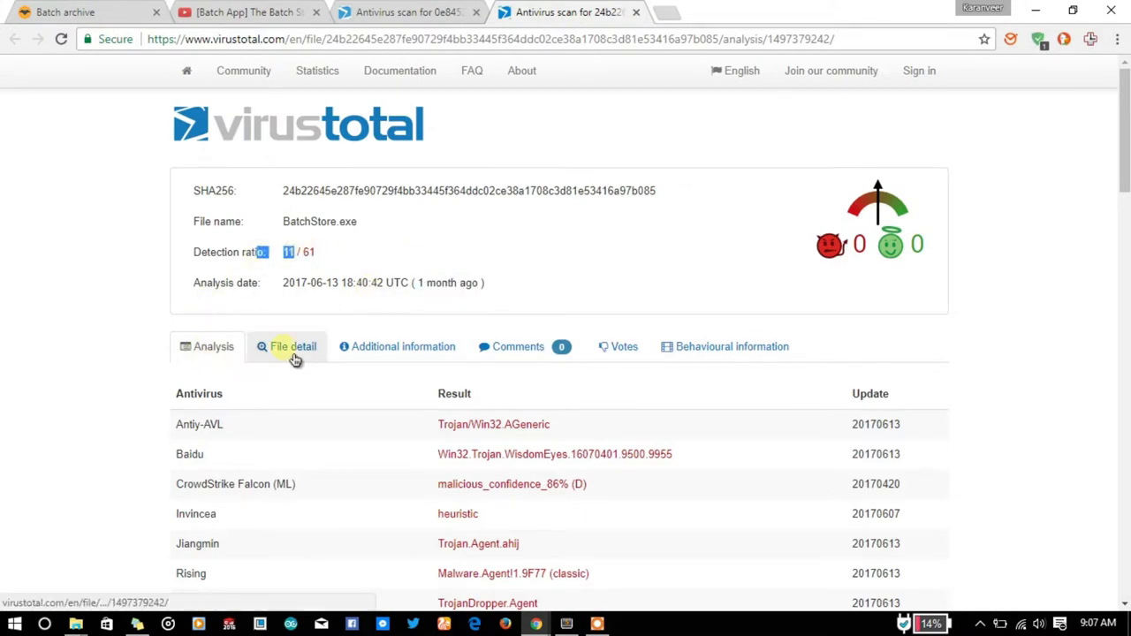
Step: Review the 2/61 scan's file details: Copyright (C) 2017, product Batch-Store By Kvc v.1.0 and description
click(293, 345)
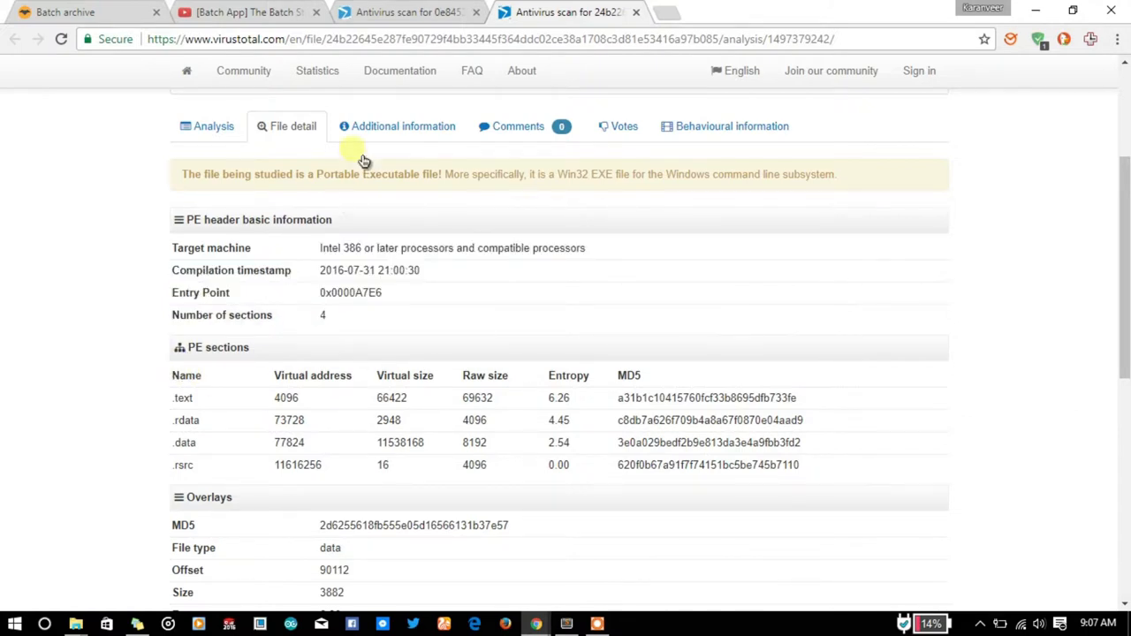
click(406, 12)
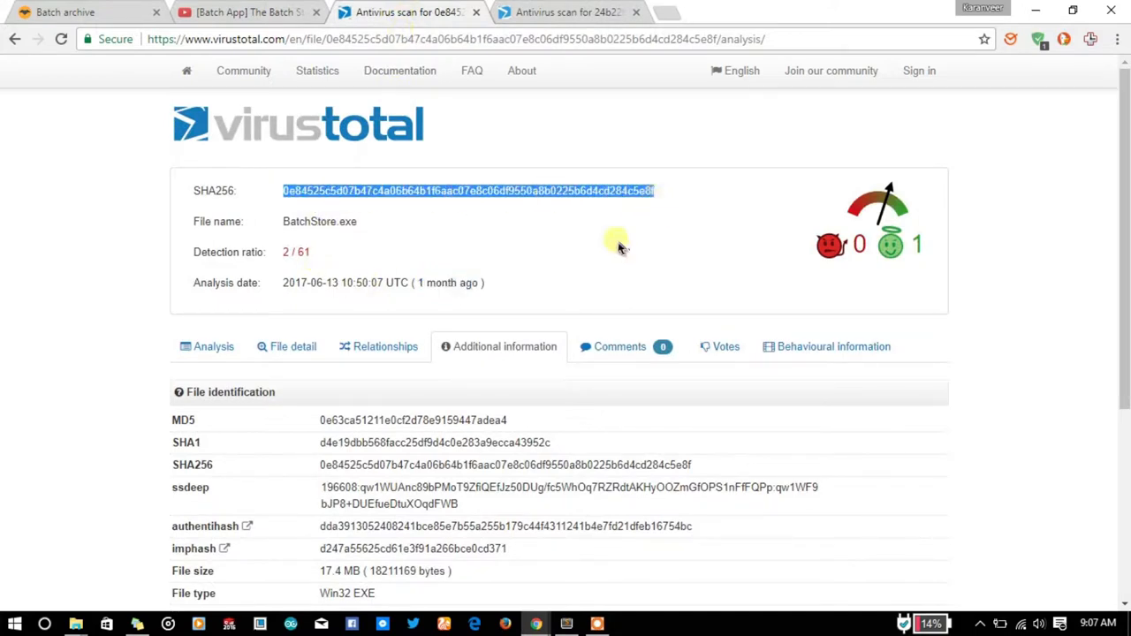
scroll(down, 3)
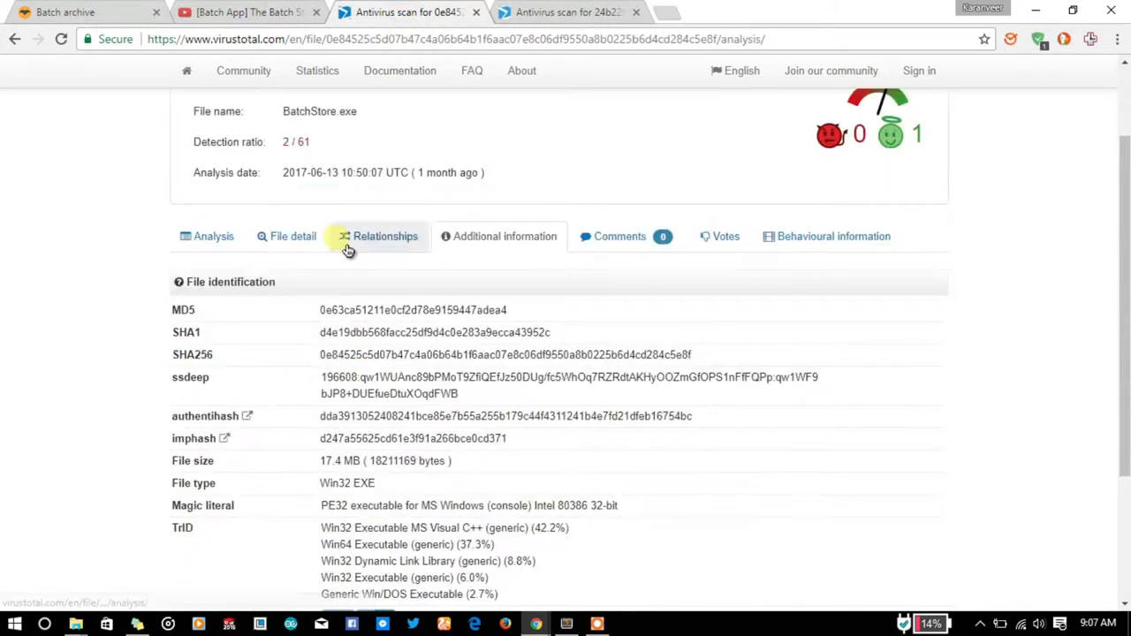
mouse_move(332, 269)
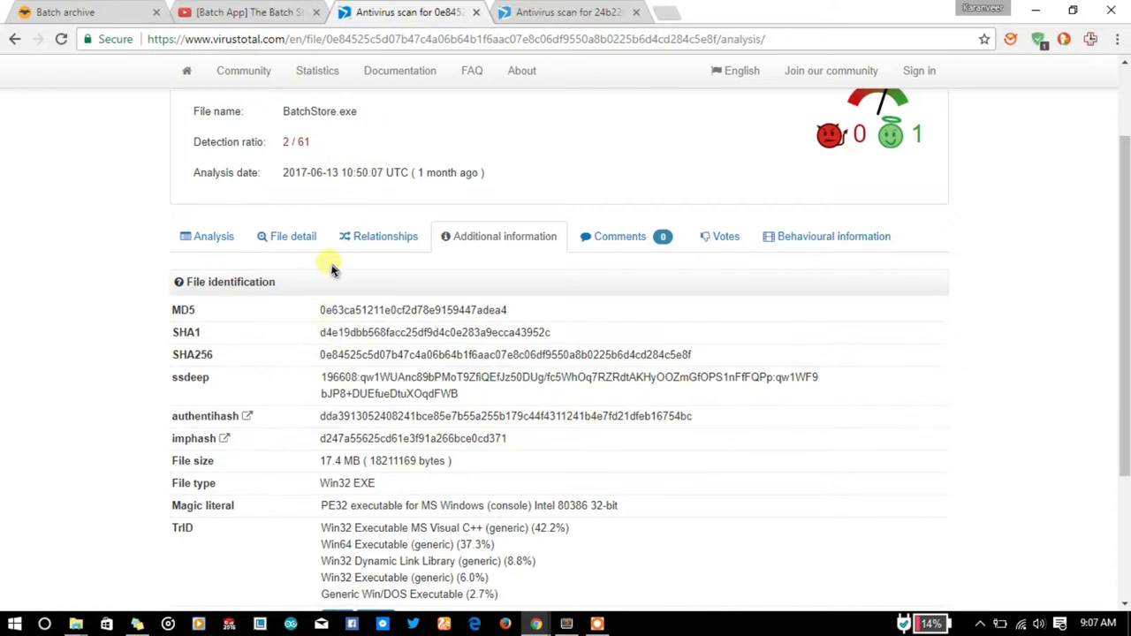
click(293, 237)
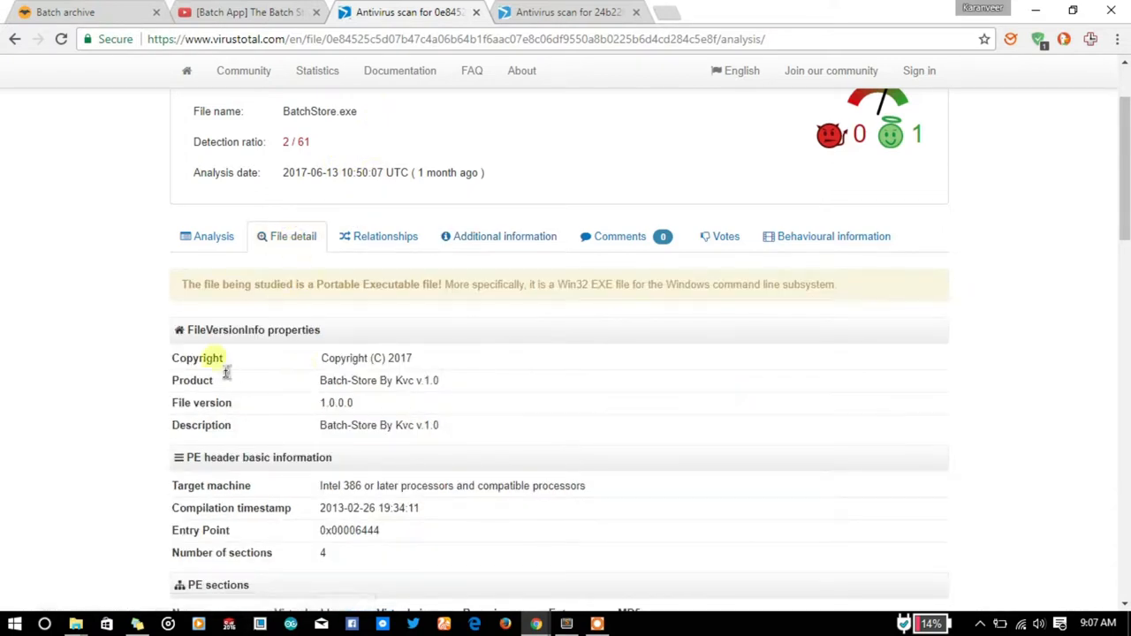
double_click(365, 356)
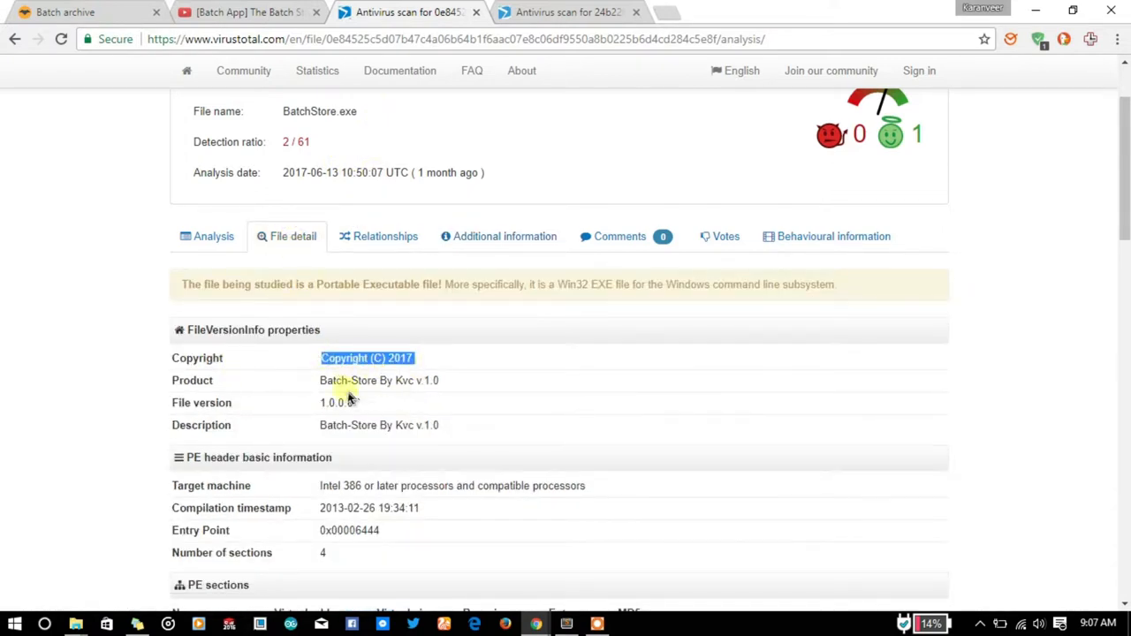
double_click(378, 380)
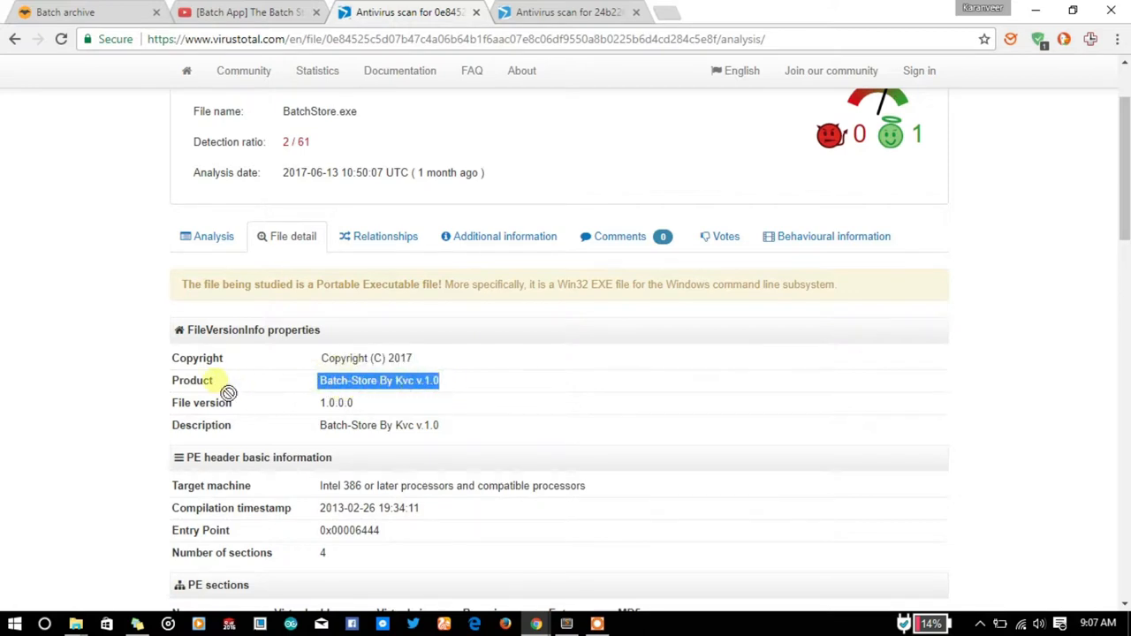
double_click(336, 403)
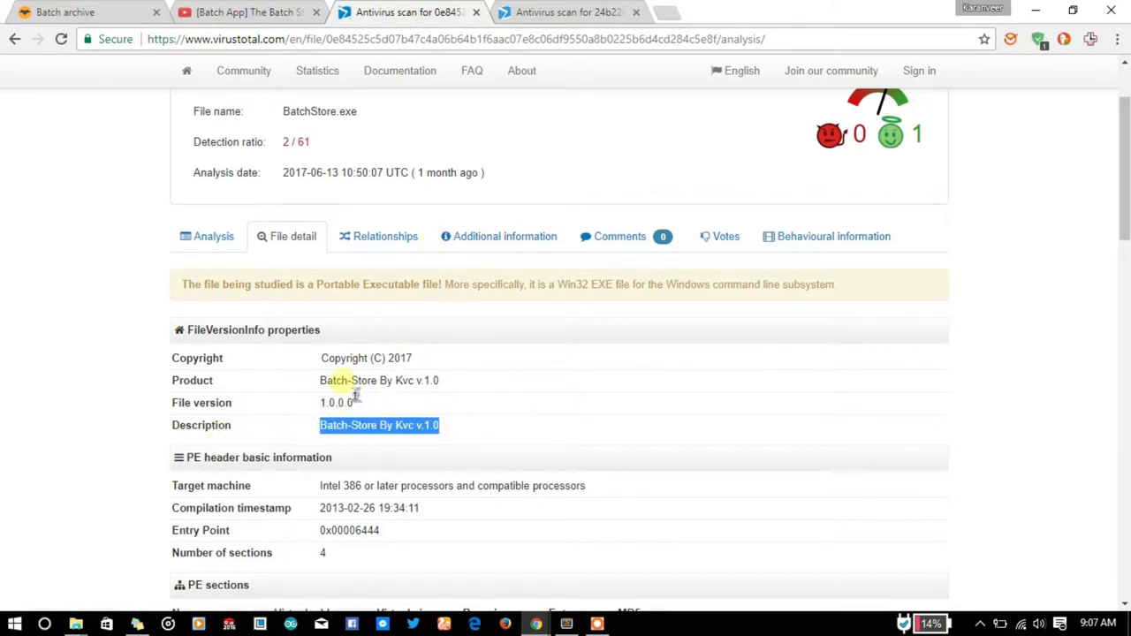
Step: Scroll the 11/61 scan's file details, highlighting the Win32 EXE file type from ExifTool
click(565, 12)
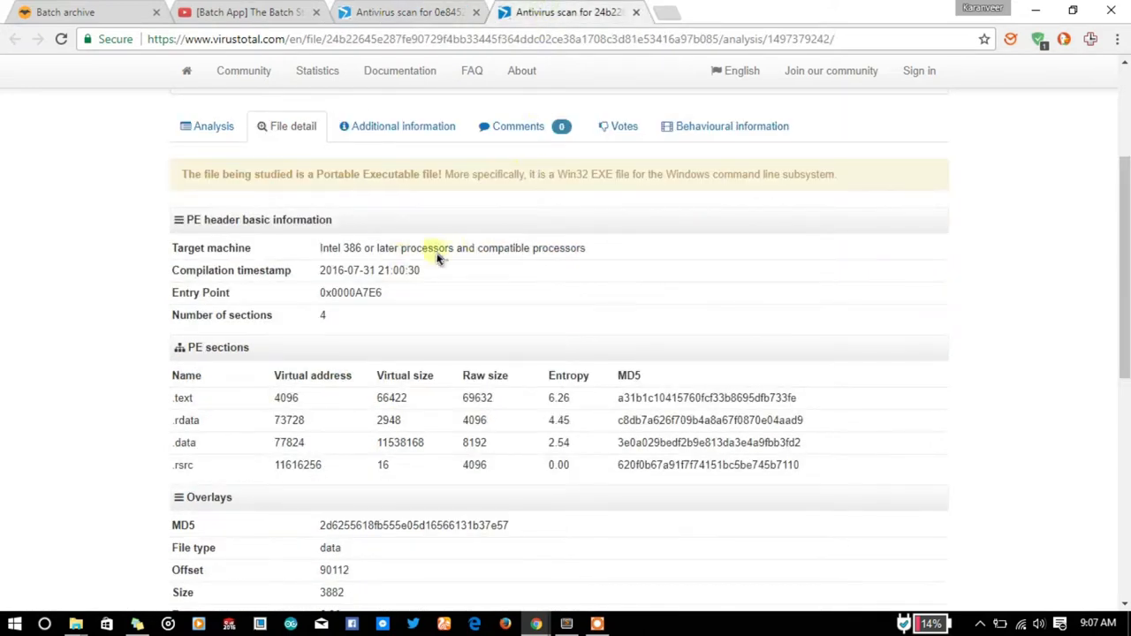
mouse_move(261, 413)
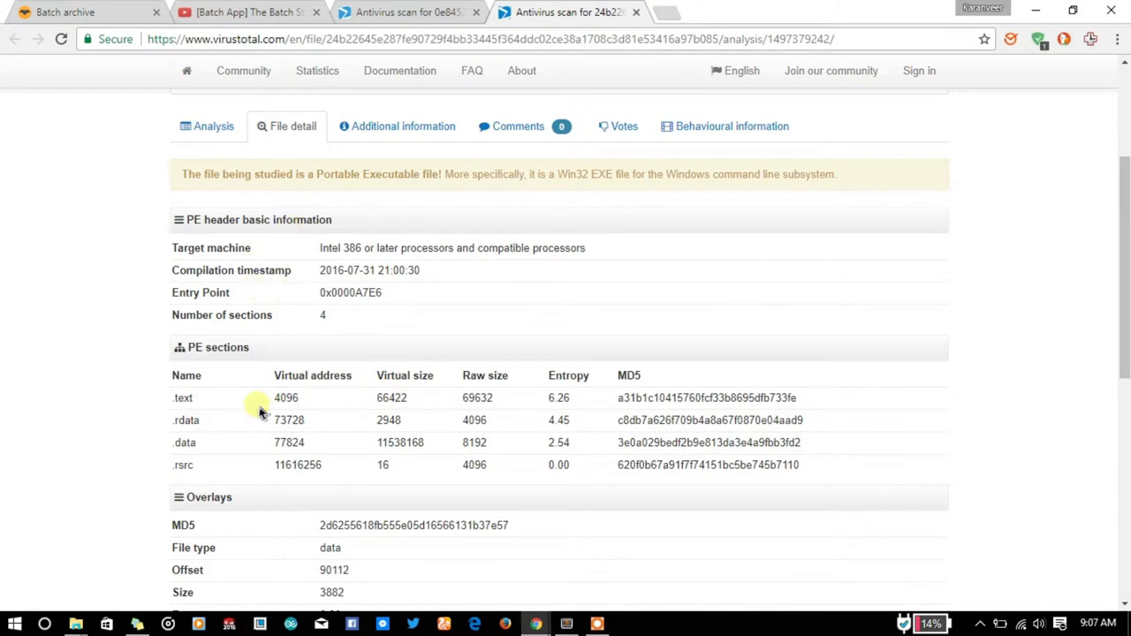
scroll(down, 3)
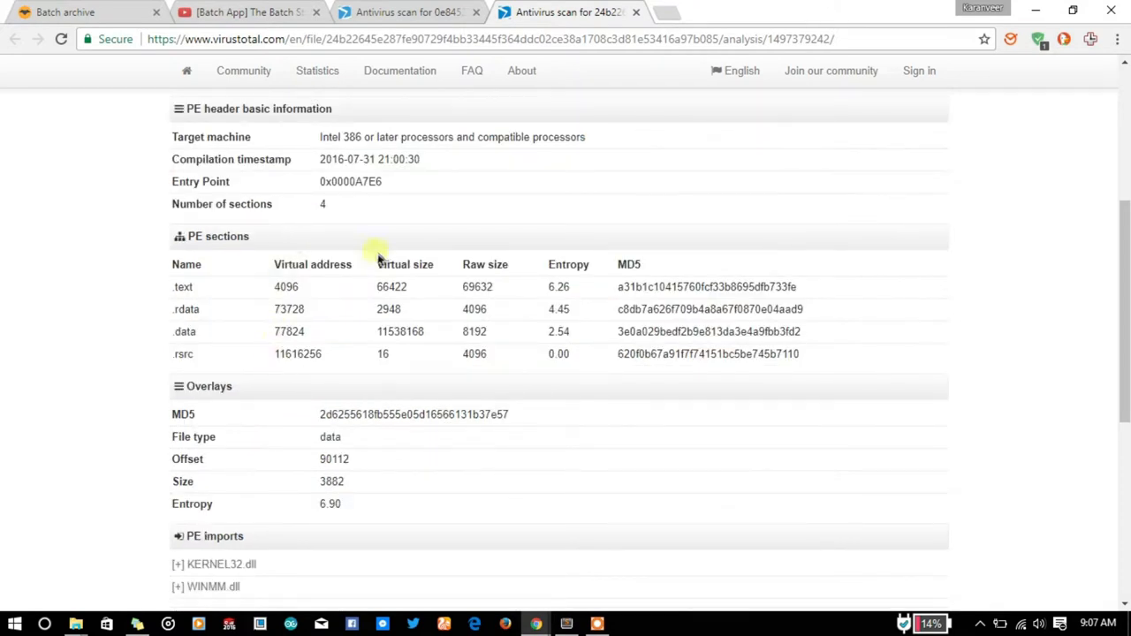
mouse_move(212, 325)
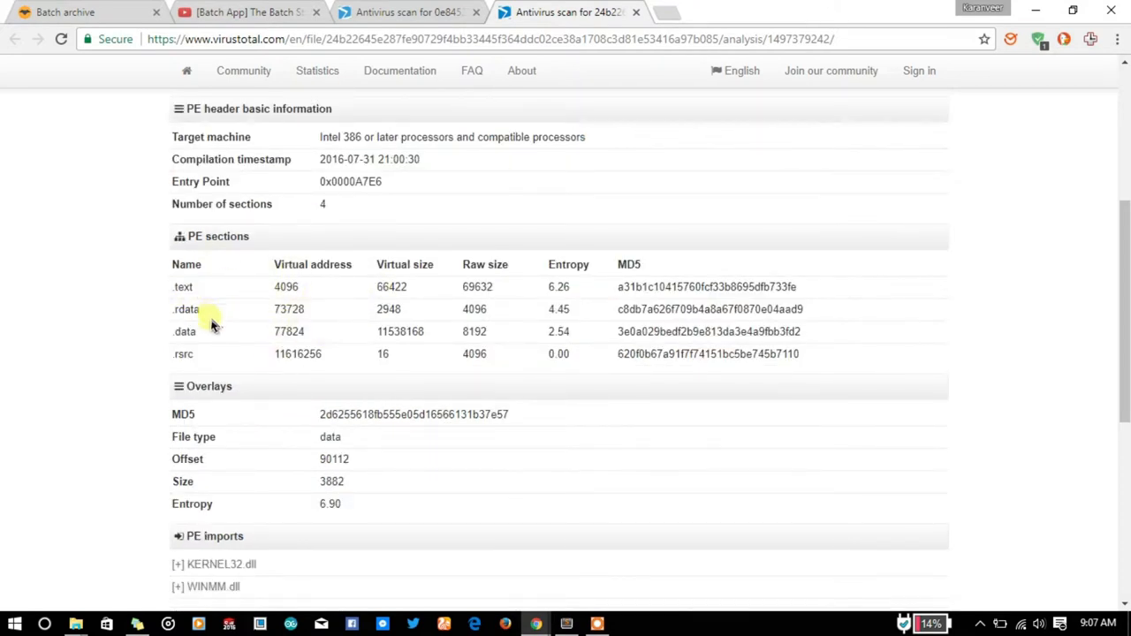
mouse_move(99, 280)
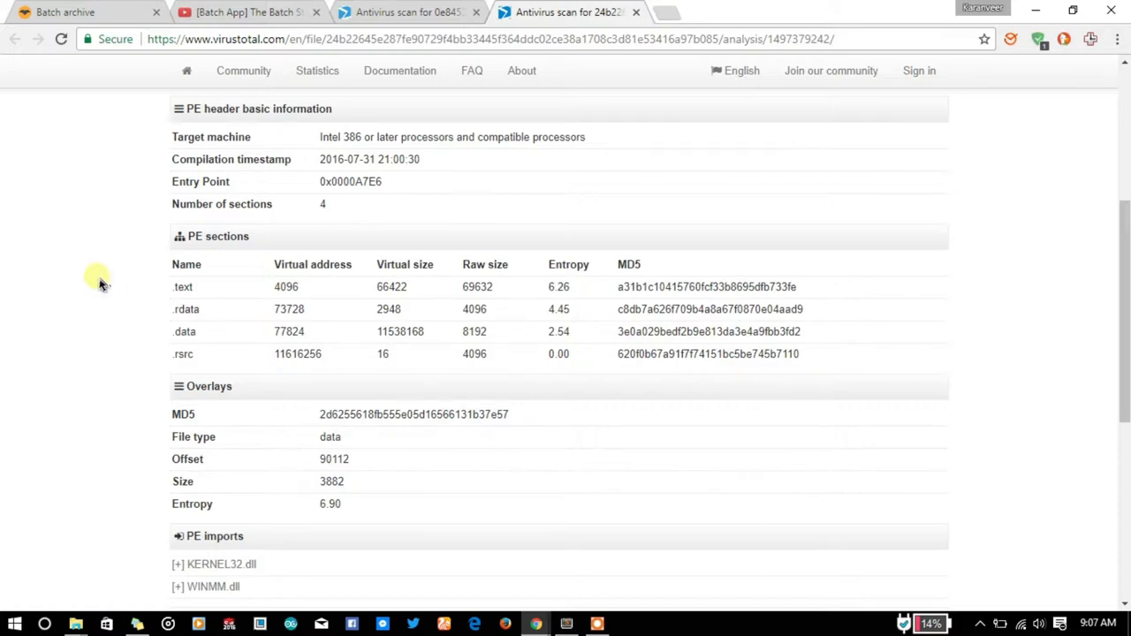
scroll(down, 3)
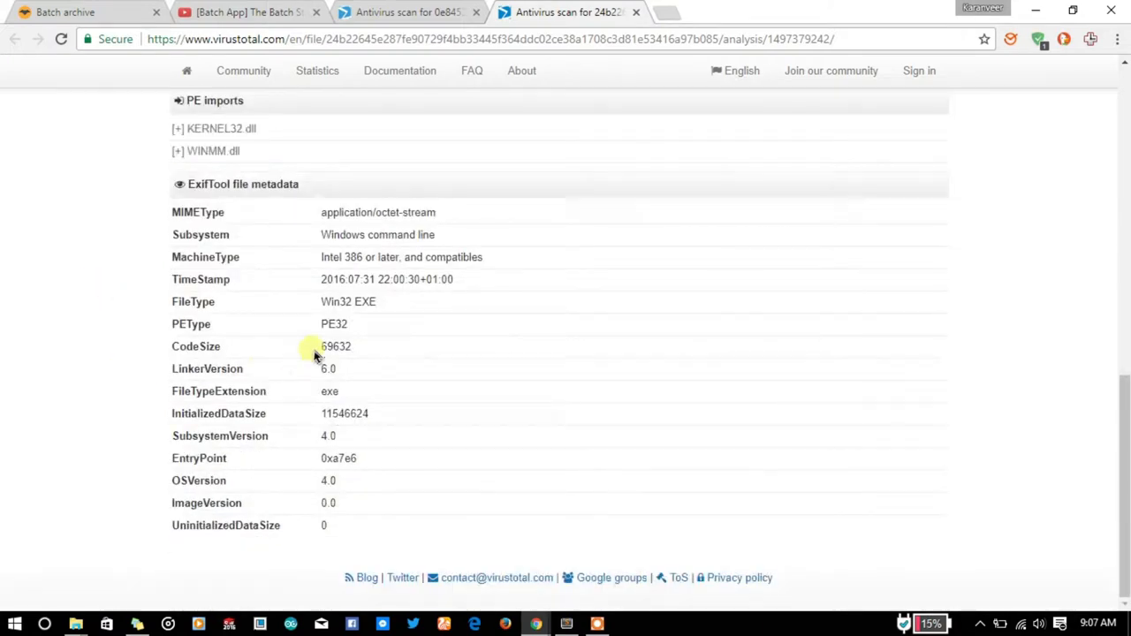
double_click(348, 301)
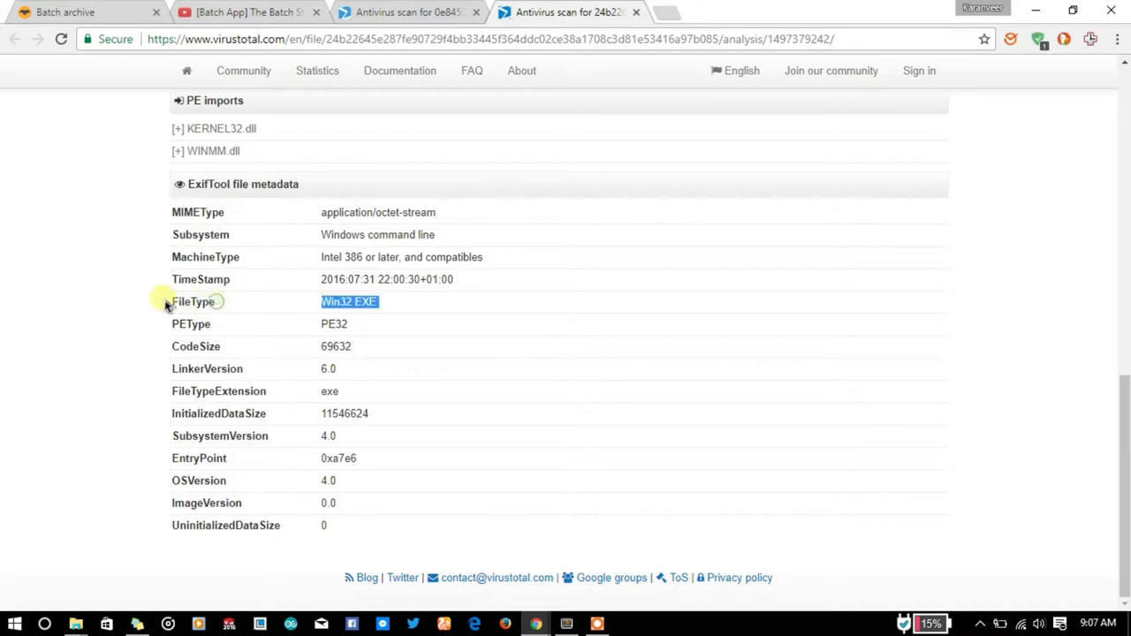
mouse_move(255, 429)
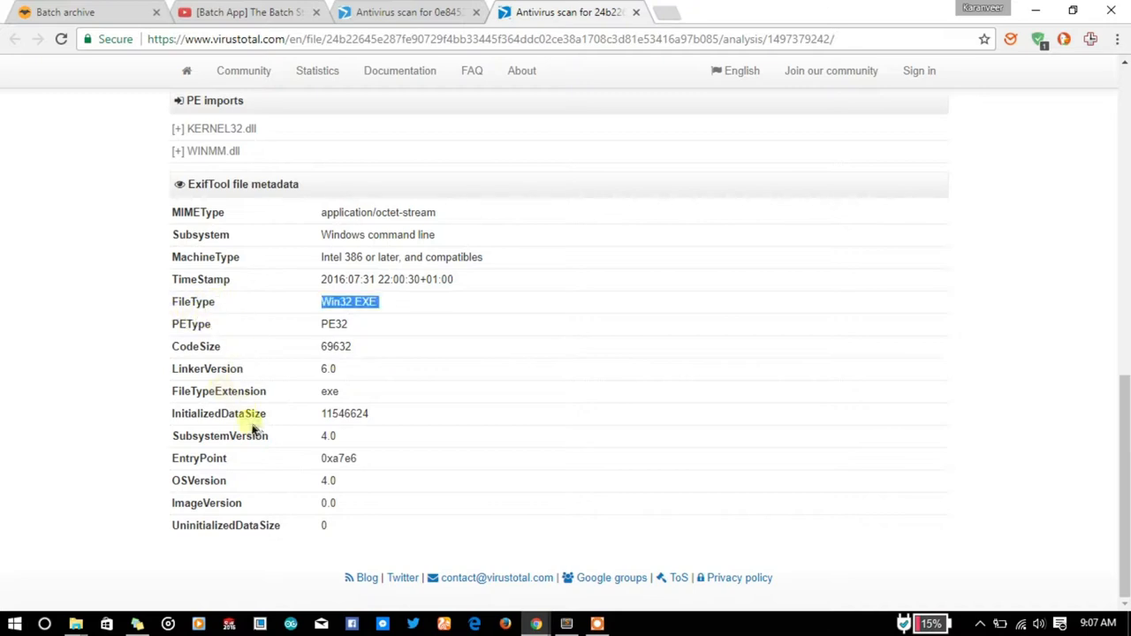
mouse_move(216, 300)
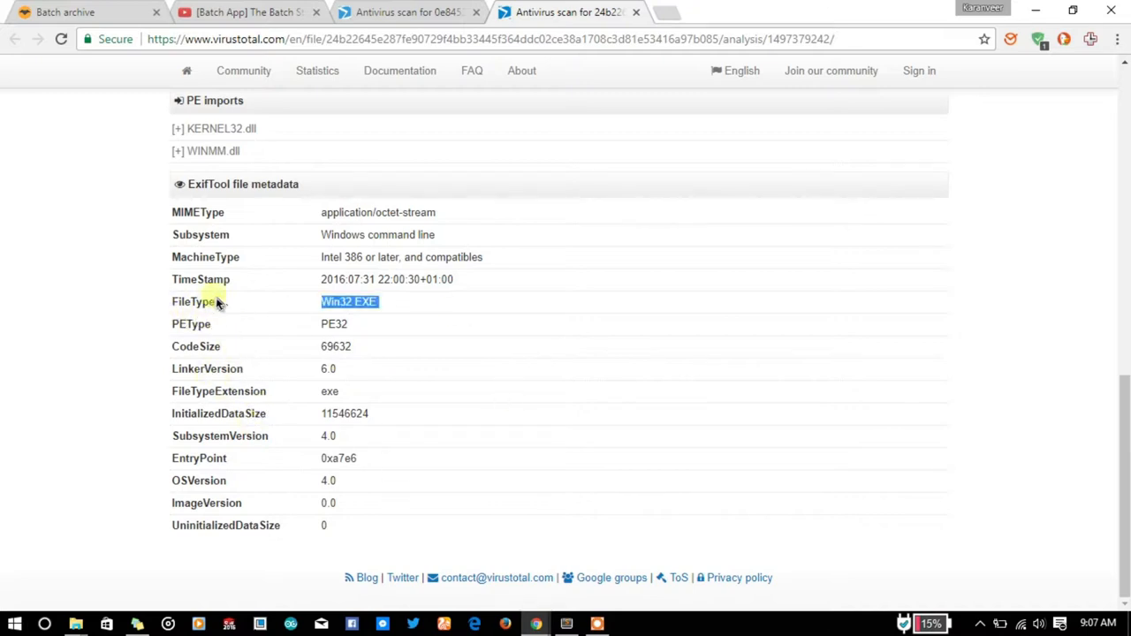
scroll(up, 3)
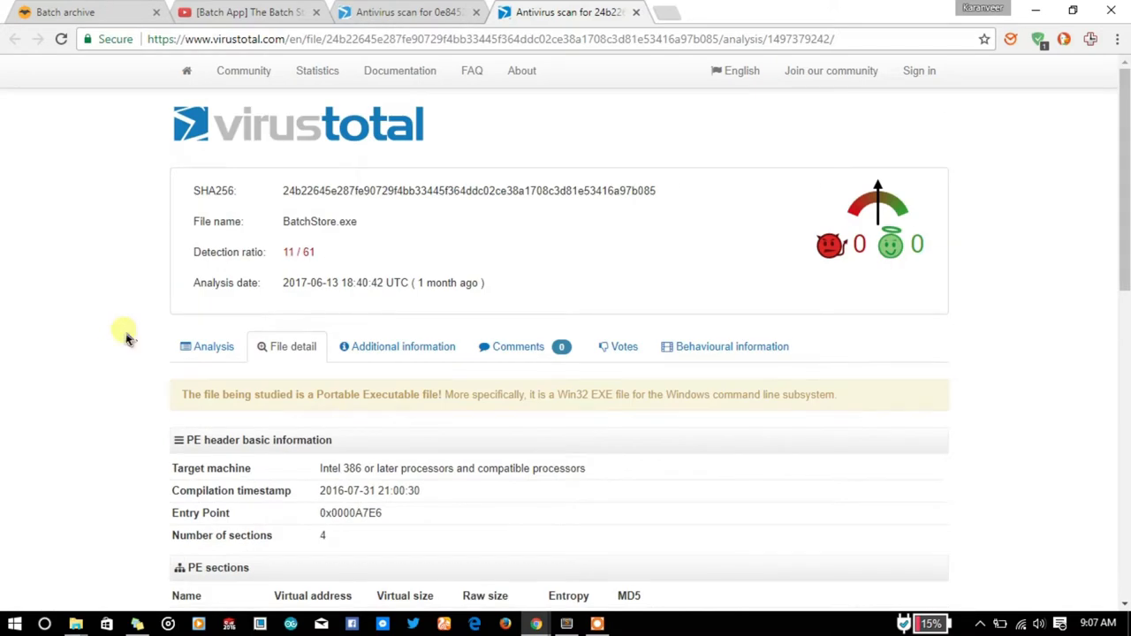
click(403, 347)
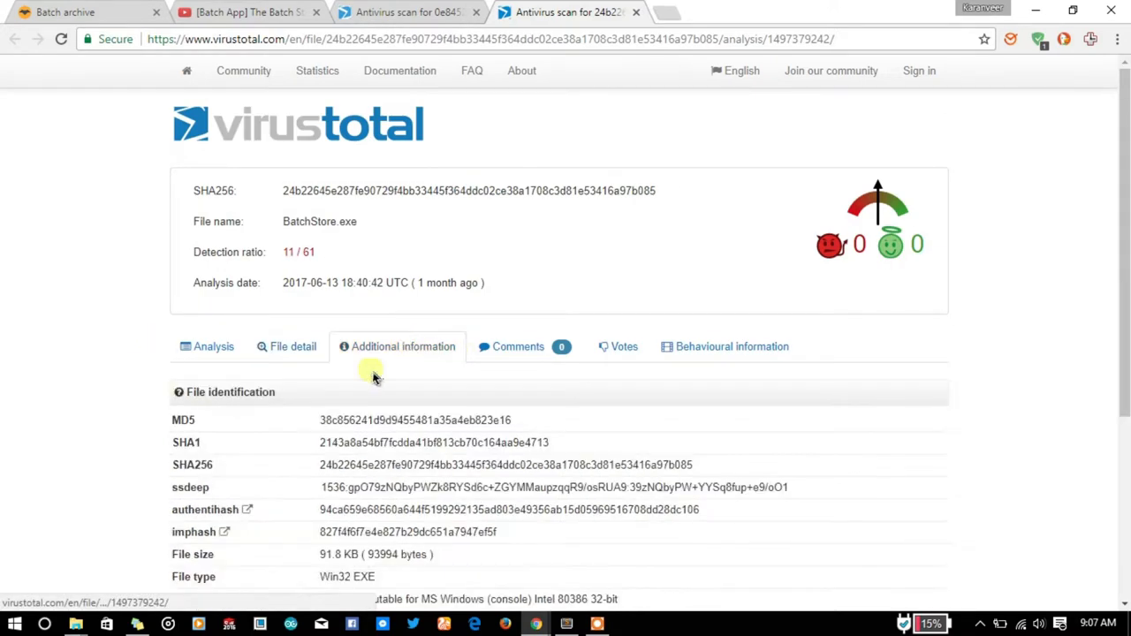
scroll(down, 3)
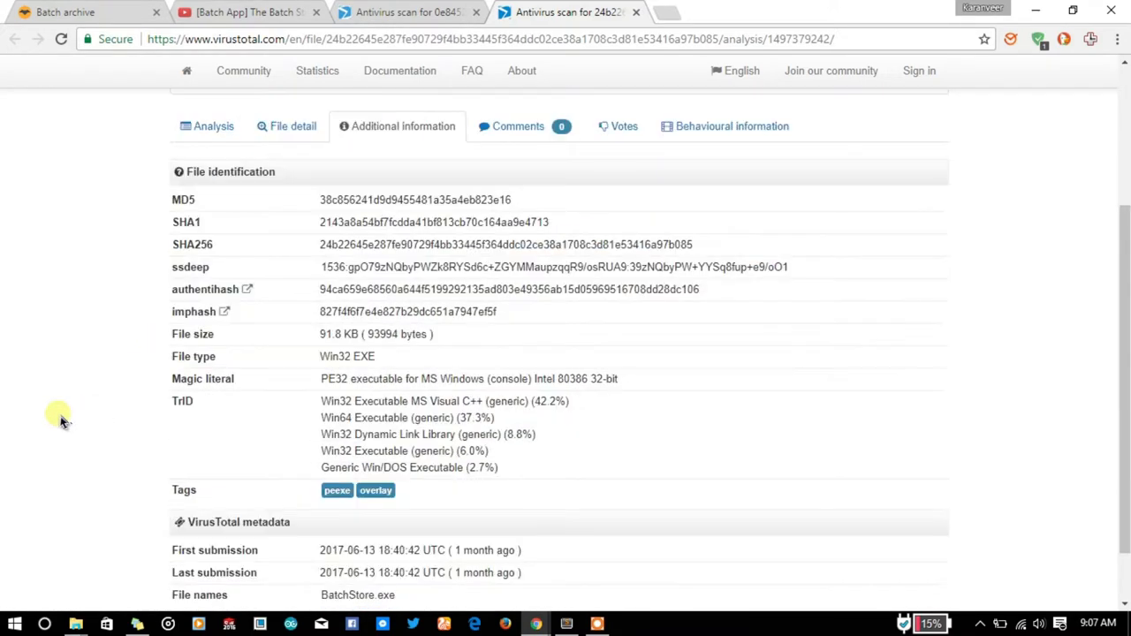
double_click(191, 334)
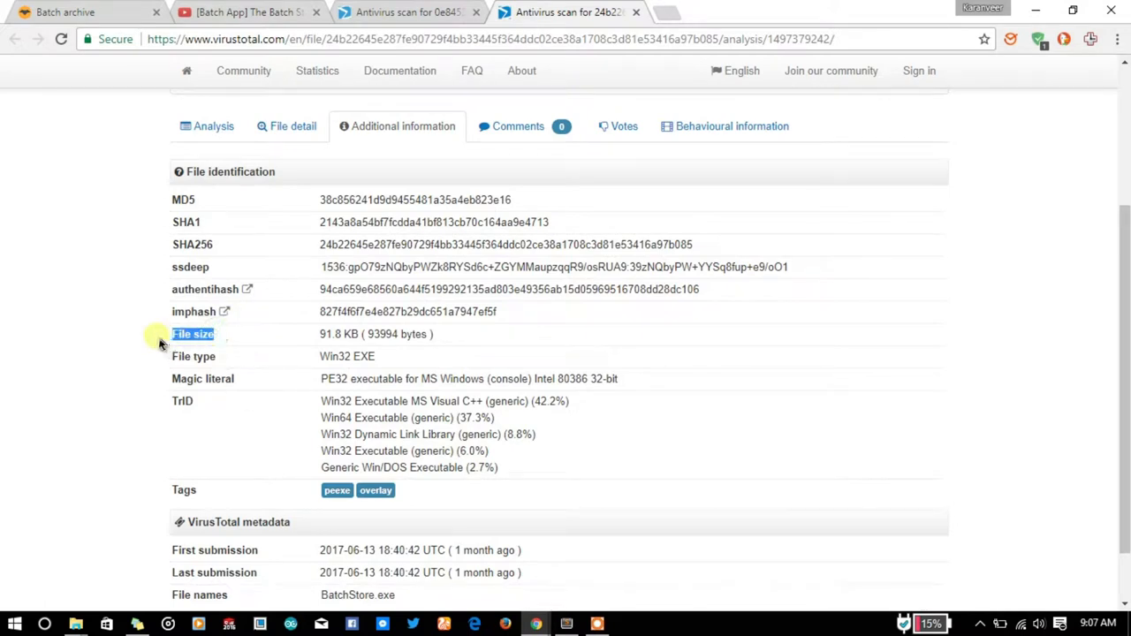
mouse_move(320, 343)
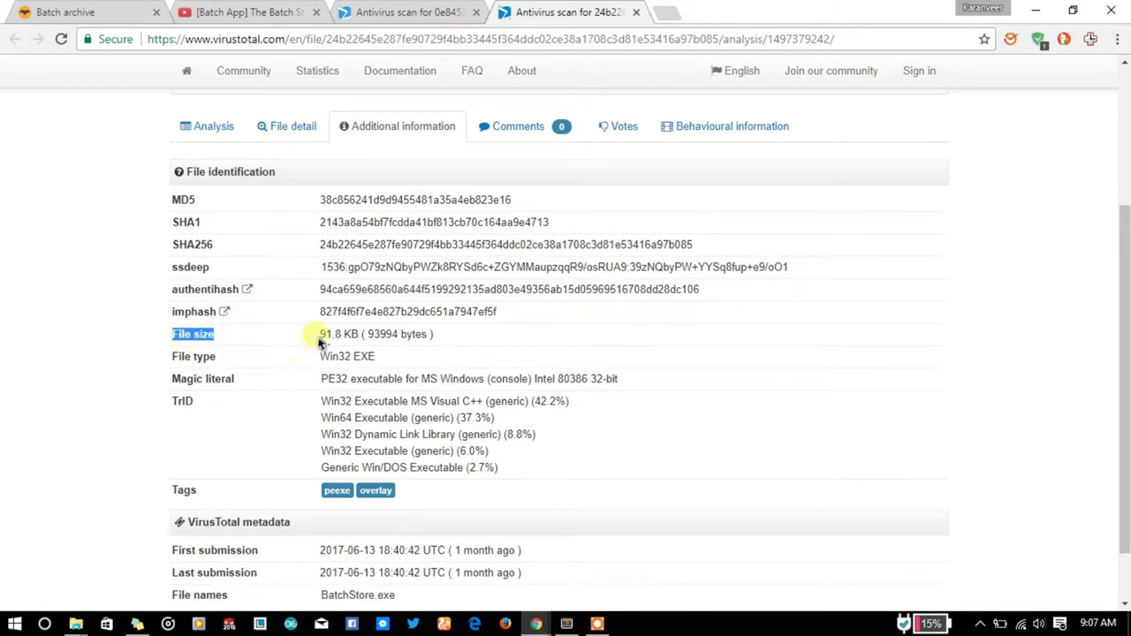
double_click(339, 334)
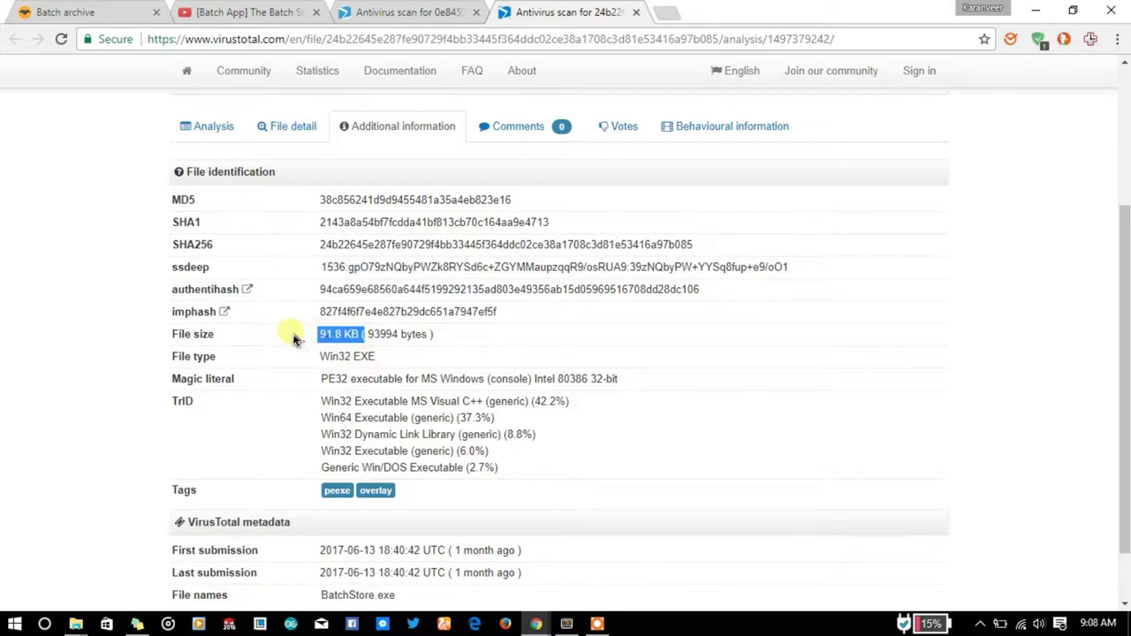
click(406, 11)
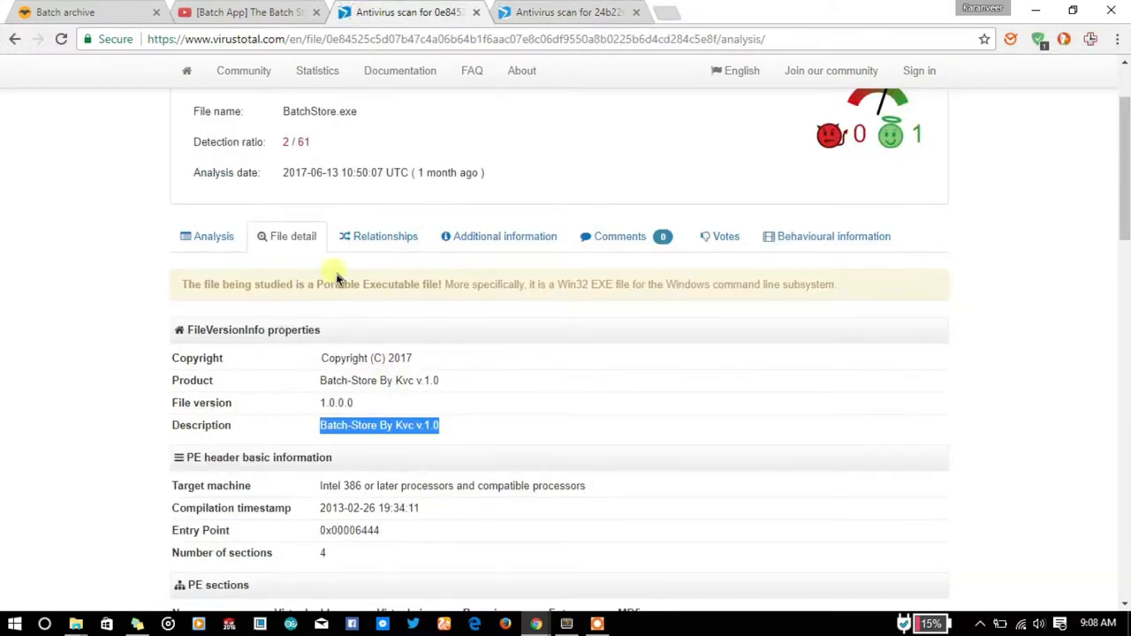
scroll(down, 3)
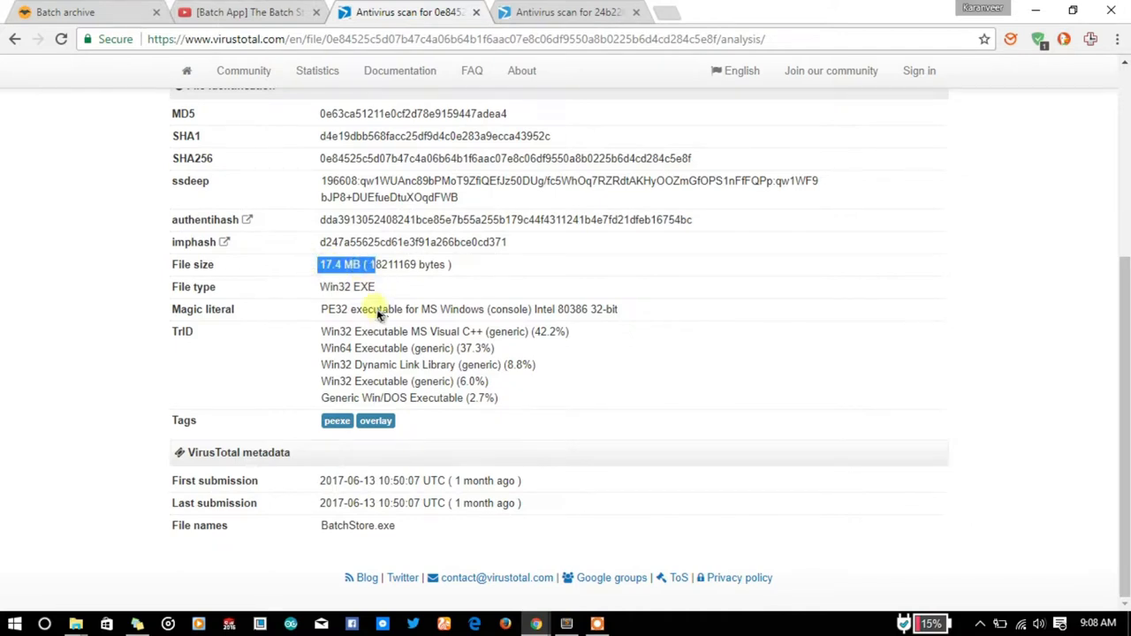
mouse_move(516, 16)
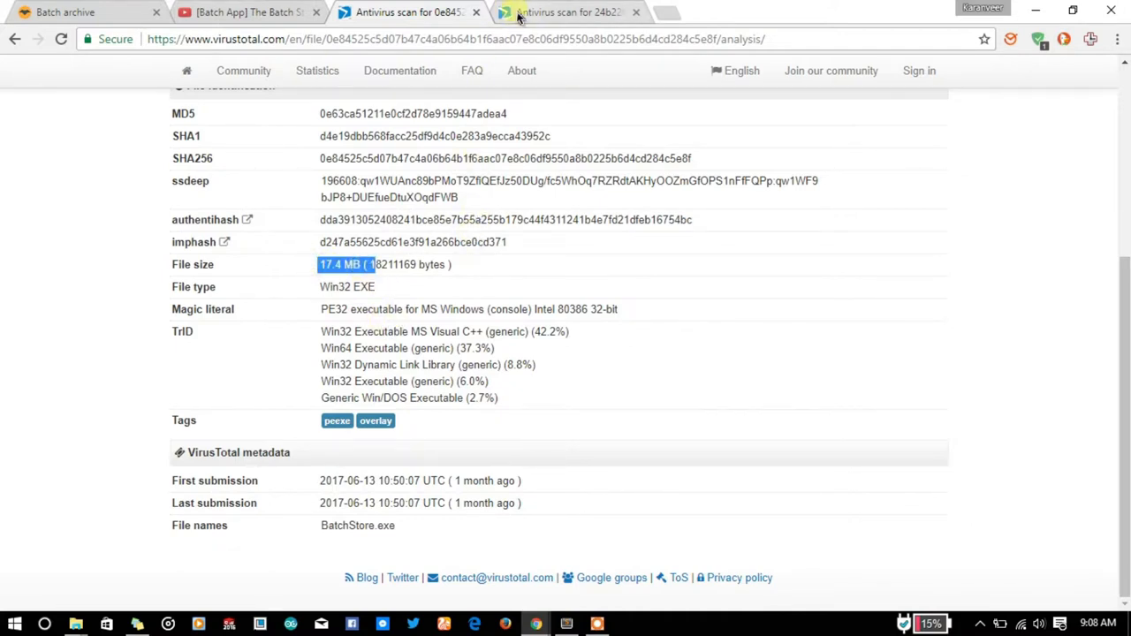
click(569, 11)
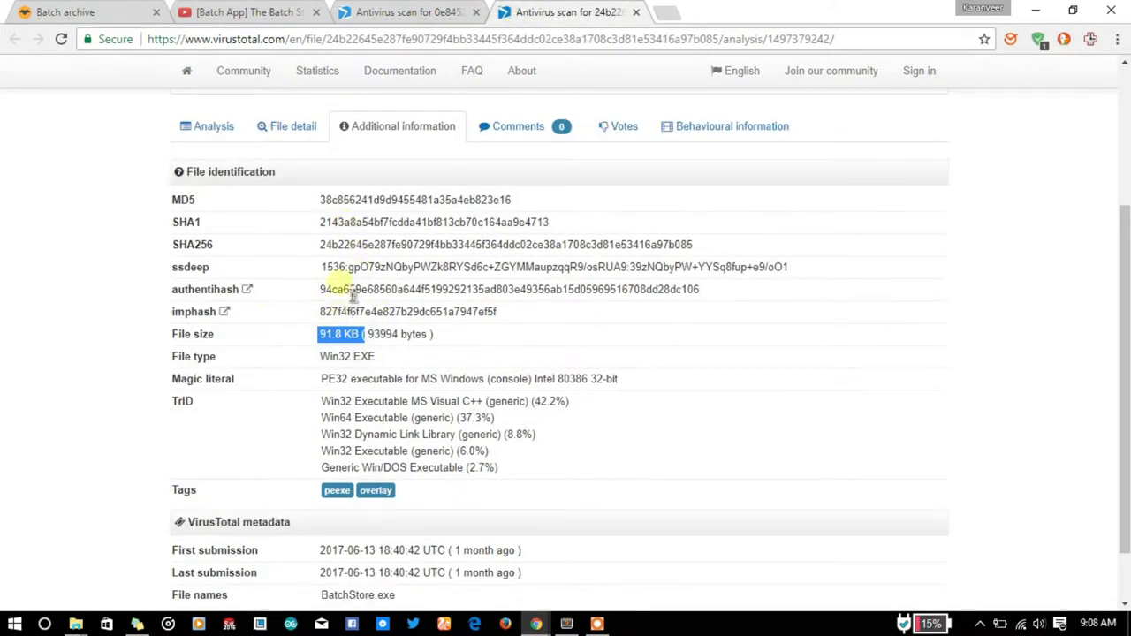
double_click(382, 334)
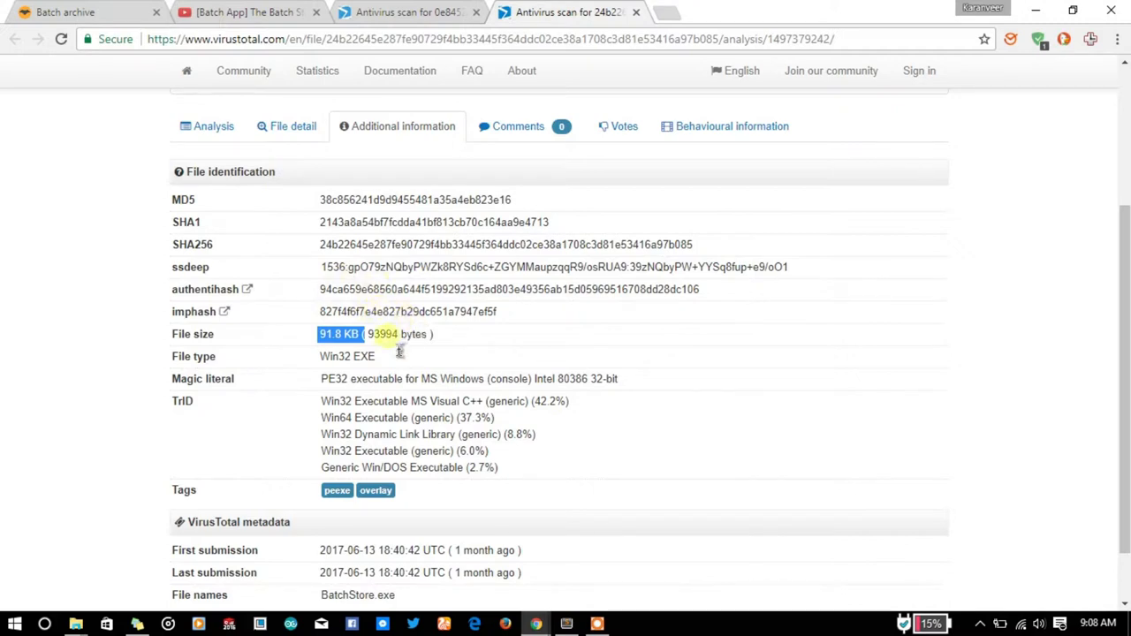
scroll(up, 3)
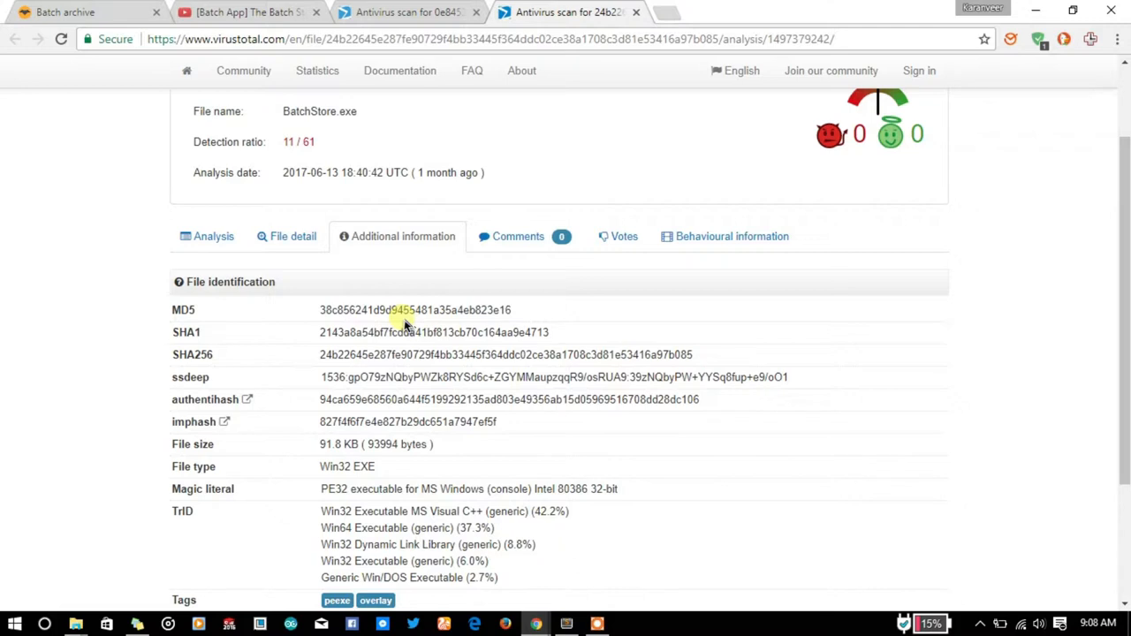
mouse_move(413, 332)
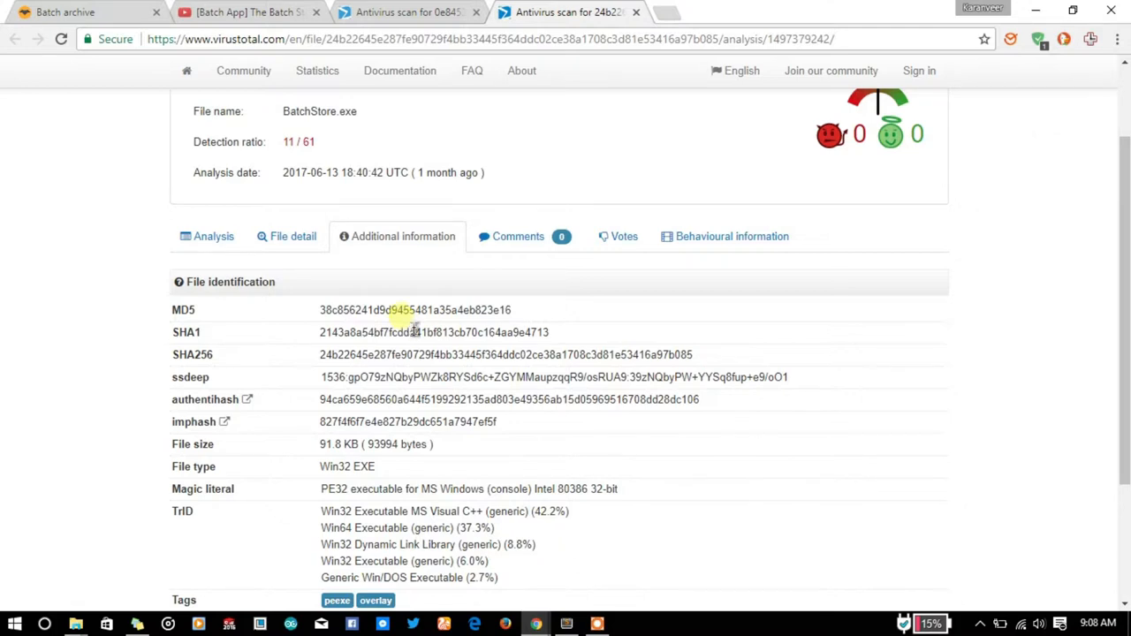
scroll(up, 3)
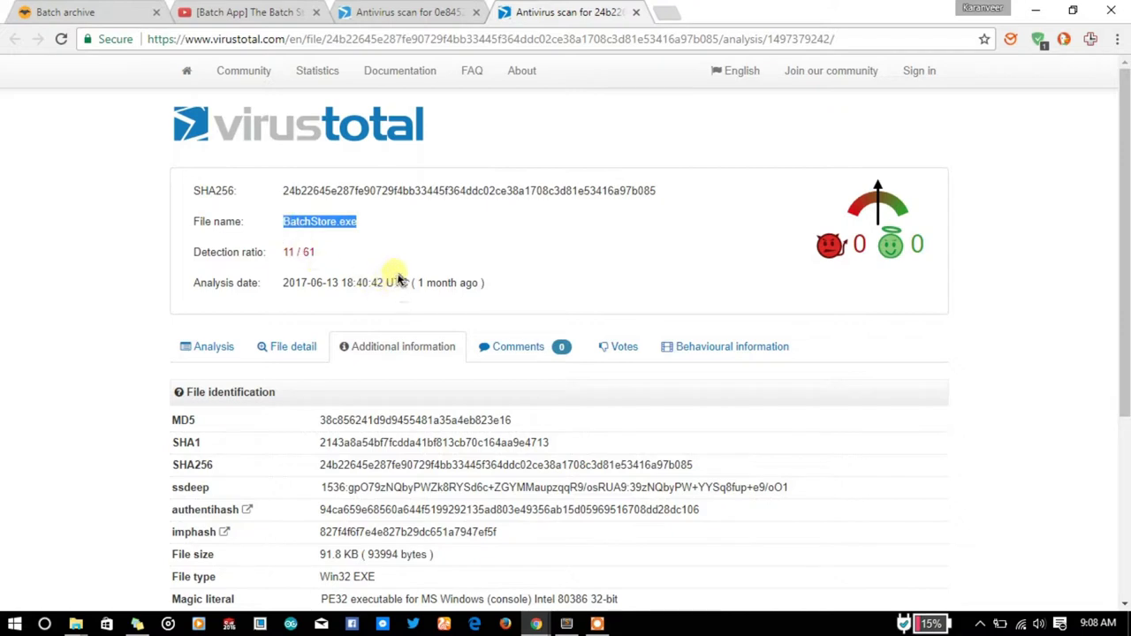
mouse_move(519, 167)
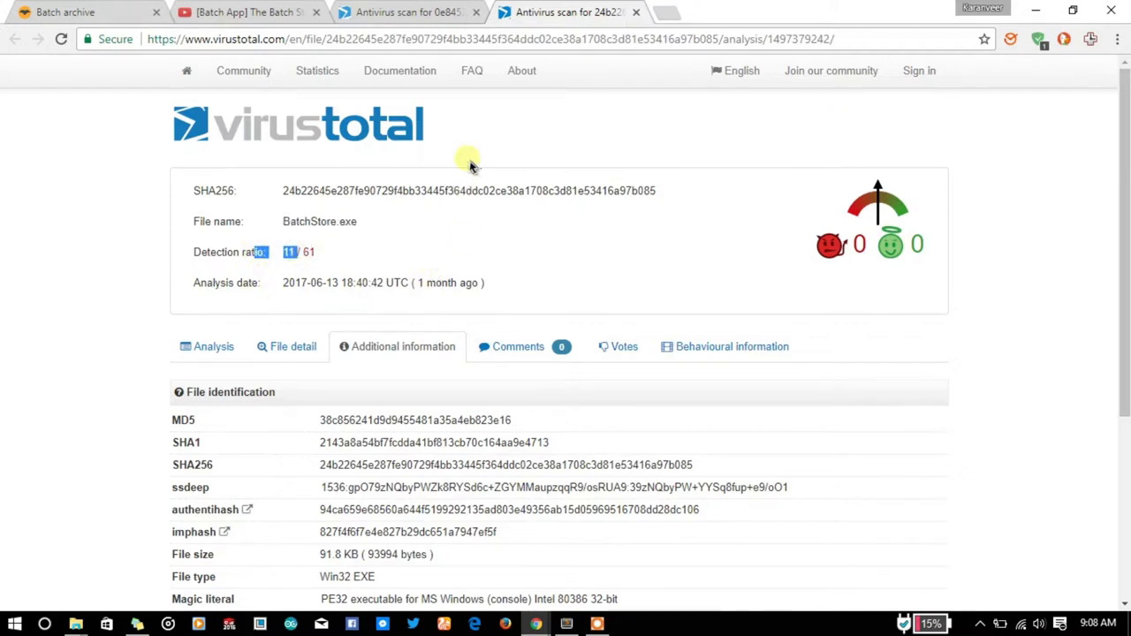
click(243, 11)
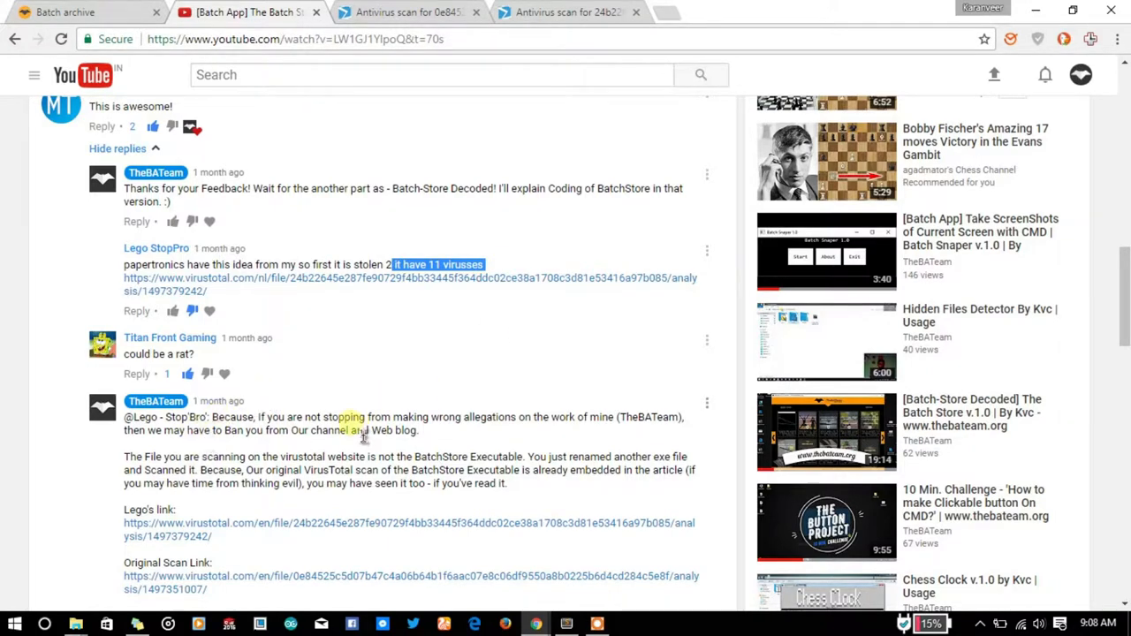
Step: Scroll through the video's comments and highlight text in the cyberbullying reply
scroll(down, 3)
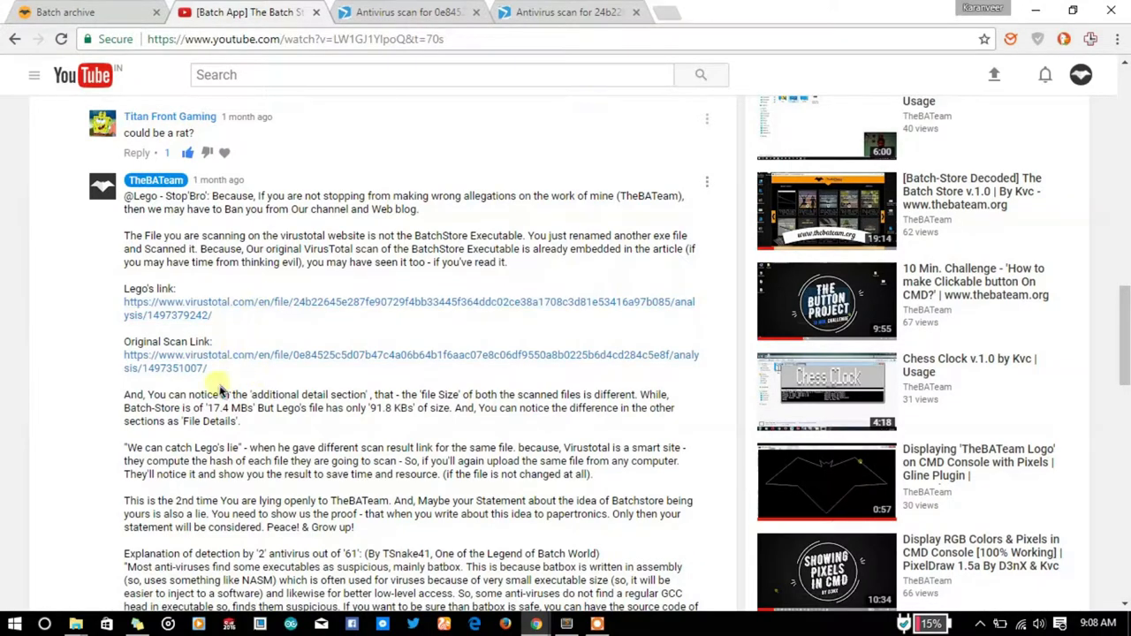
mouse_move(39, 392)
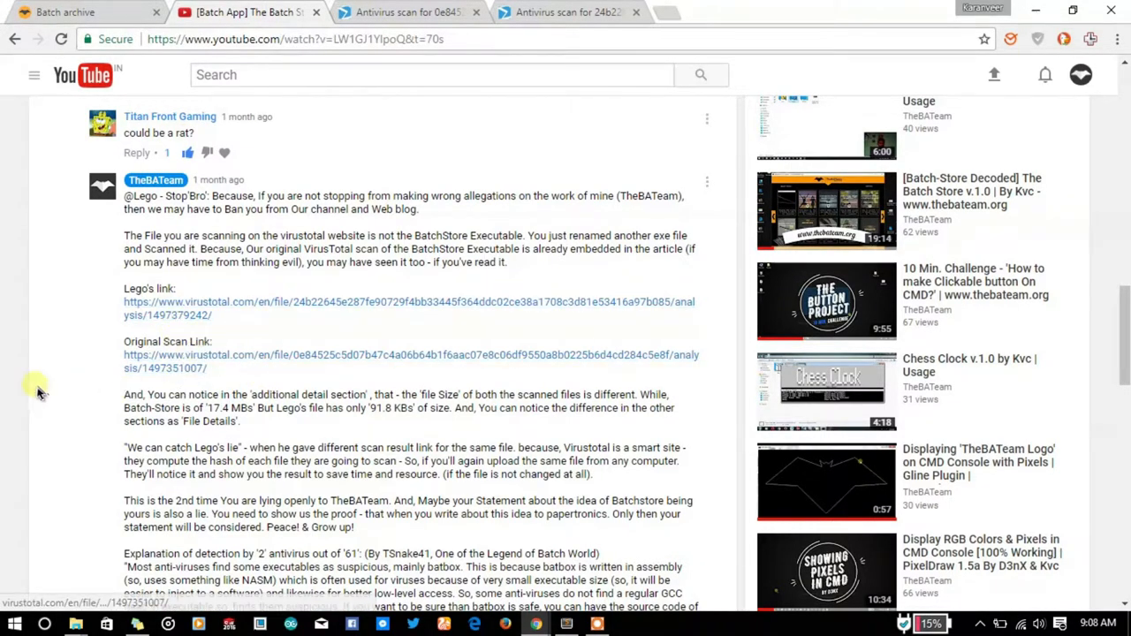
scroll(down, 3)
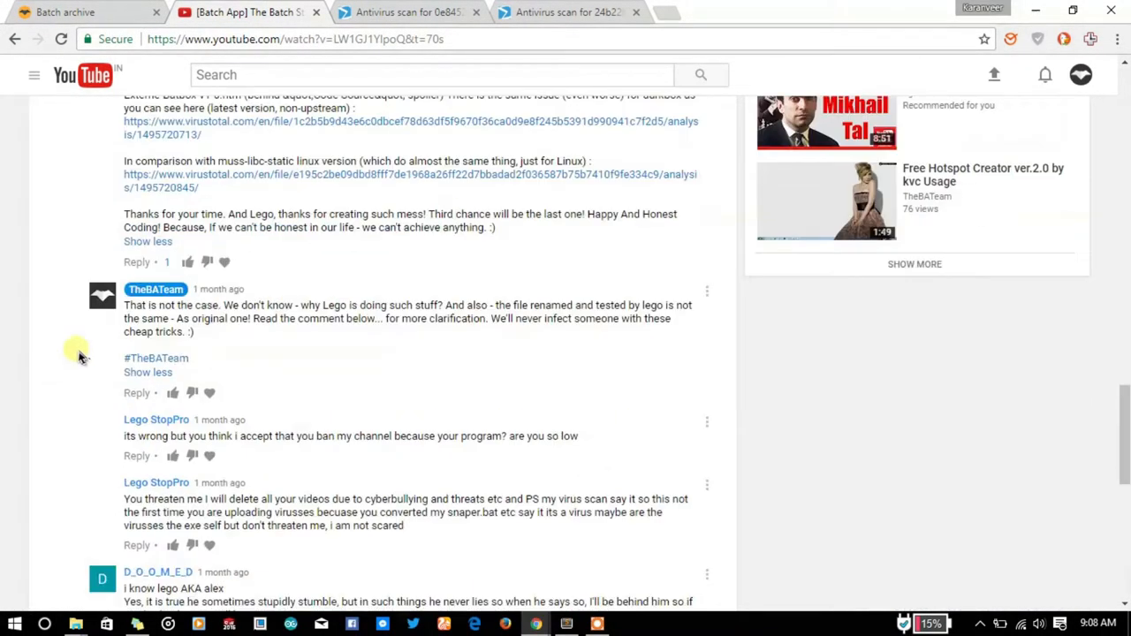
mouse_move(186, 191)
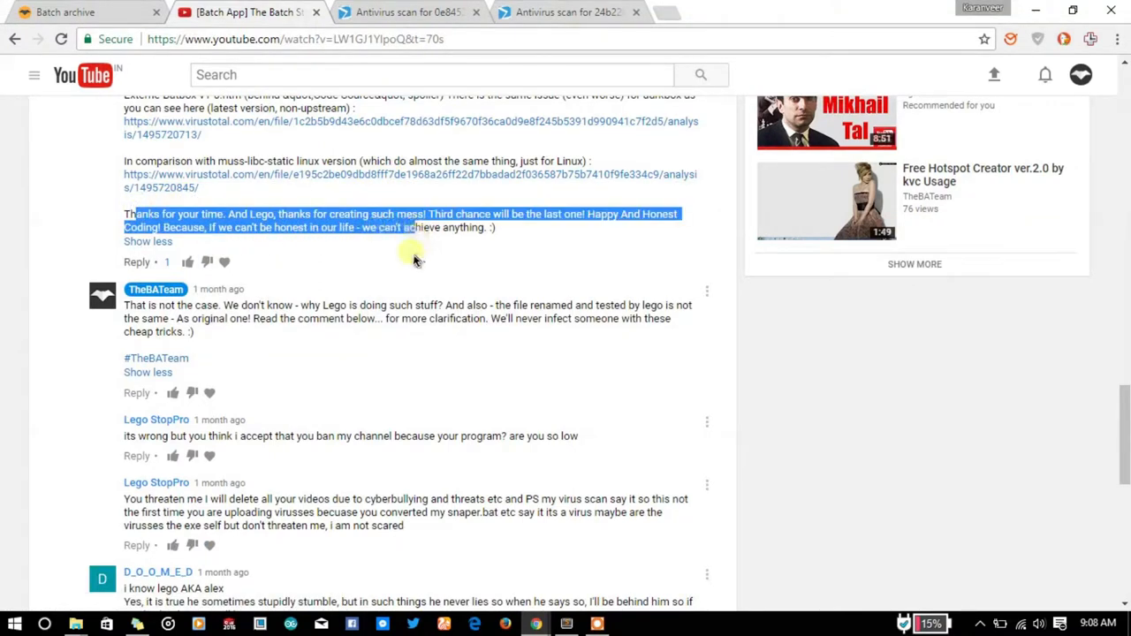
mouse_move(309, 339)
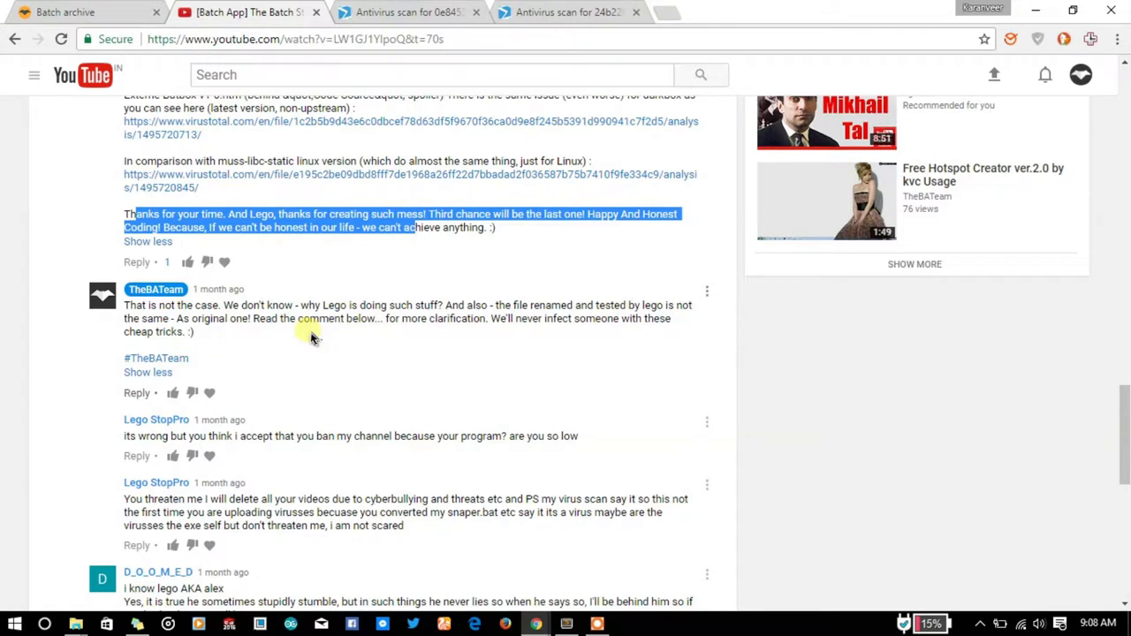
scroll(down, 3)
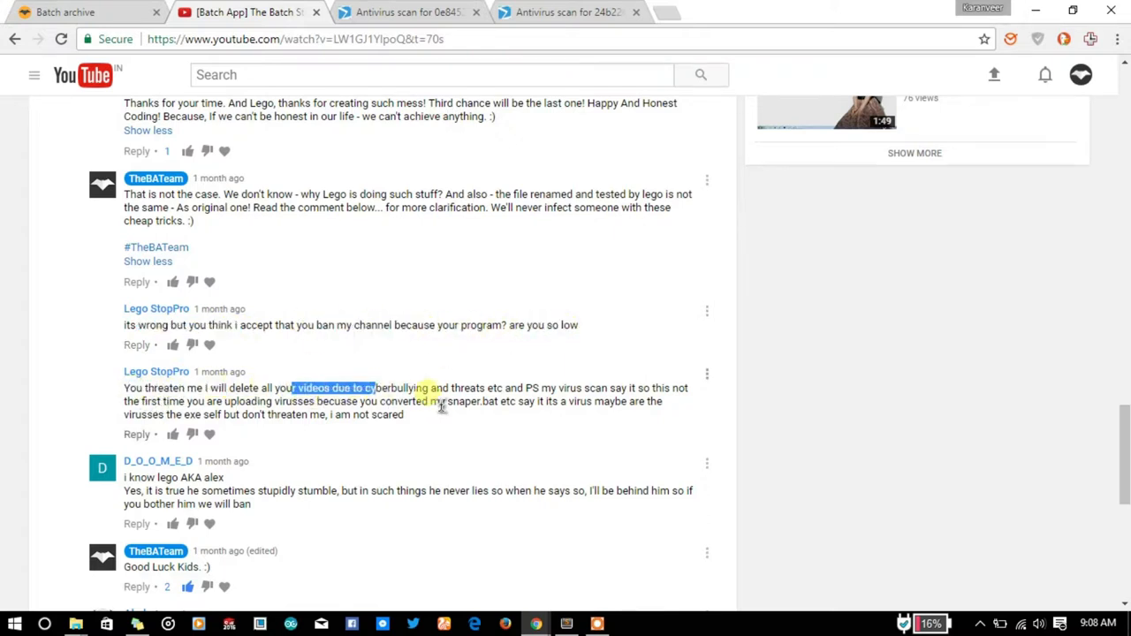
drag(292, 389, 406, 413)
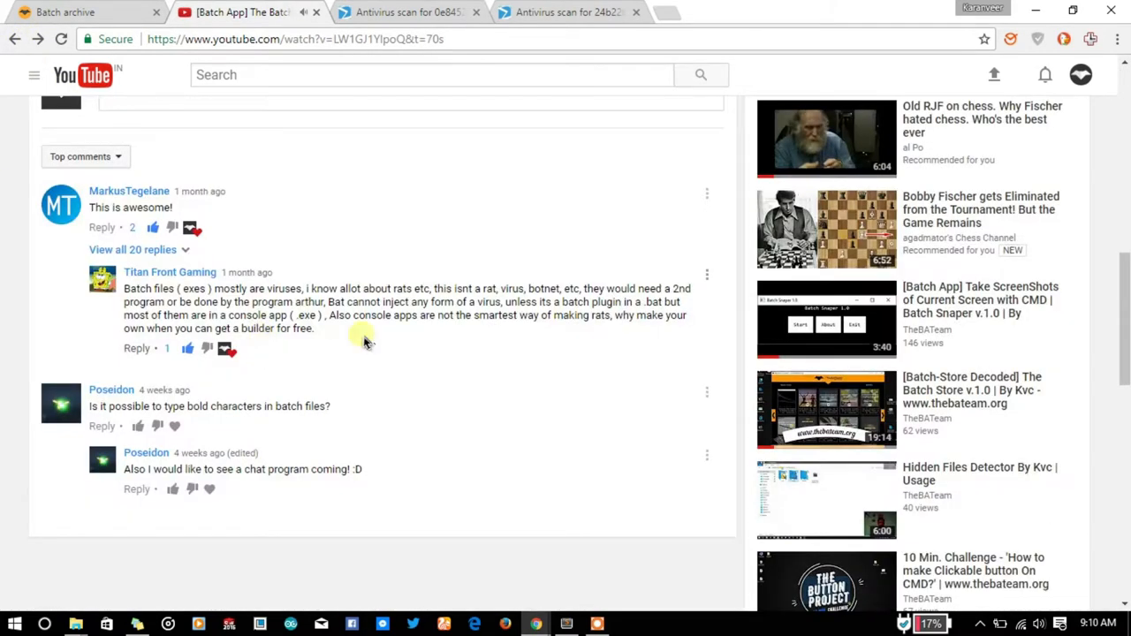
mouse_move(422, 338)
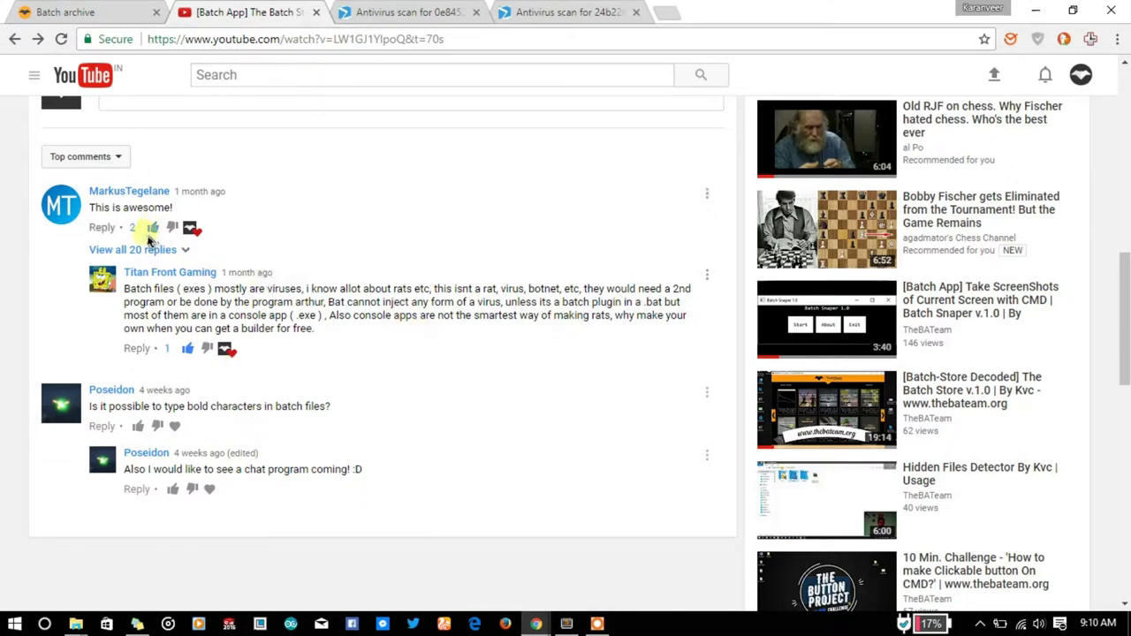
Step: Expand all 20 replies under the 'This is awesome!' comment and scroll the thread
click(132, 249)
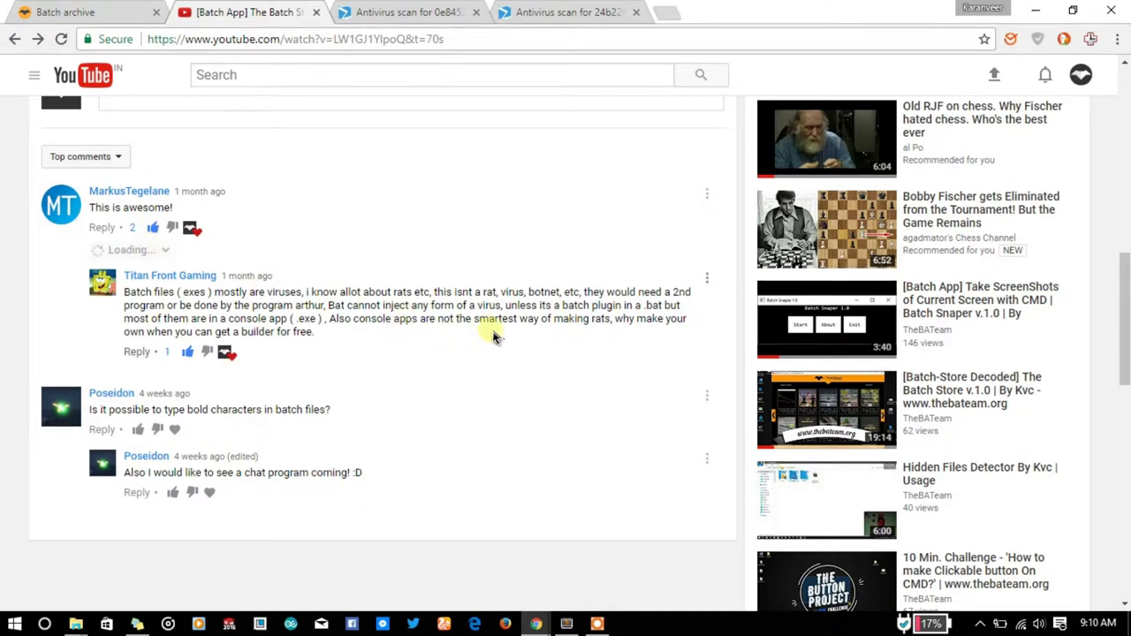
click(131, 249)
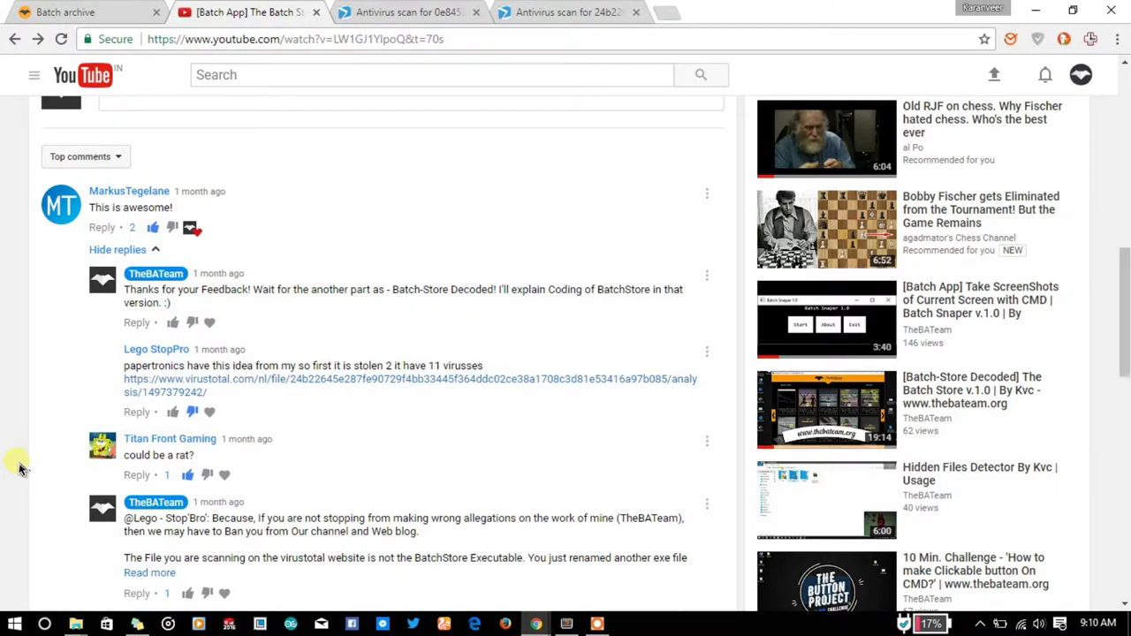
scroll(down, 3)
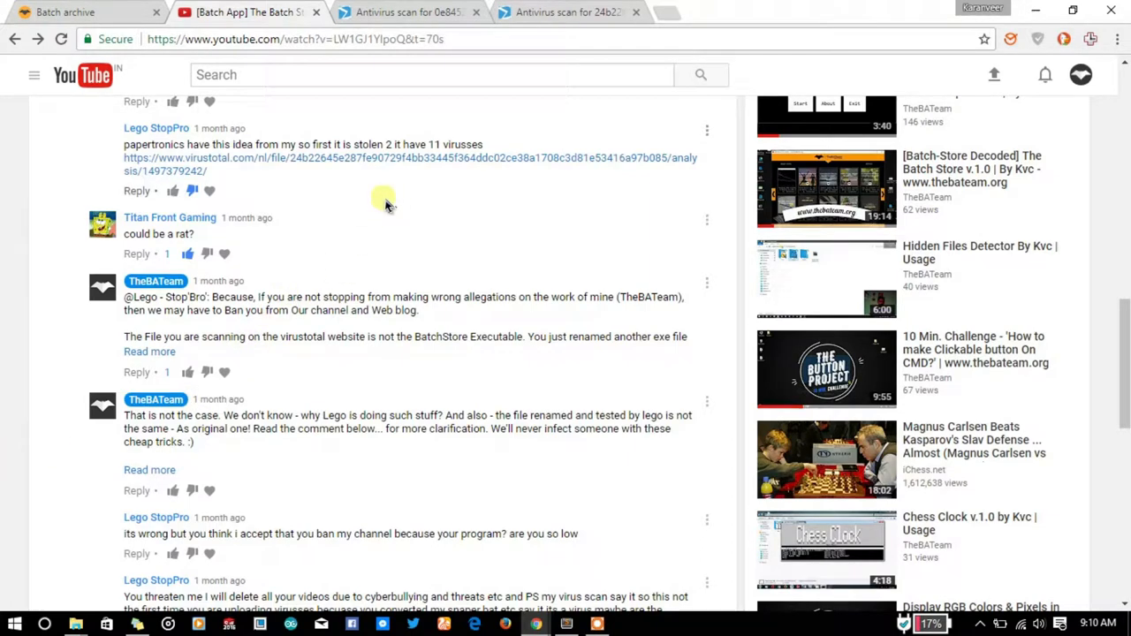
Step: Highlight the full SHA-256 hash 0e8452… on the first BatchStore.exe scan report
click(406, 11)
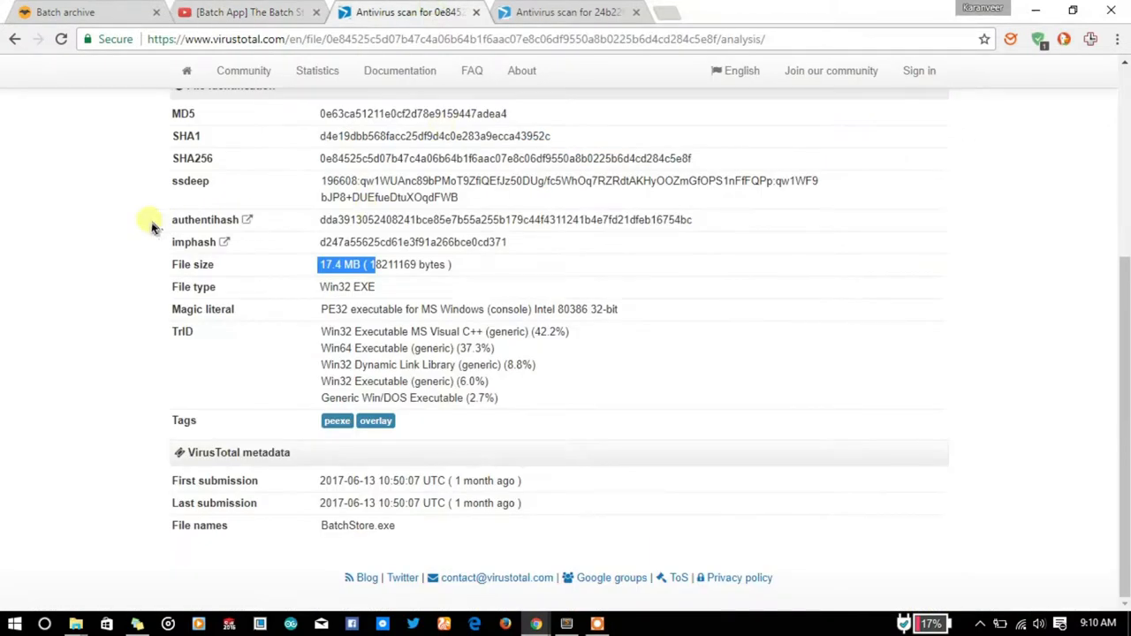
scroll(up, 3)
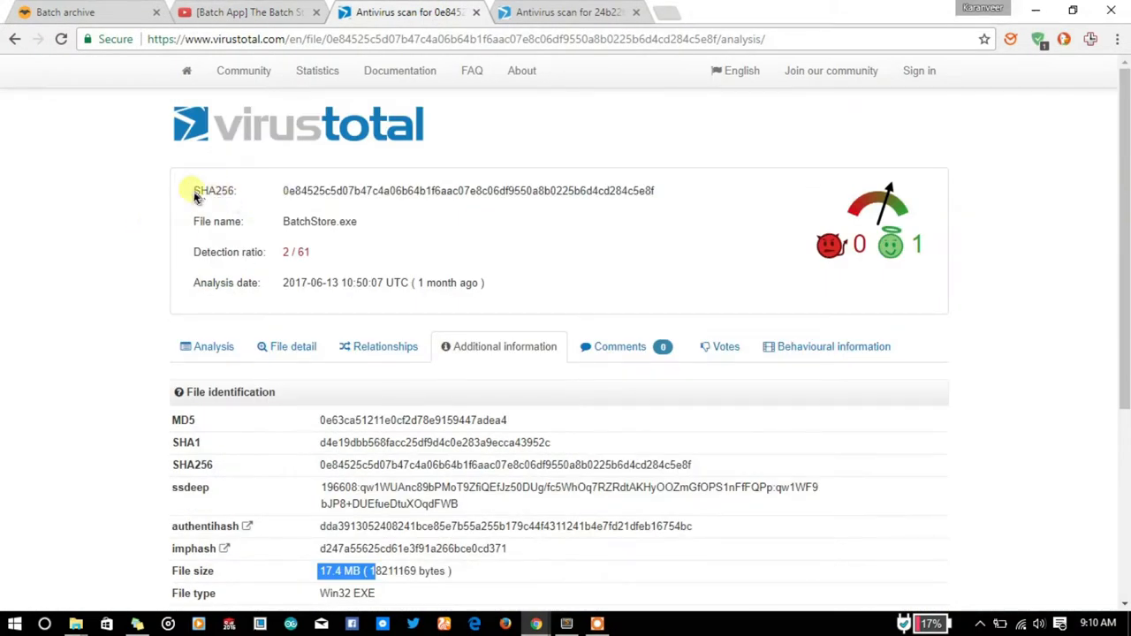
double_click(214, 191)
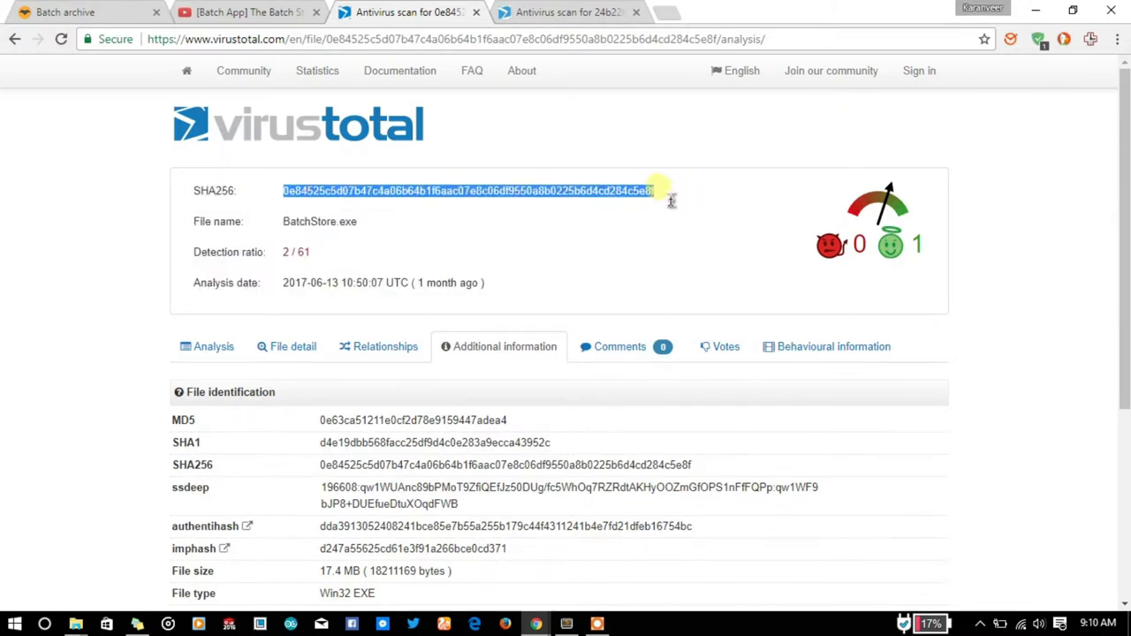
double_click(297, 220)
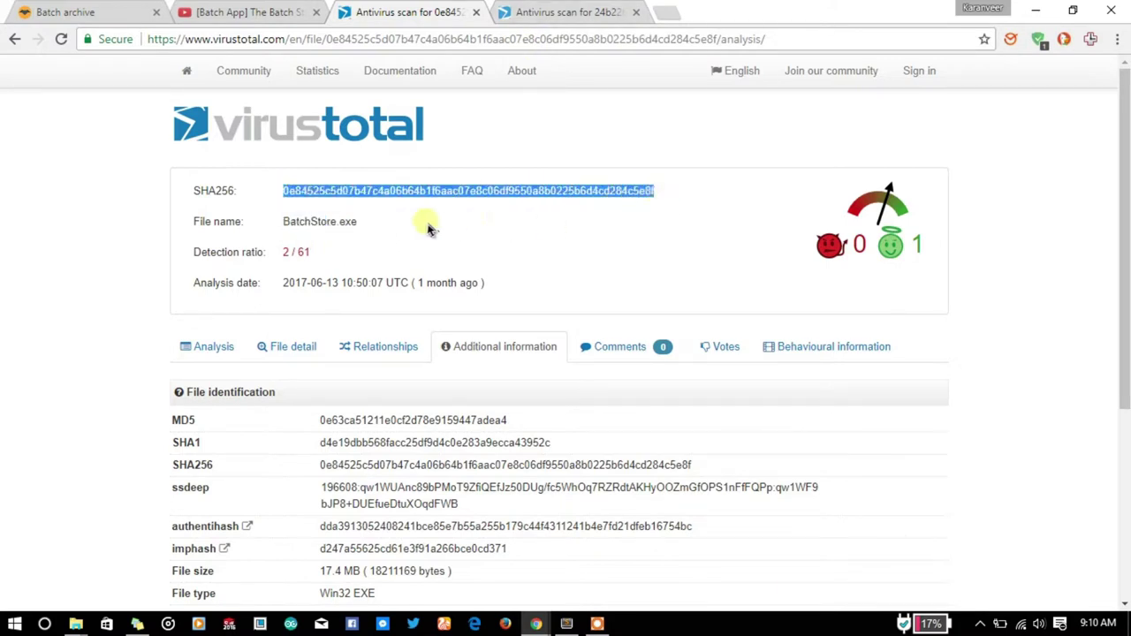
Step: Highlight the second scan's file name and its SHA-256 hash 24b226… for comparison
click(565, 12)
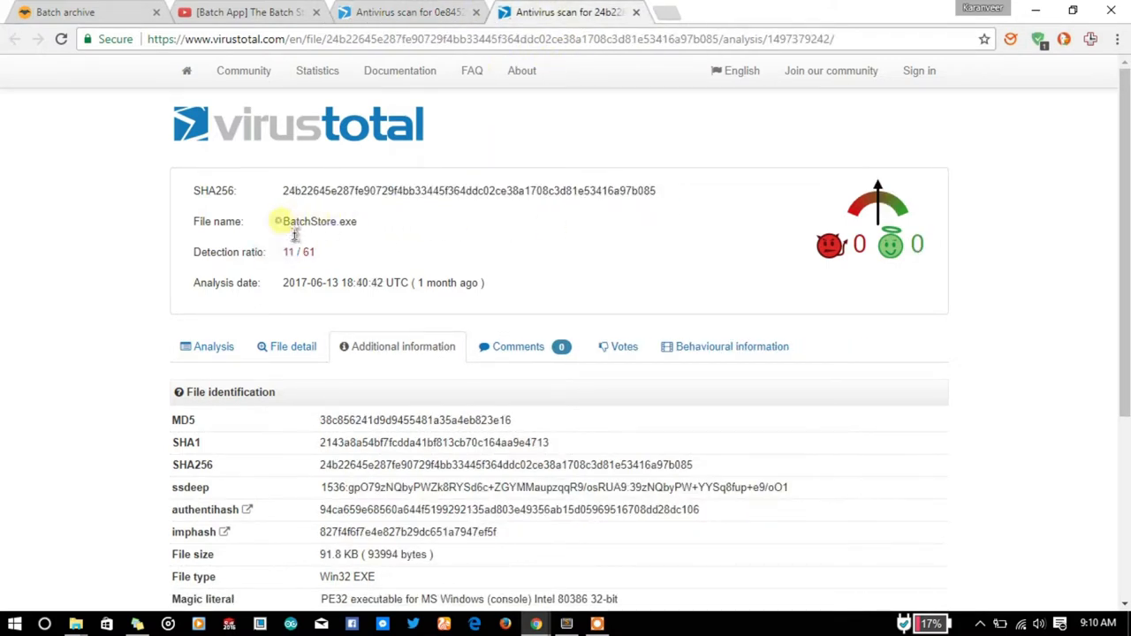
double_click(318, 221)
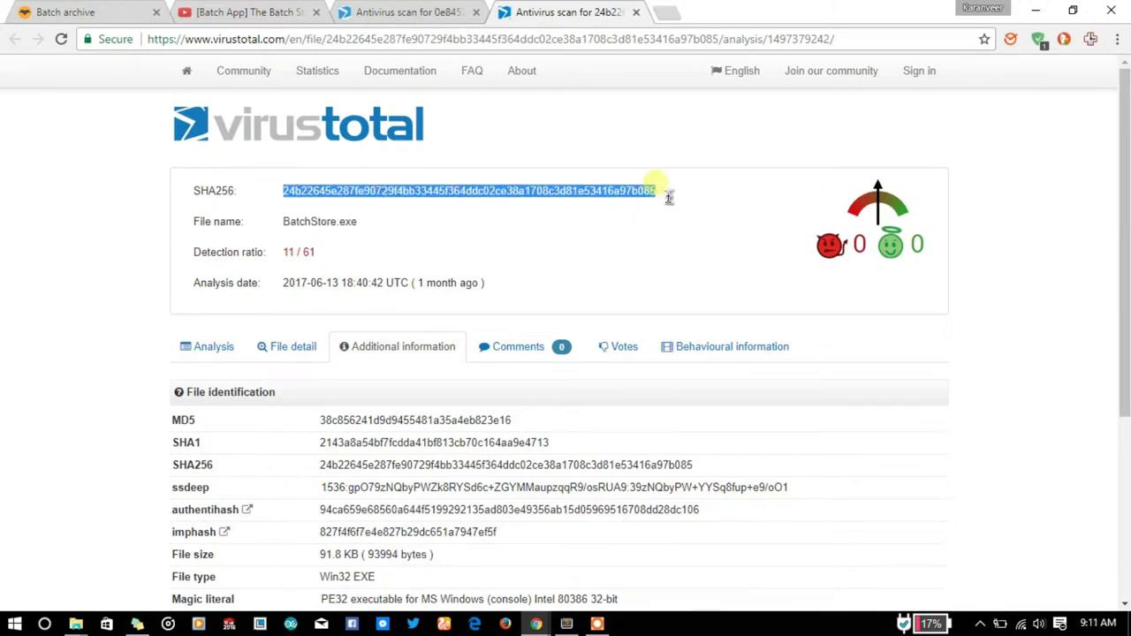
mouse_move(406, 11)
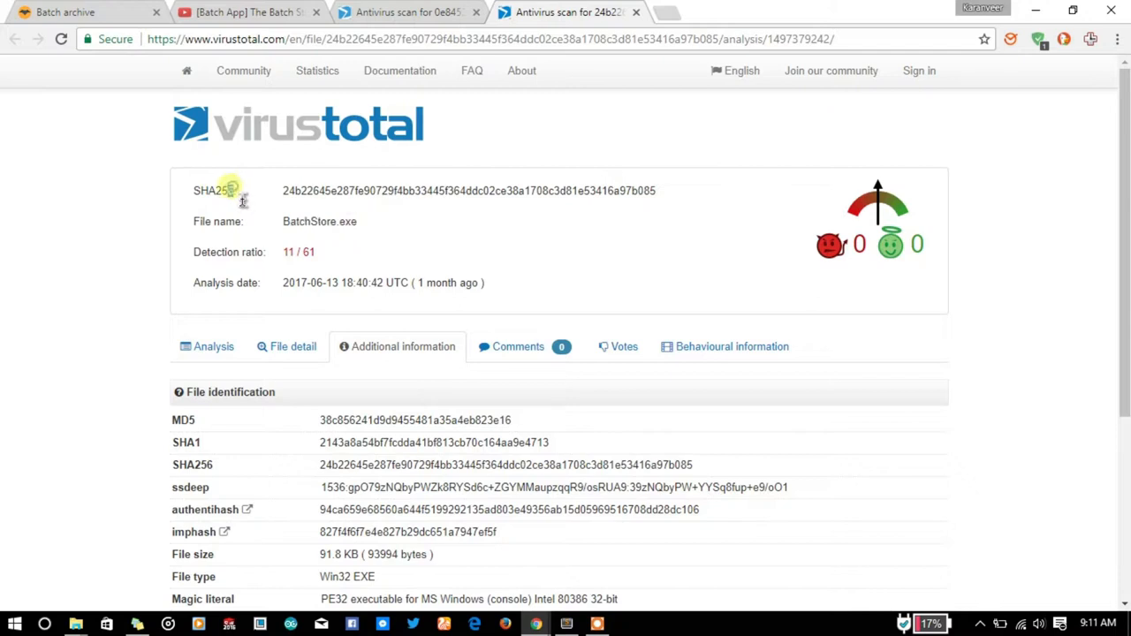
double_click(212, 191)
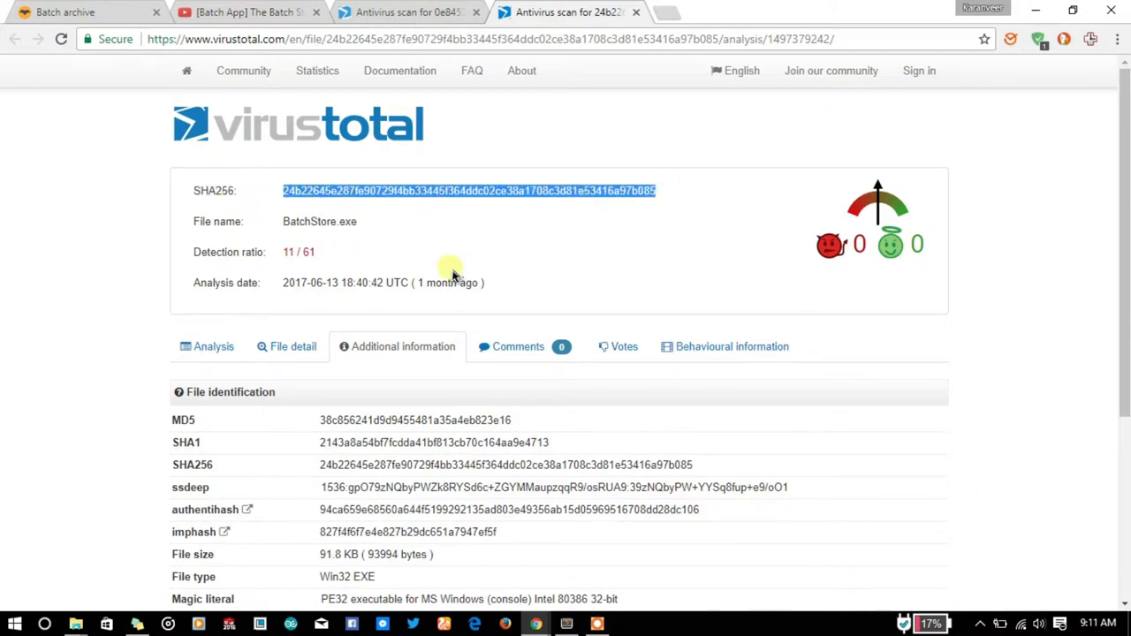
click(406, 10)
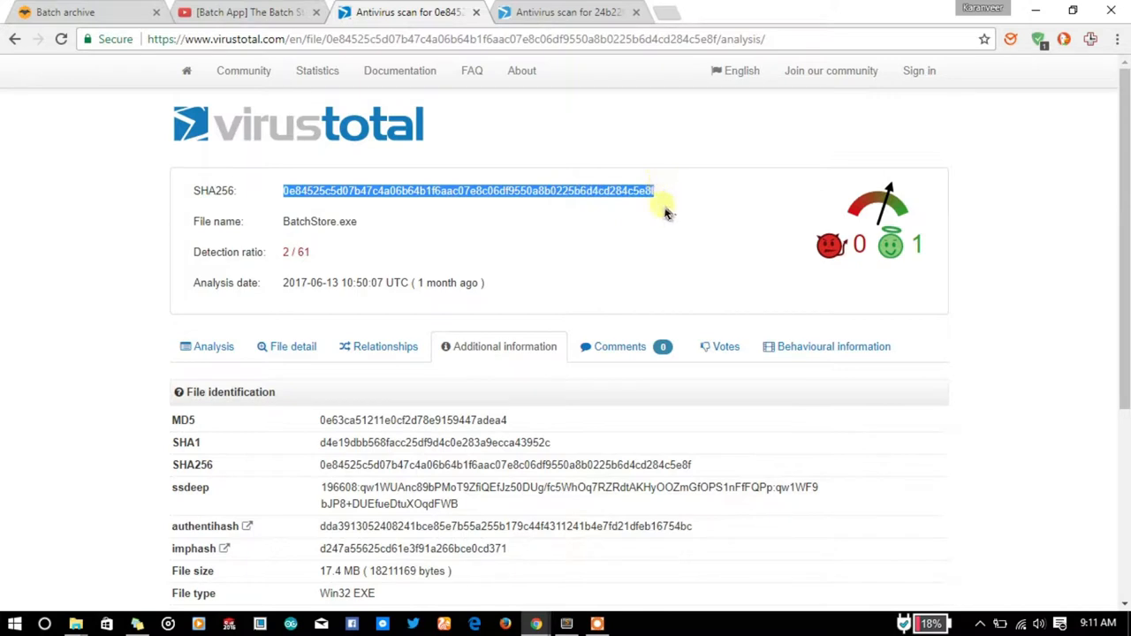
mouse_move(386, 205)
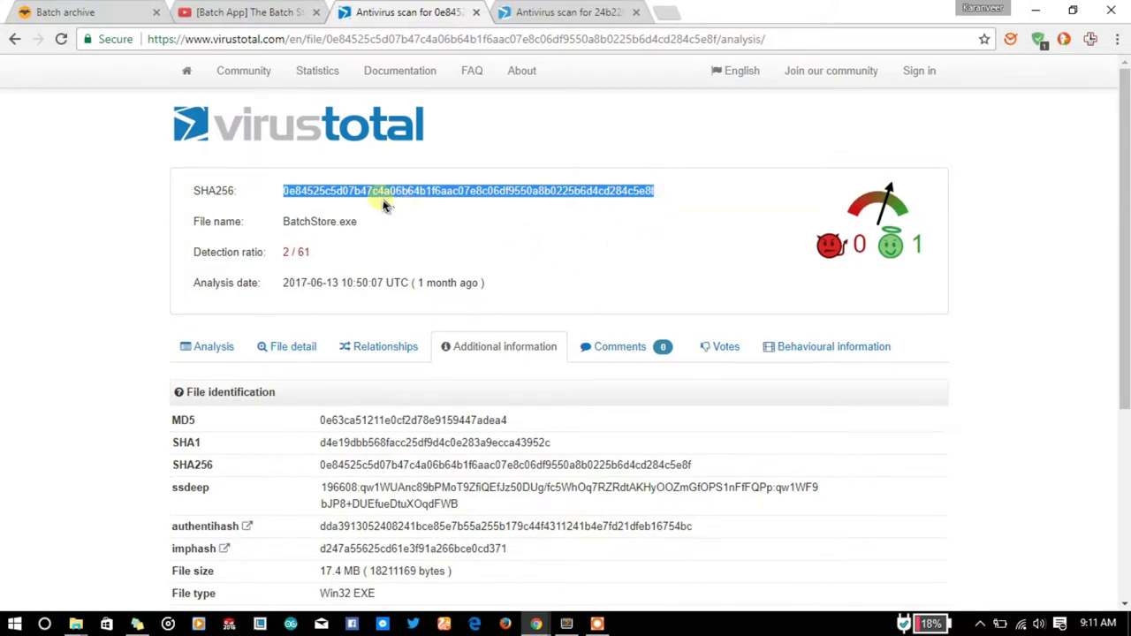
mouse_move(286, 240)
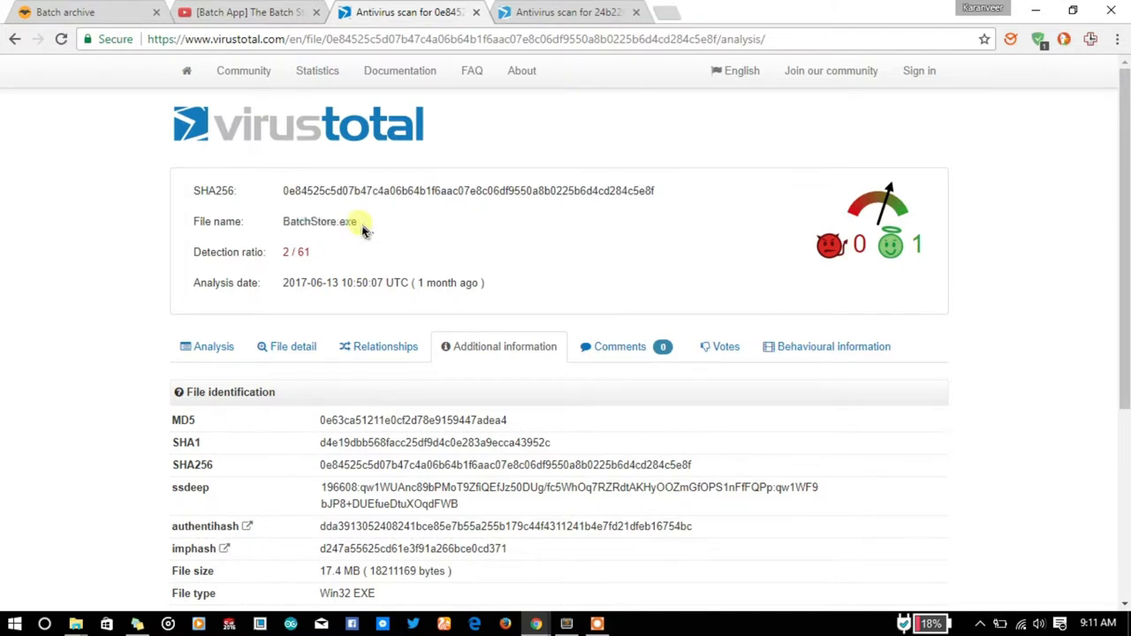
Step: Mark the 2/61 scan's SHA-256 hash, then minimize Chrome to show the desktop
double_click(318, 220)
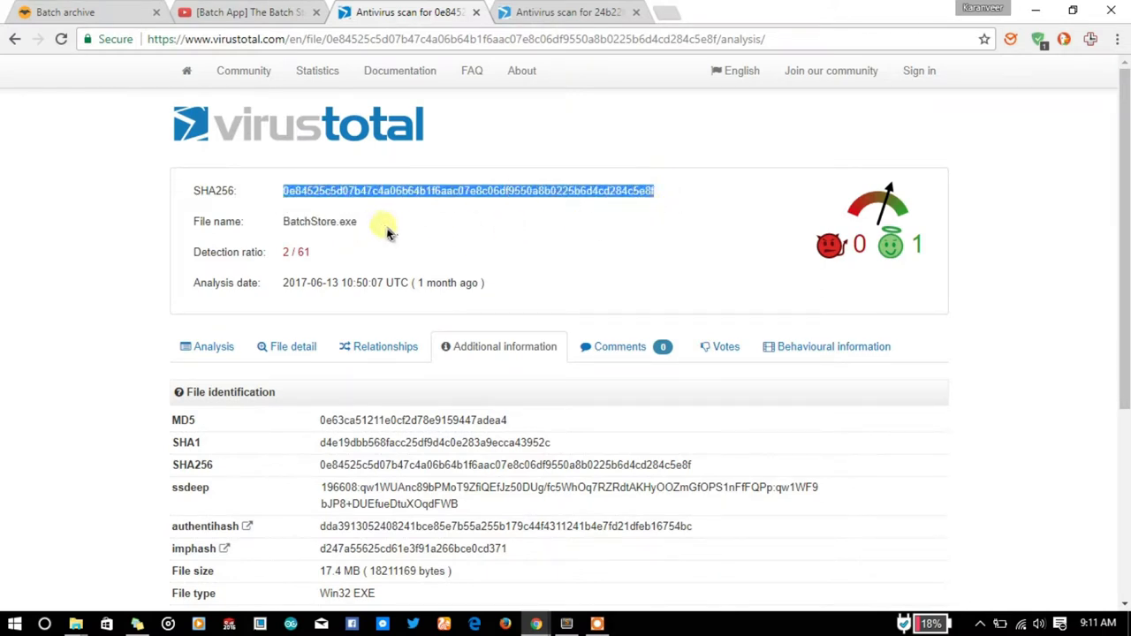
click(287, 191)
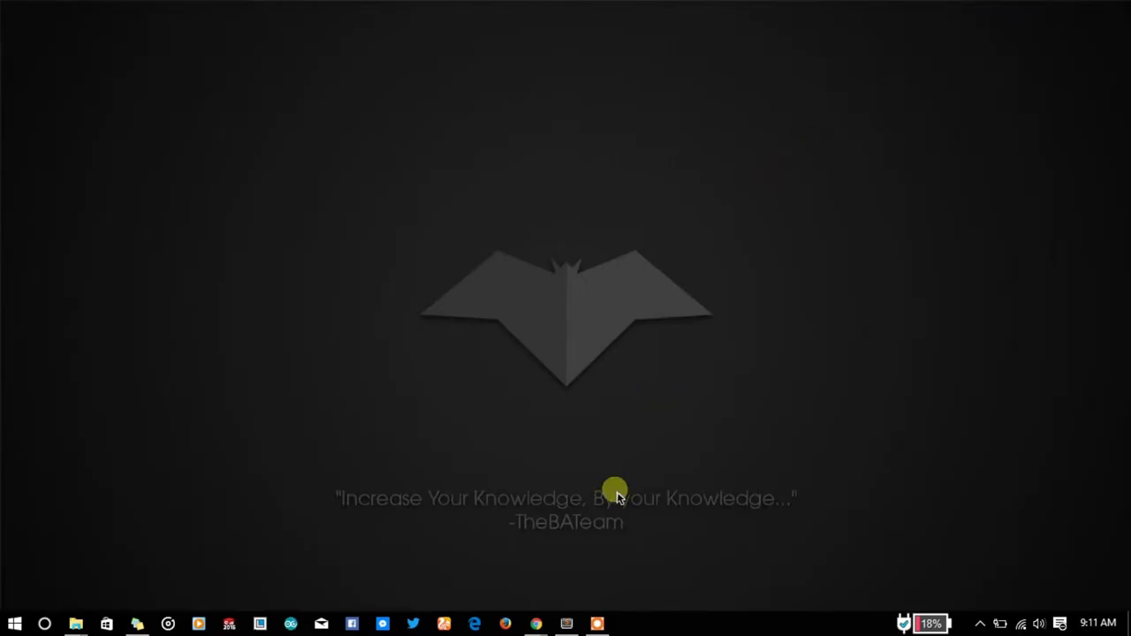
mouse_move(87, 597)
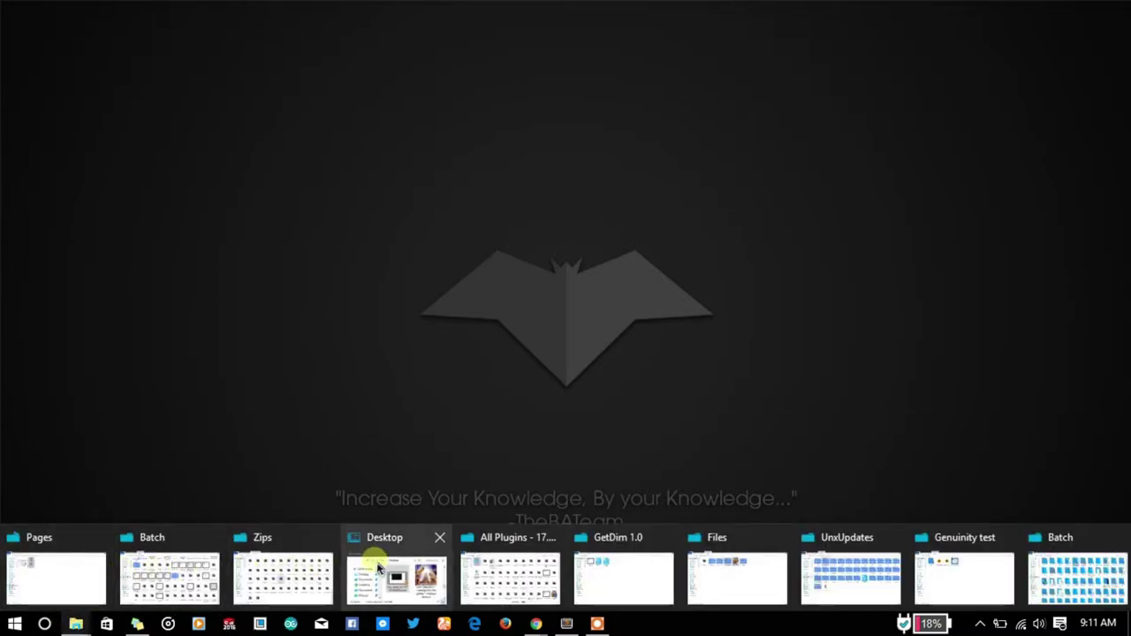
mouse_move(963, 574)
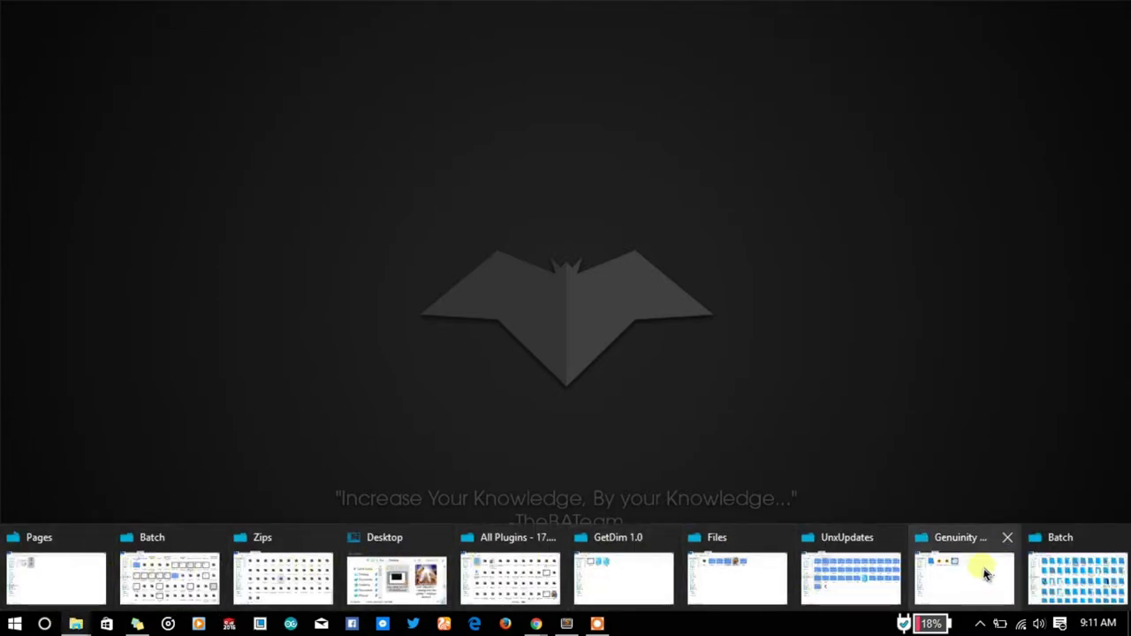
Step: Bring up the Genuinity test folder with BatchStore-1.exe, BatchStore-2.exe and SHA256sum.bat
click(963, 574)
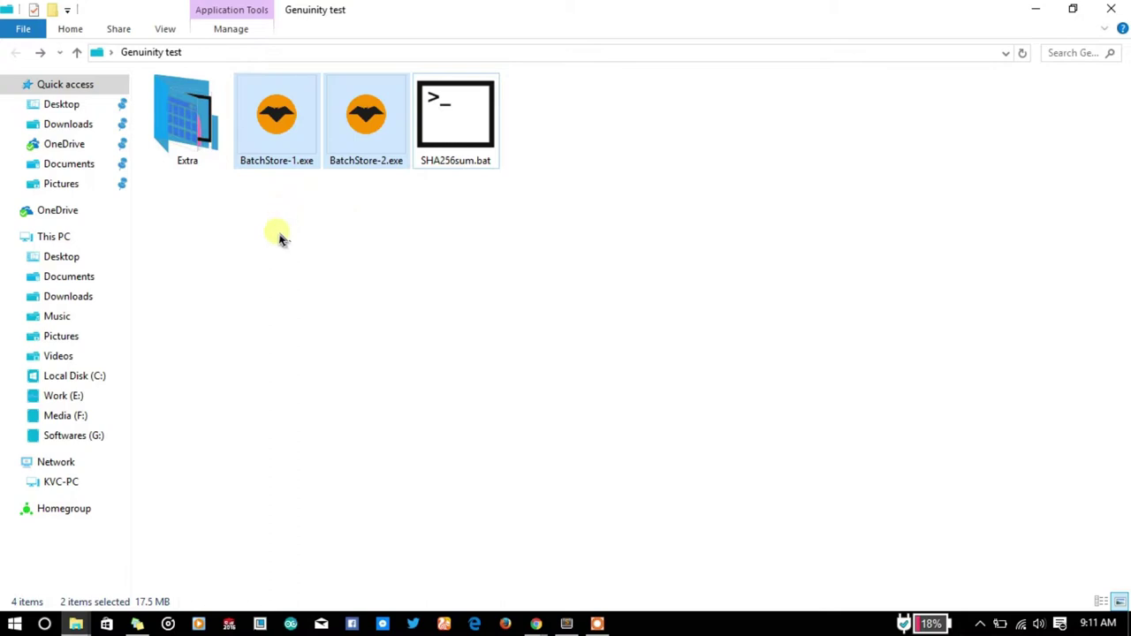
mouse_move(292, 239)
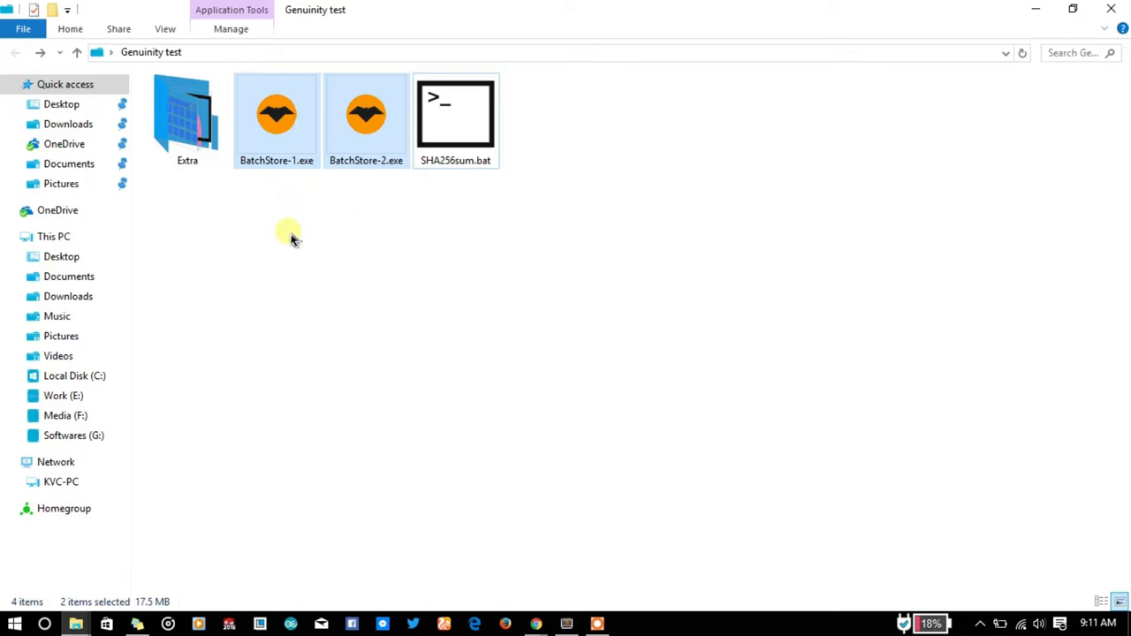
mouse_move(282, 244)
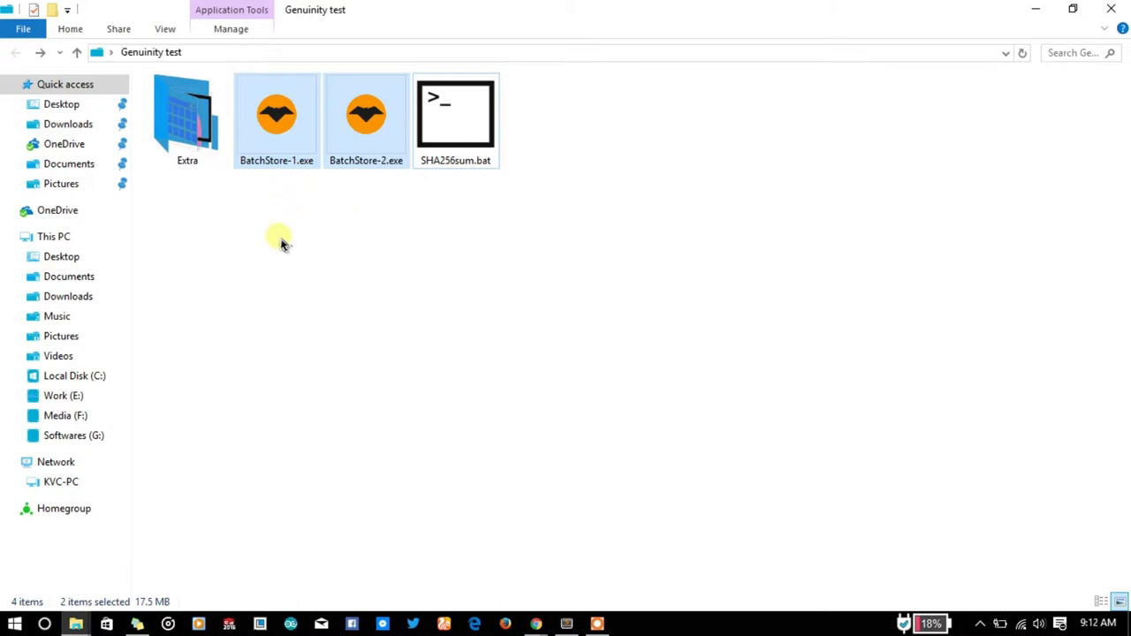
mouse_move(255, 193)
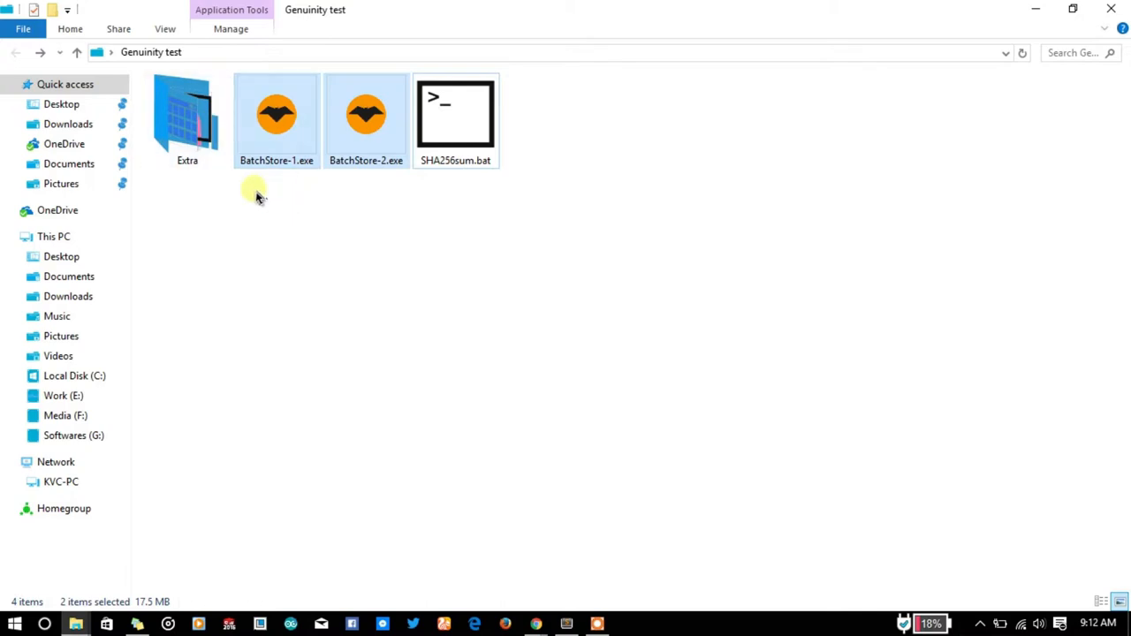
Step: Inside the Extra folder, inspect Bat.exe and open the empty BatchStore.bat in Notepad
double_click(188, 120)
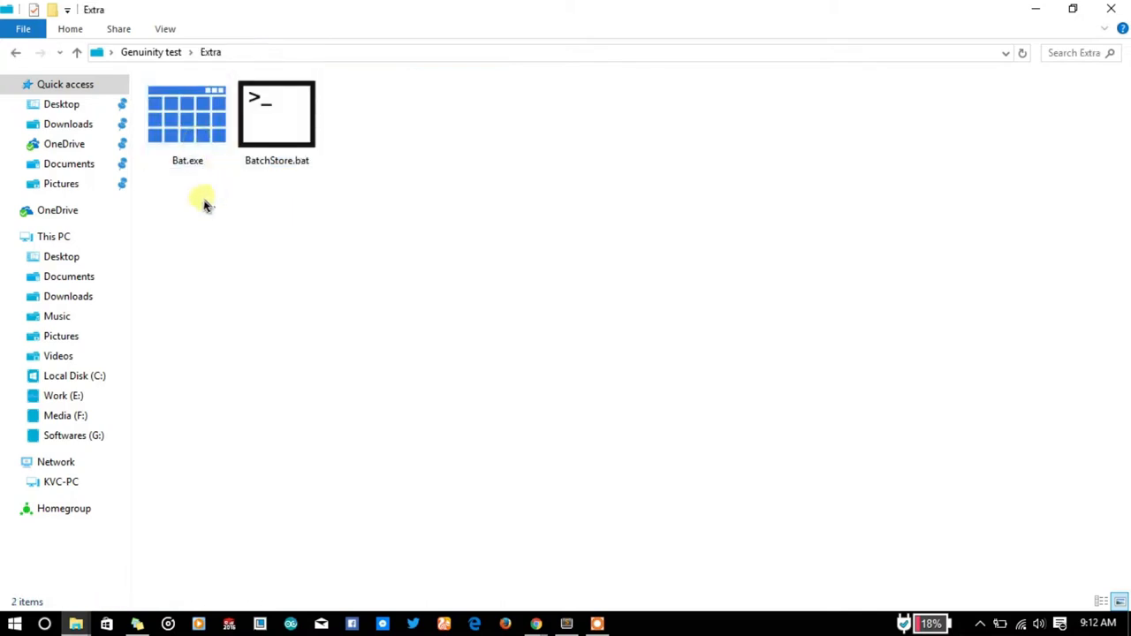
click(187, 120)
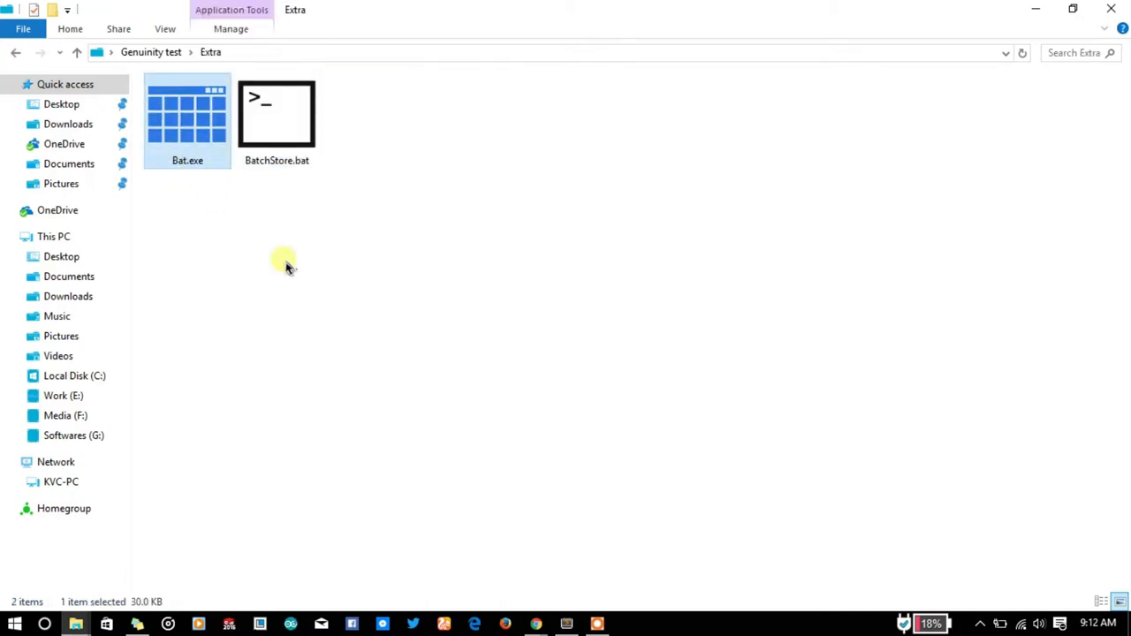
mouse_move(183, 175)
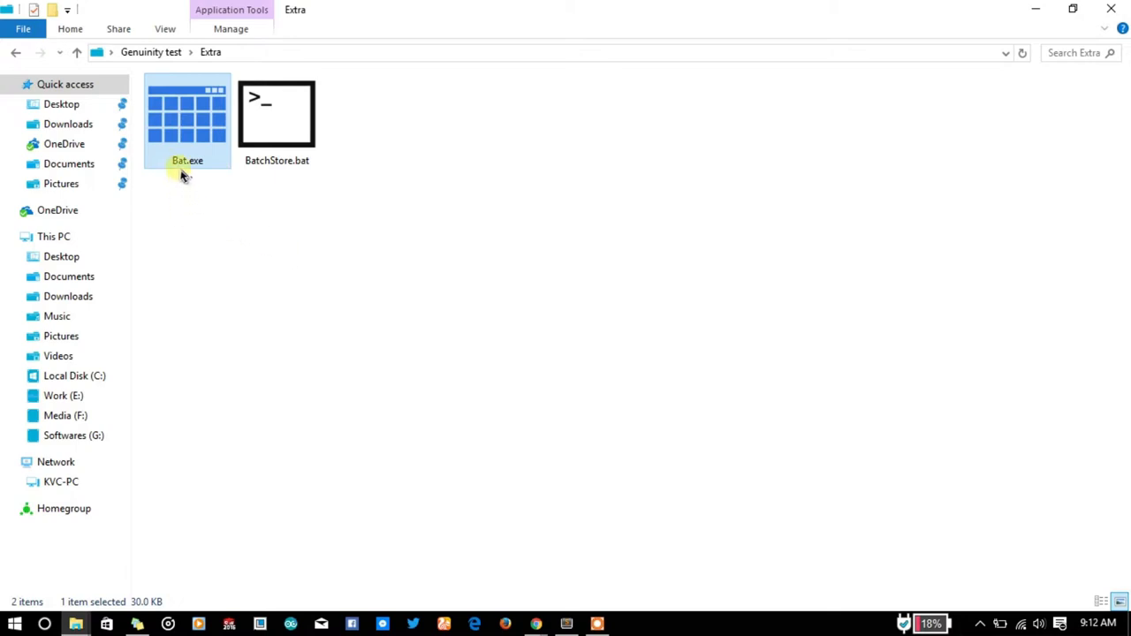
click(275, 115)
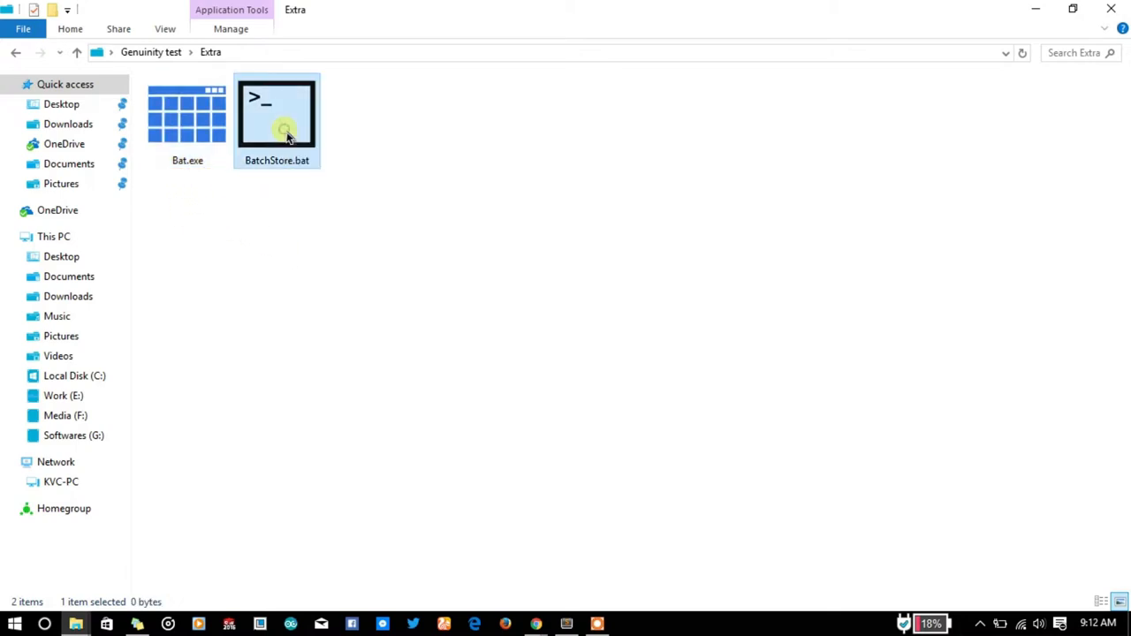
double_click(276, 115)
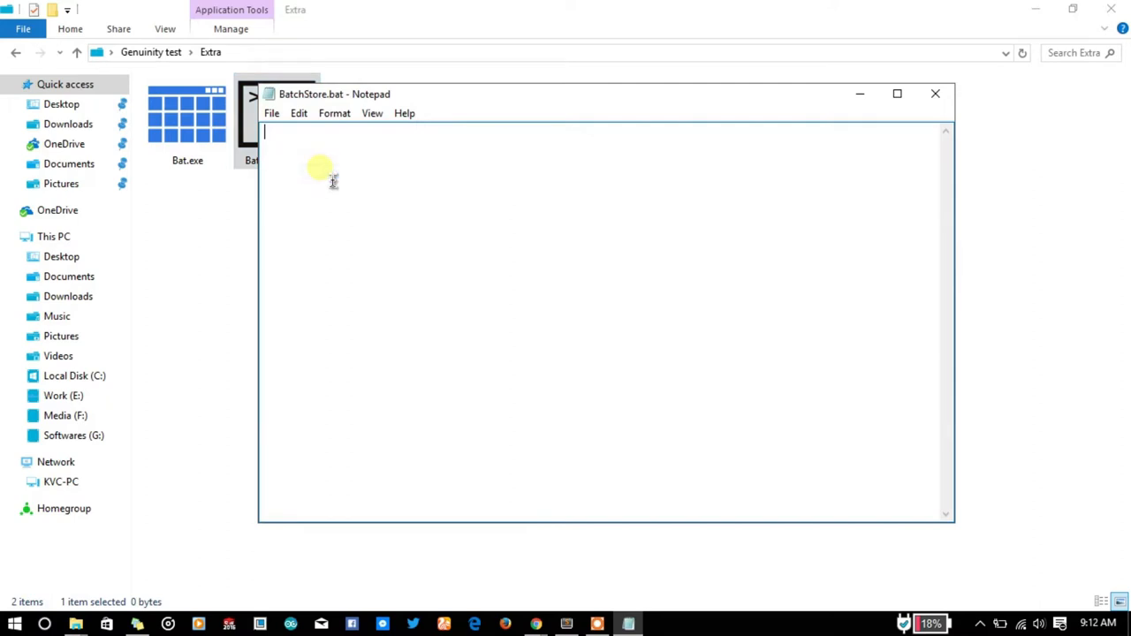
Step: Close Notepad and return to the Genuinity test folder
click(934, 94)
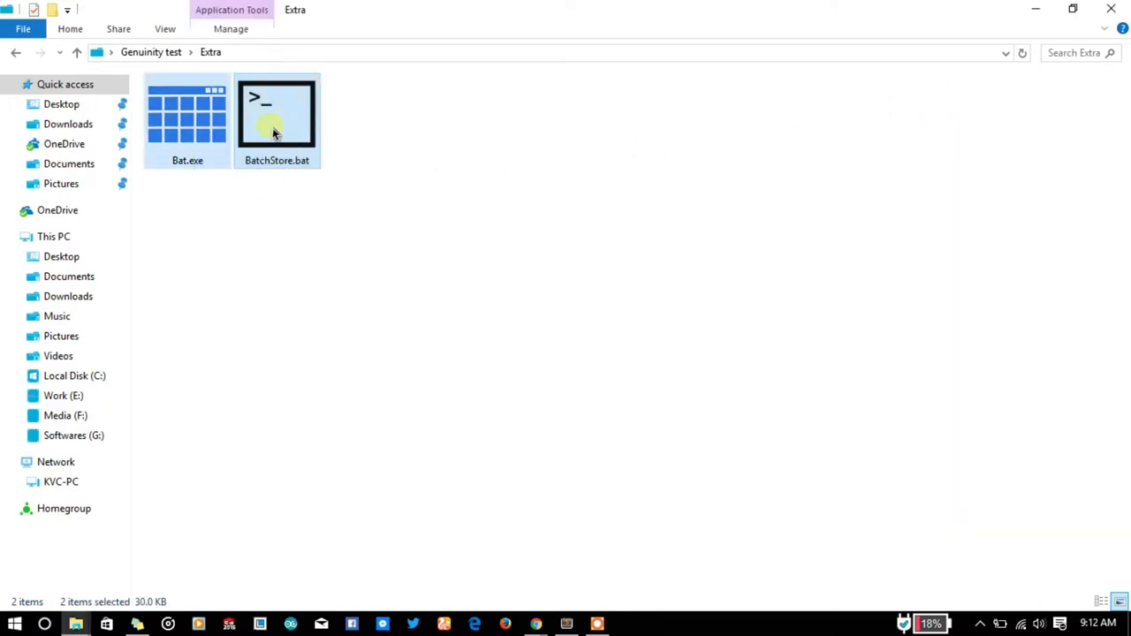
click(188, 120)
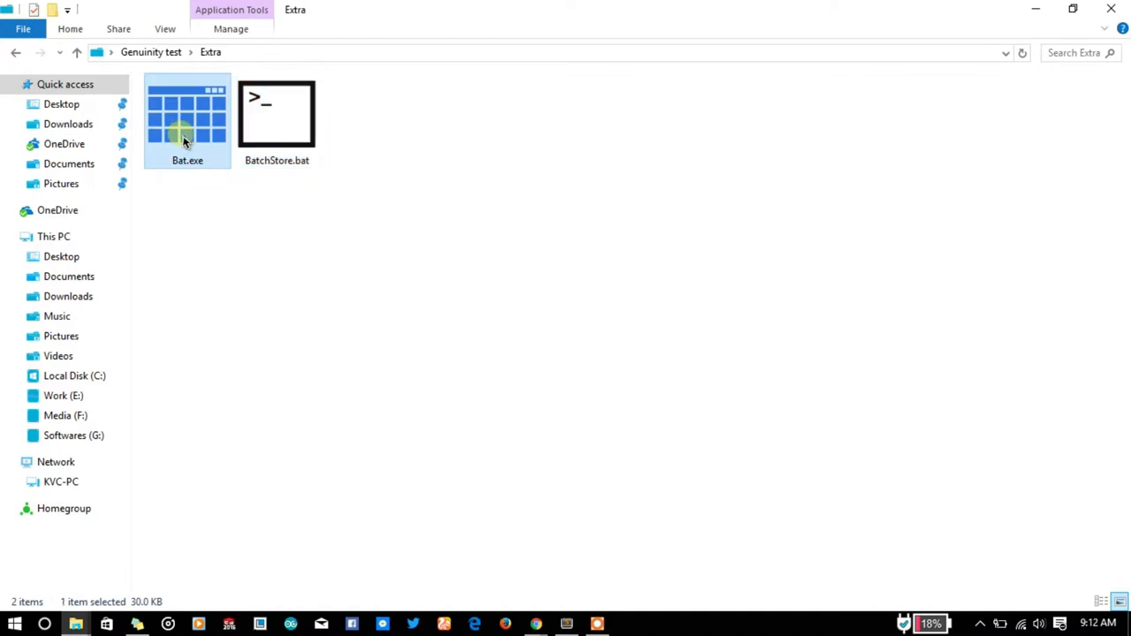
click(276, 120)
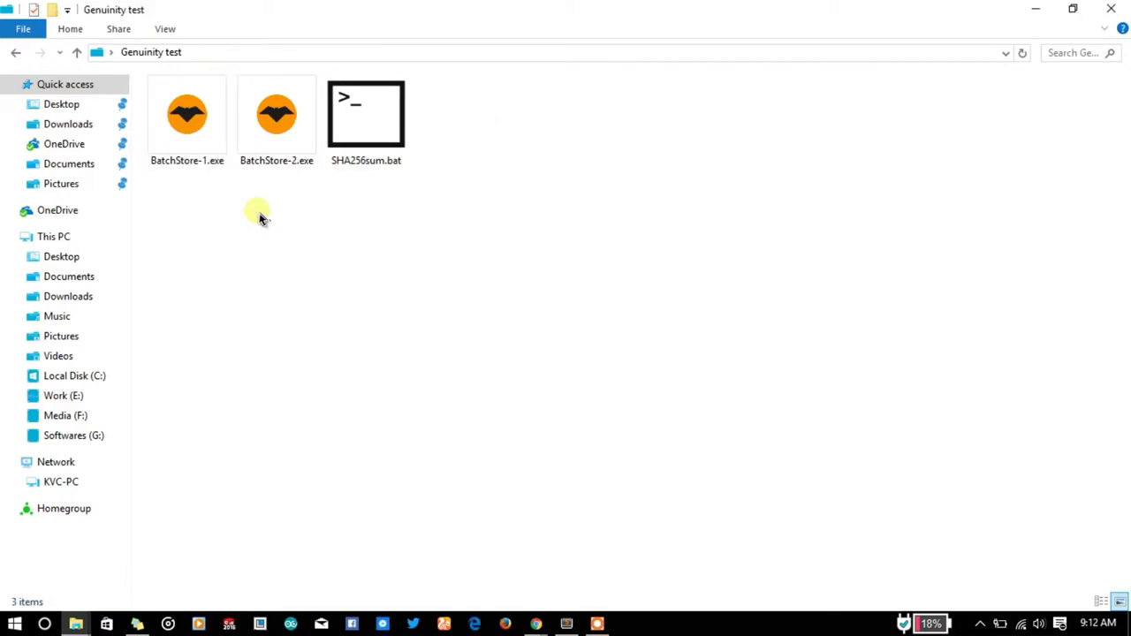
mouse_move(203, 190)
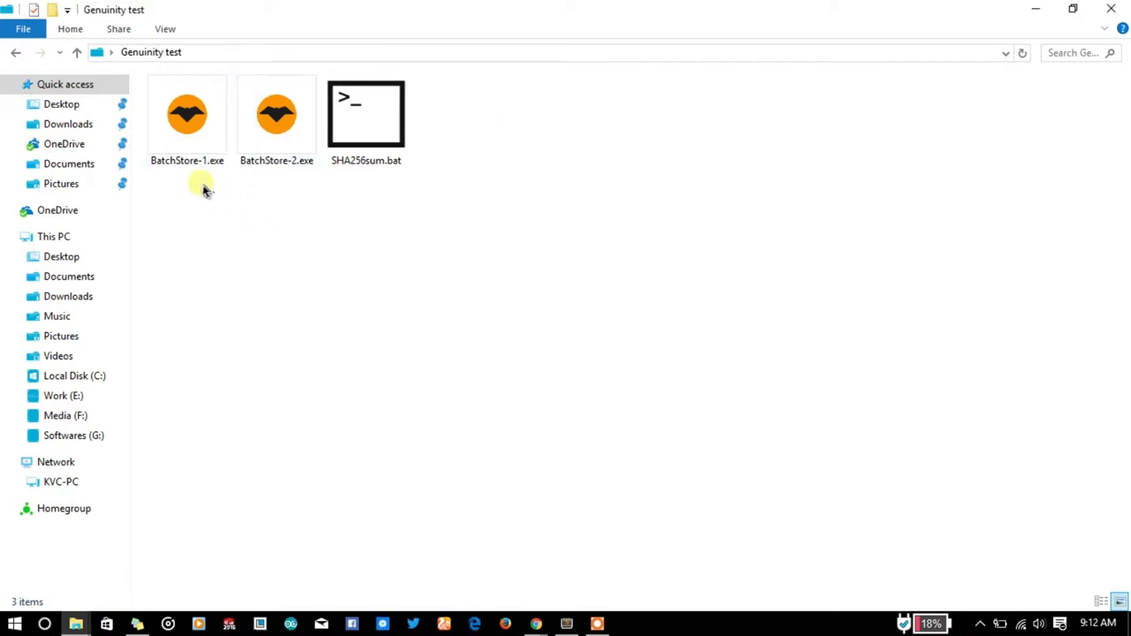
mouse_move(292, 216)
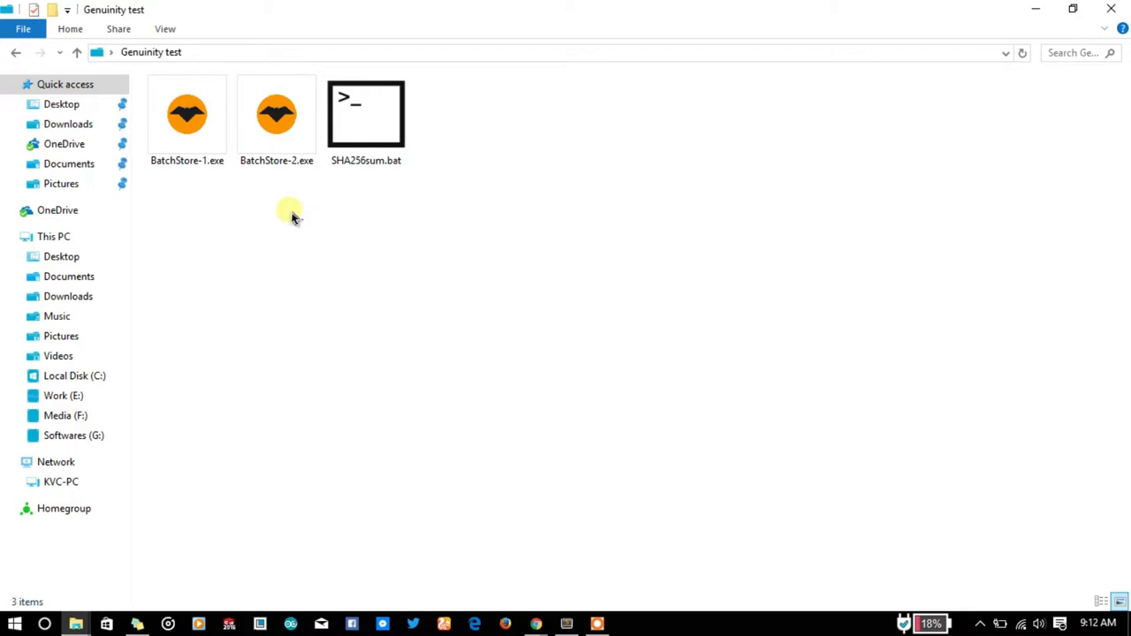
mouse_move(198, 212)
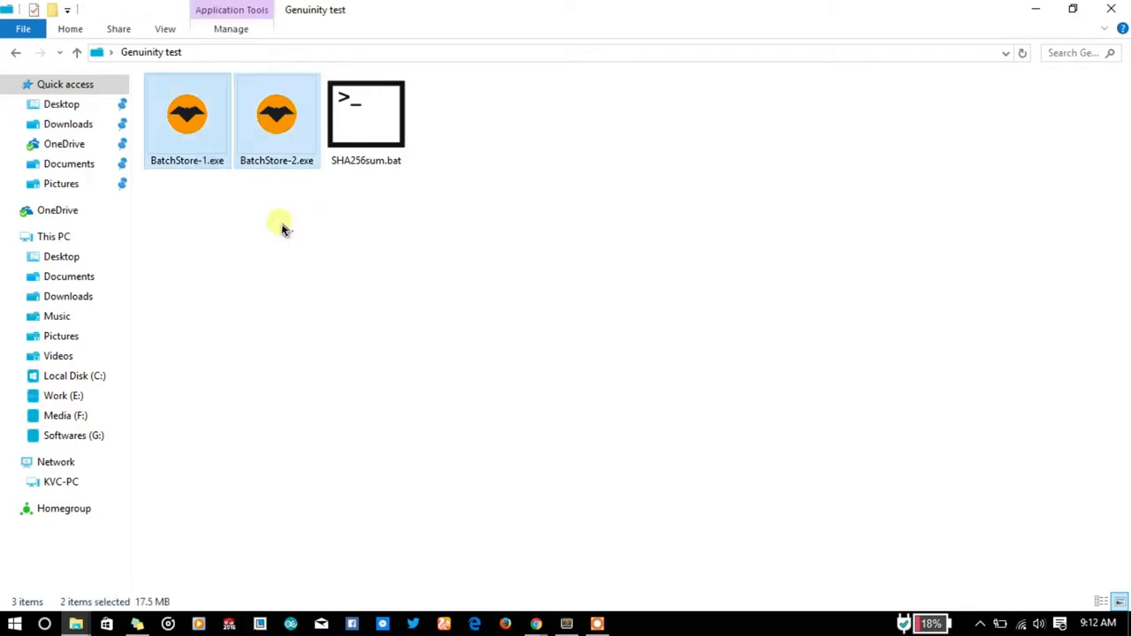
mouse_move(233, 216)
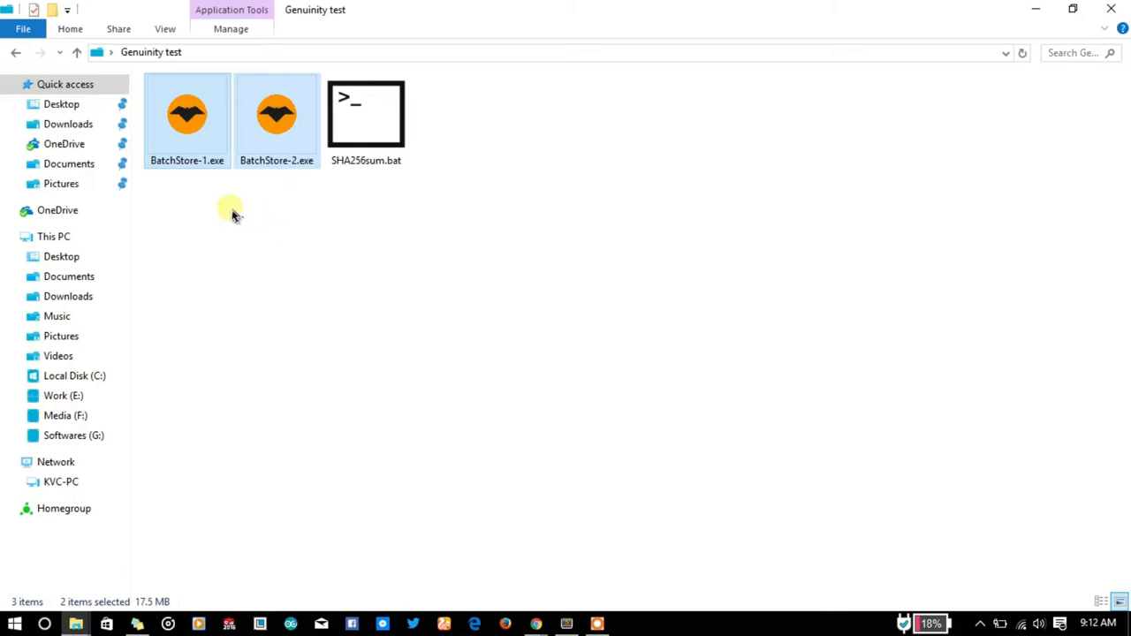
click(203, 208)
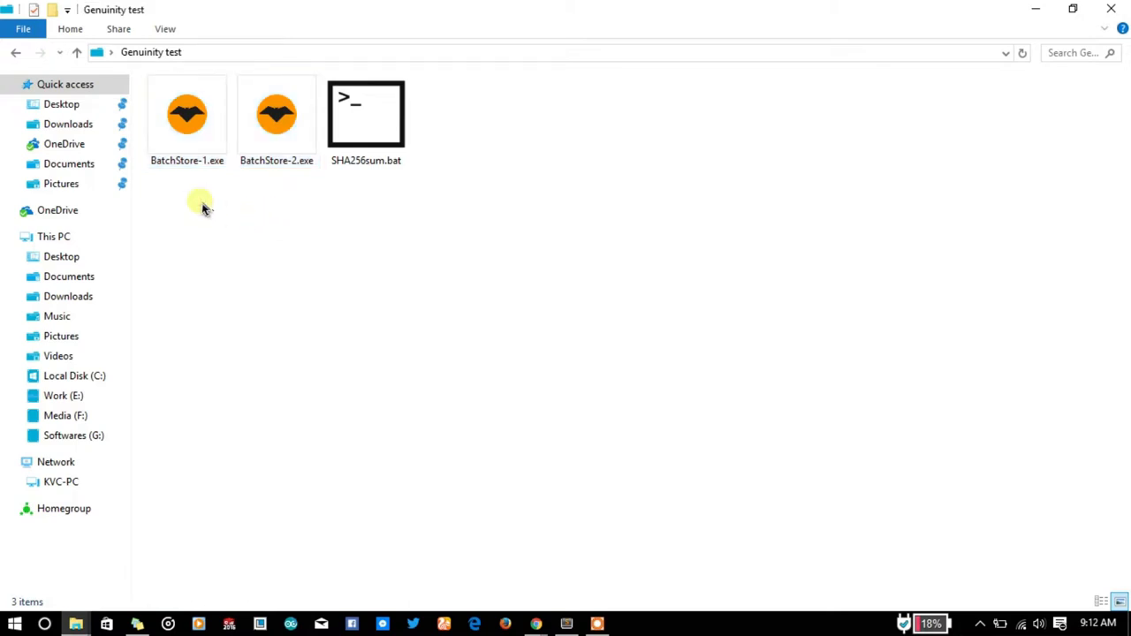
click(188, 113)
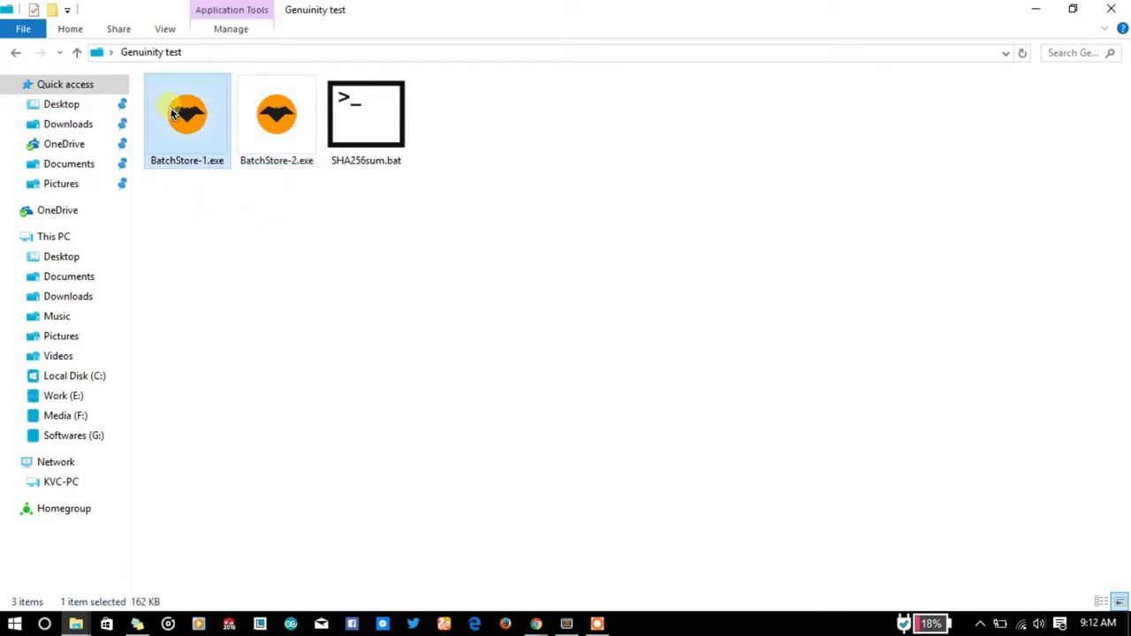
mouse_move(212, 590)
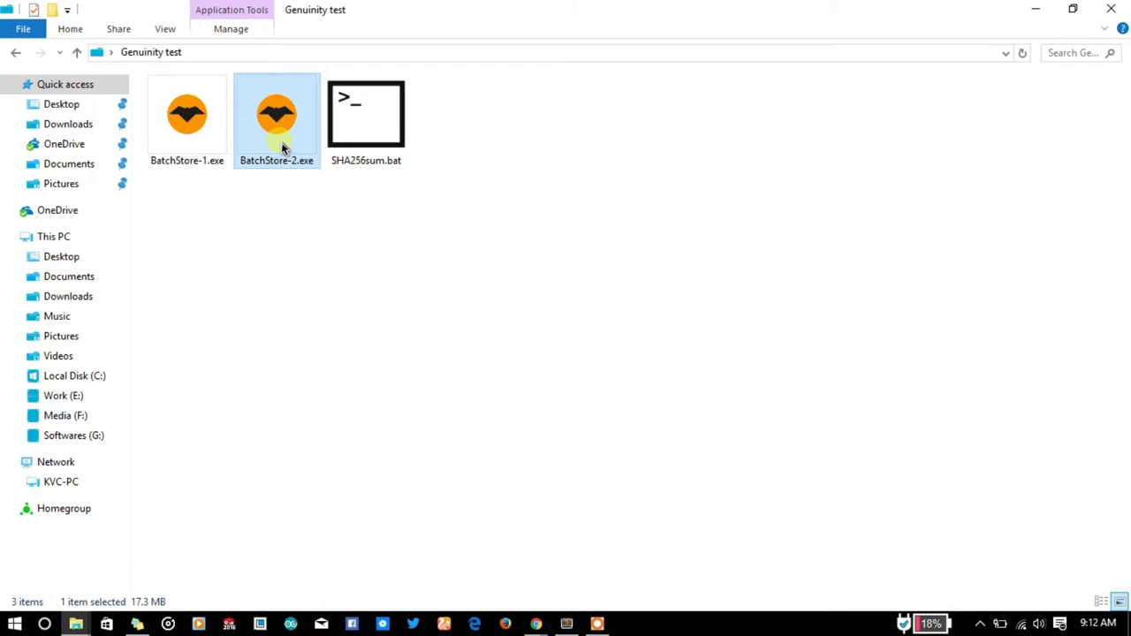
click(216, 194)
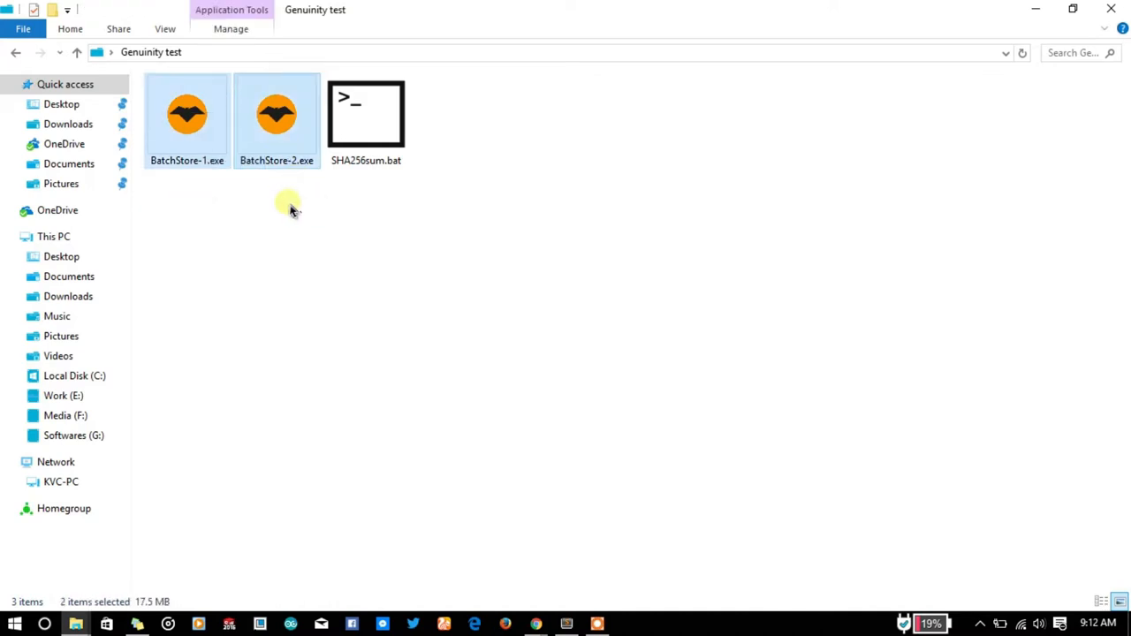
click(366, 115)
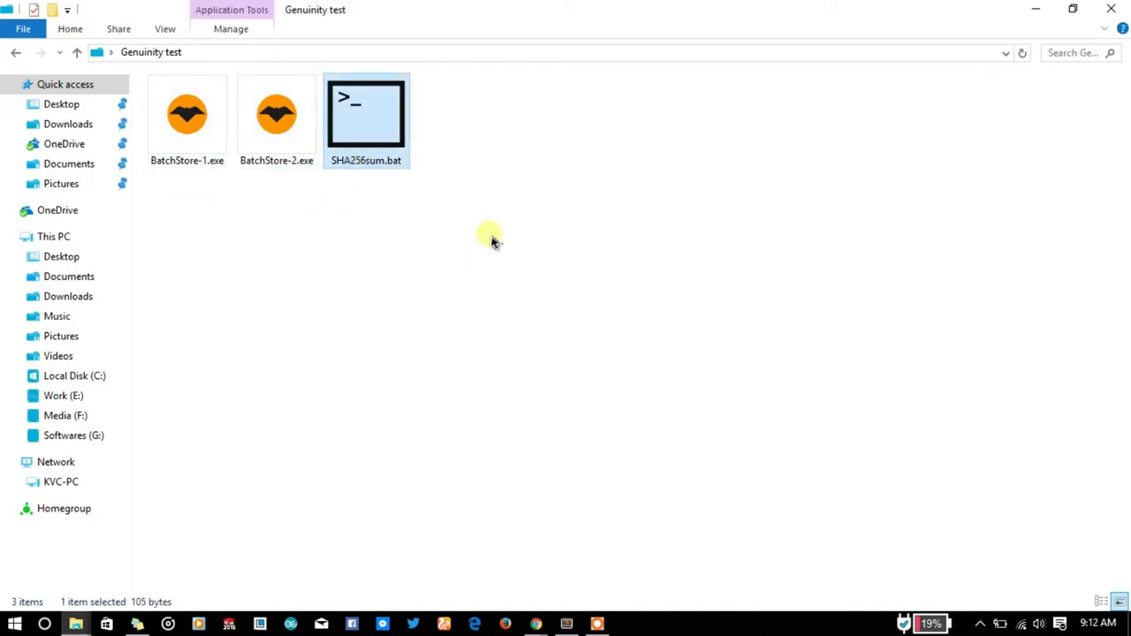
mouse_move(587, 249)
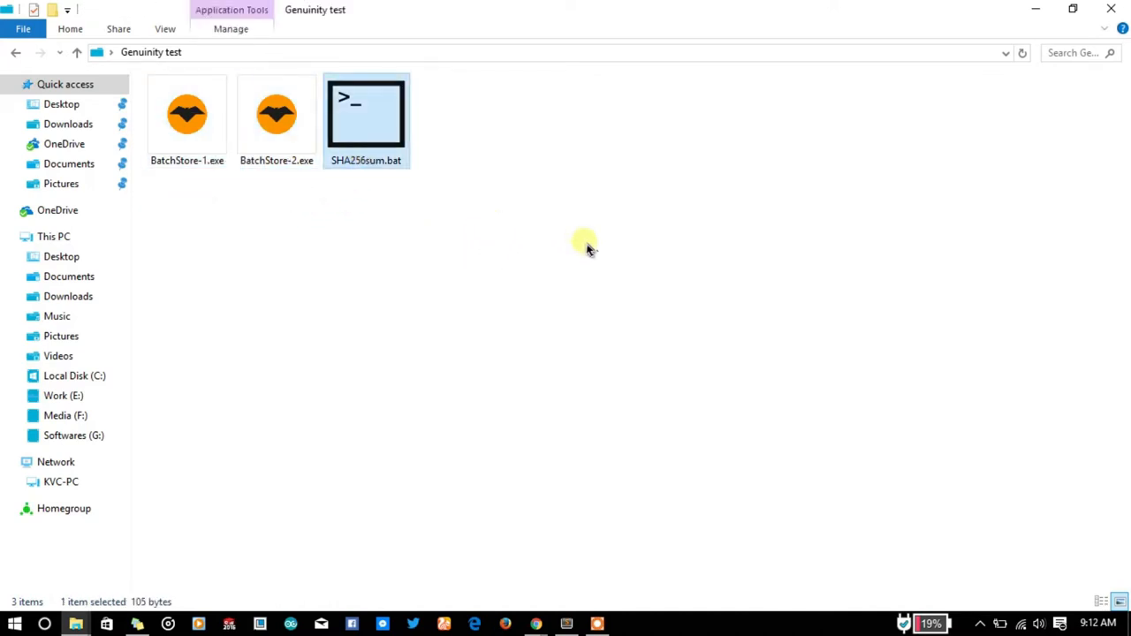
click(511, 166)
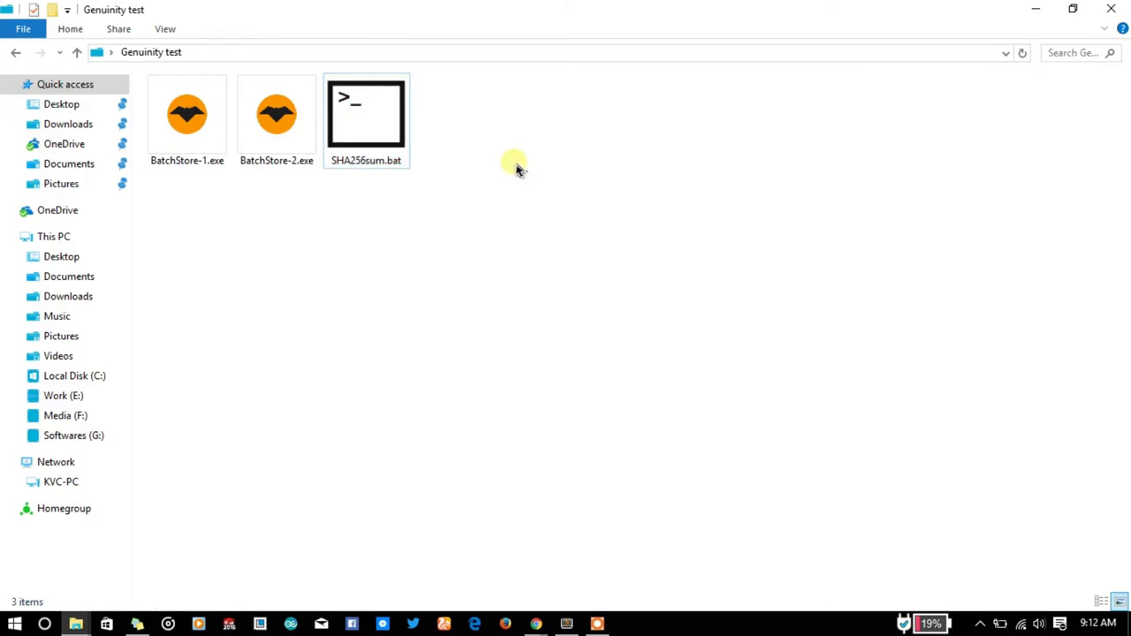
Step: Open a command window in the Genuinity test folder and clear its screen
right_click(515, 166)
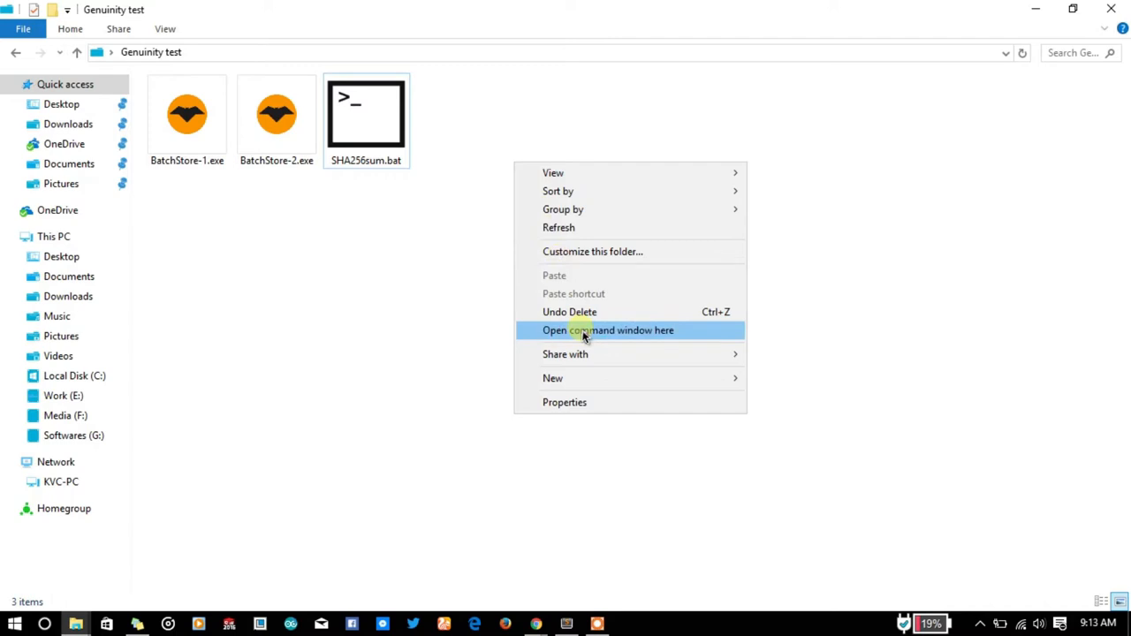
click(608, 330)
text(c)
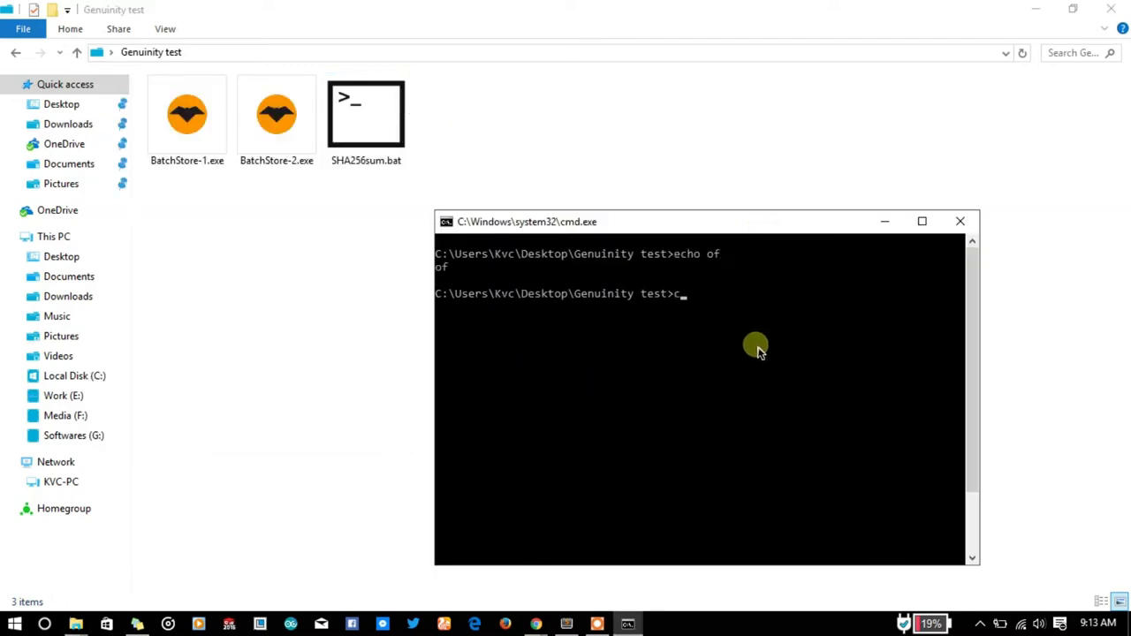
text(echo of)
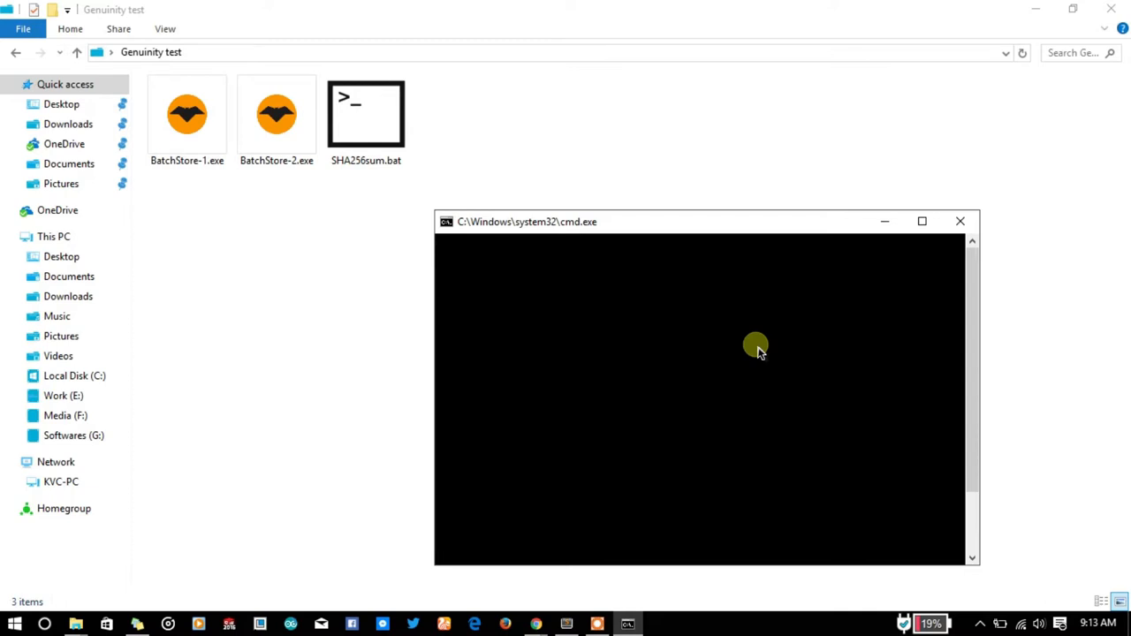
mouse_move(663, 300)
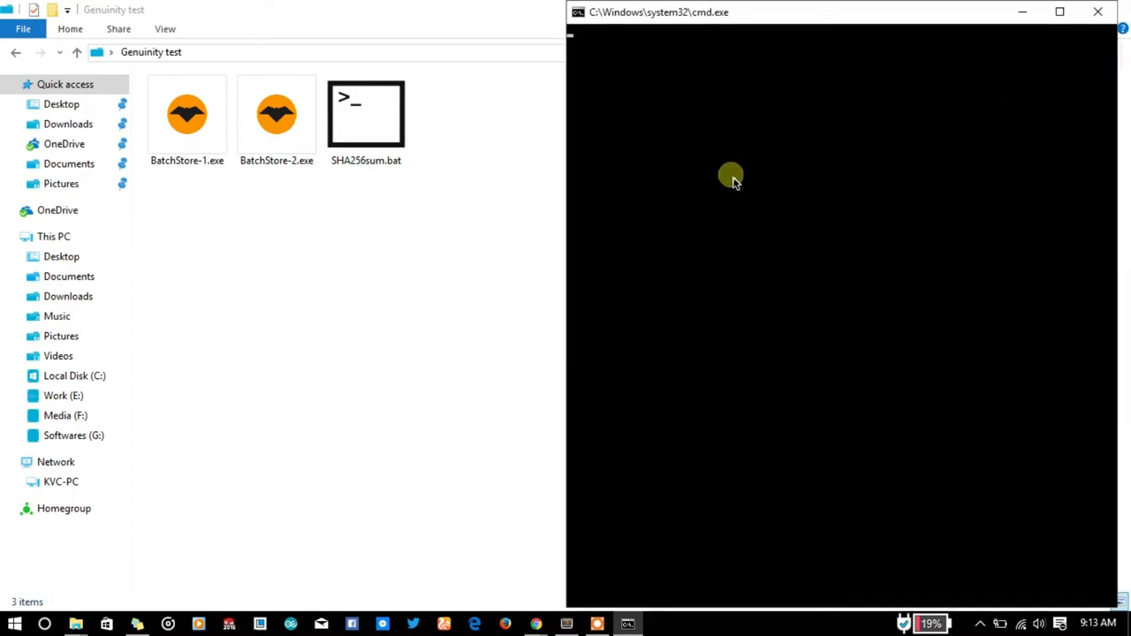
mouse_move(640, 182)
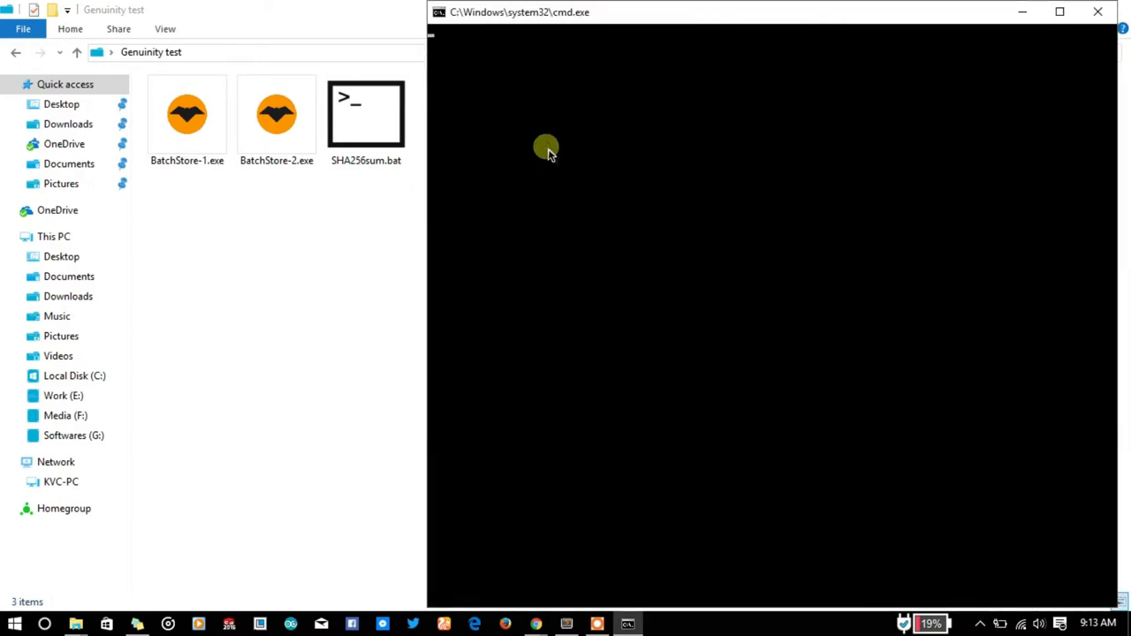
Step: Enter 'call SHA256sum.bat BatchStore-1.exe' to compute the file's SHA-256 hash
text(call SHA256sum.)
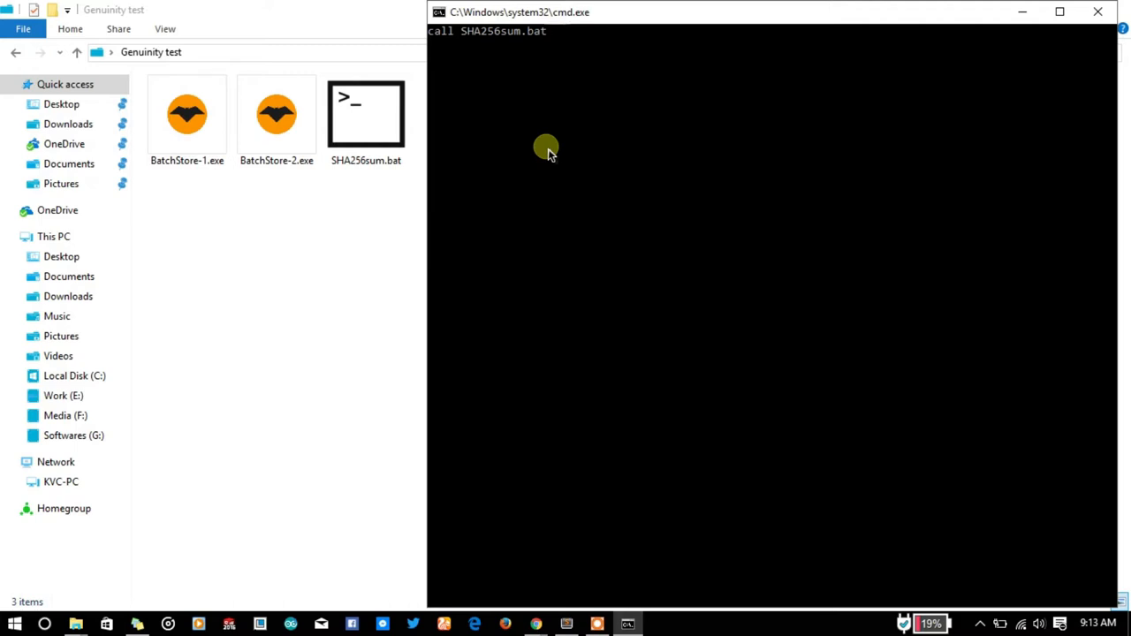
text(bat)
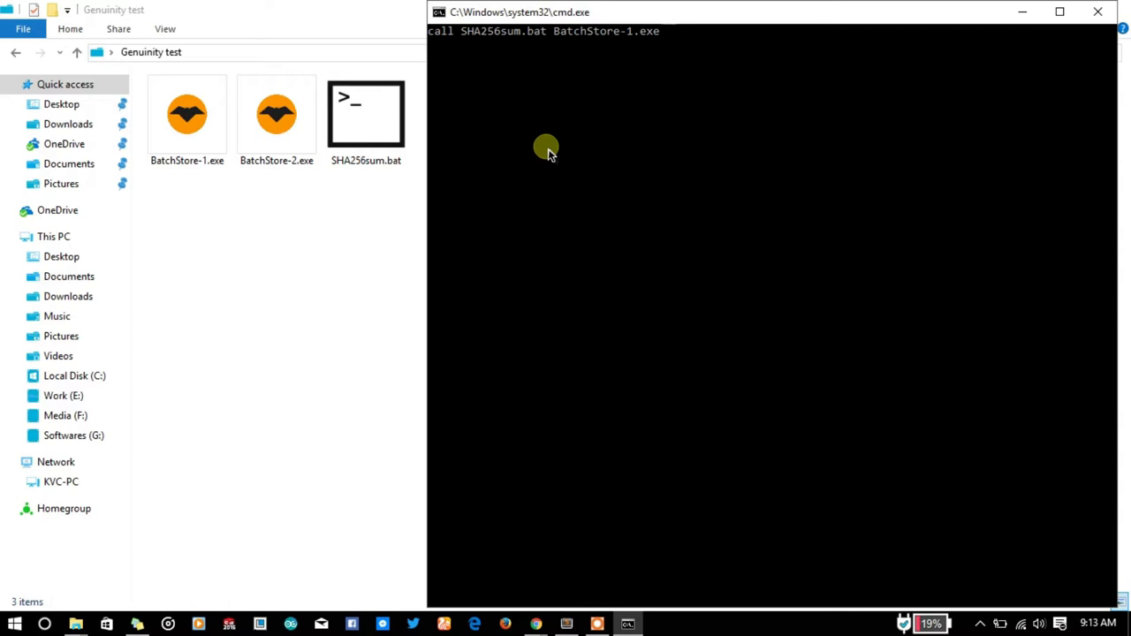
click(187, 115)
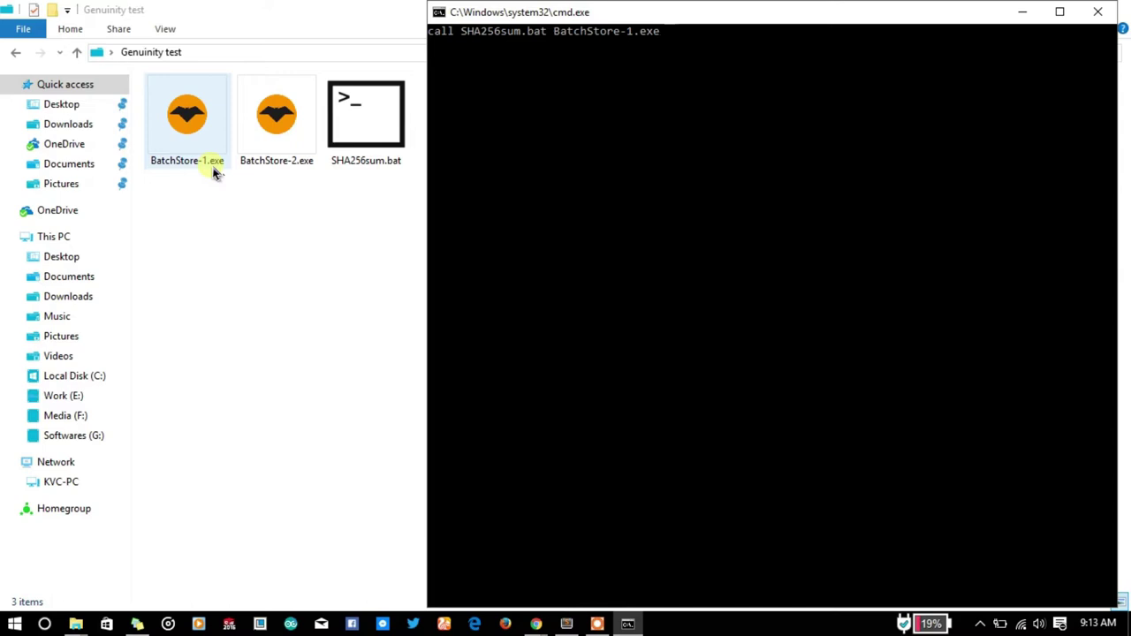
mouse_move(487, 43)
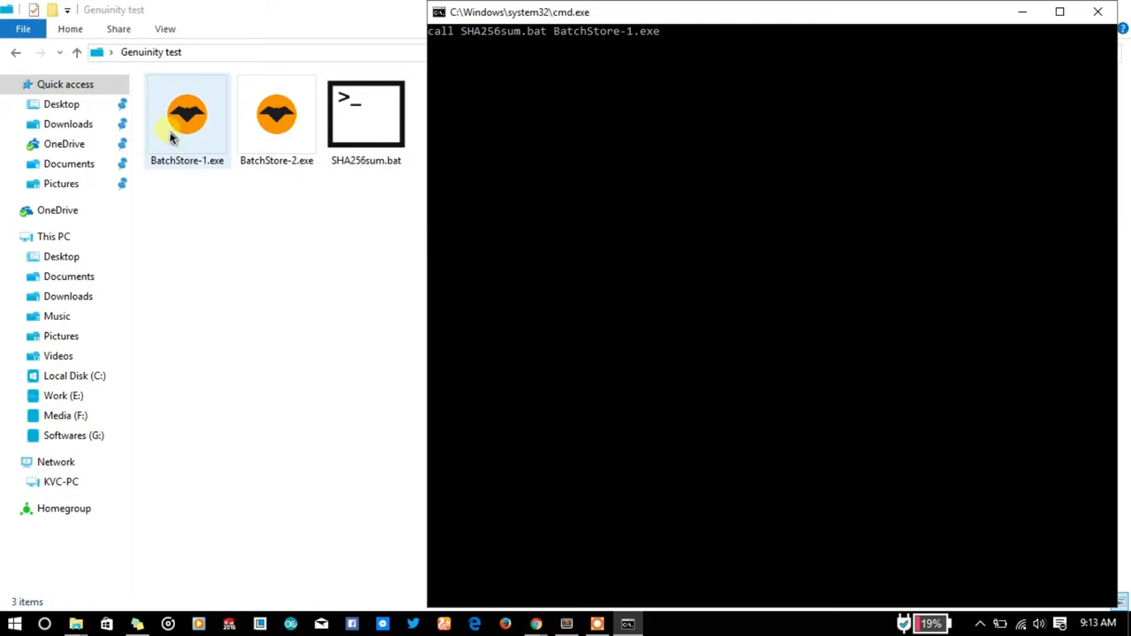
mouse_move(611, 101)
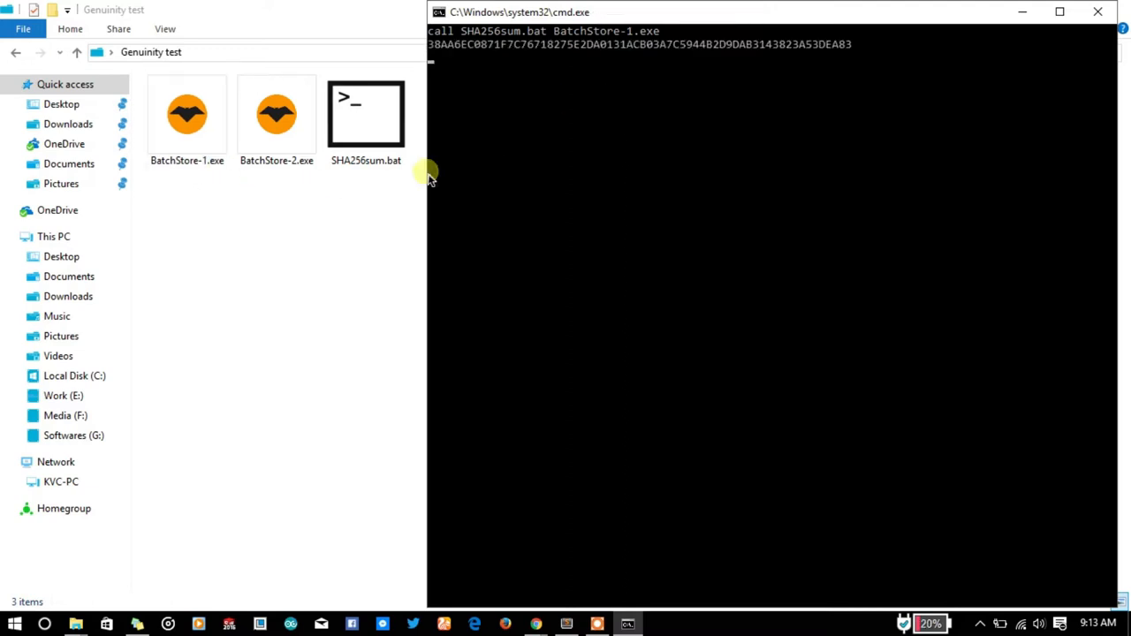
mouse_move(827, 55)
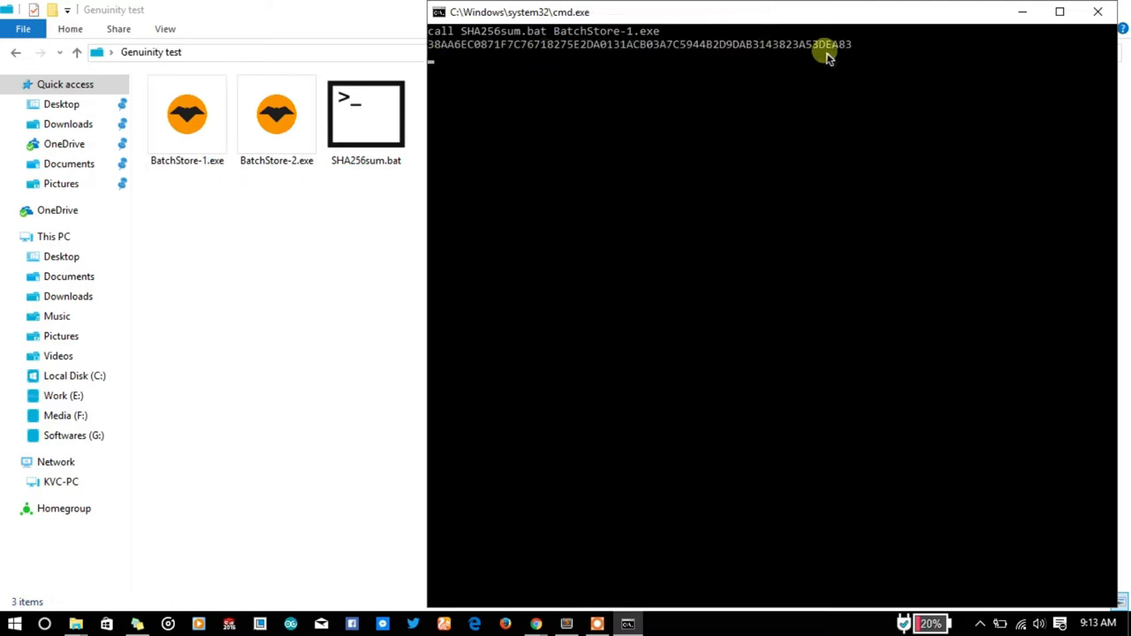
mouse_move(735, 159)
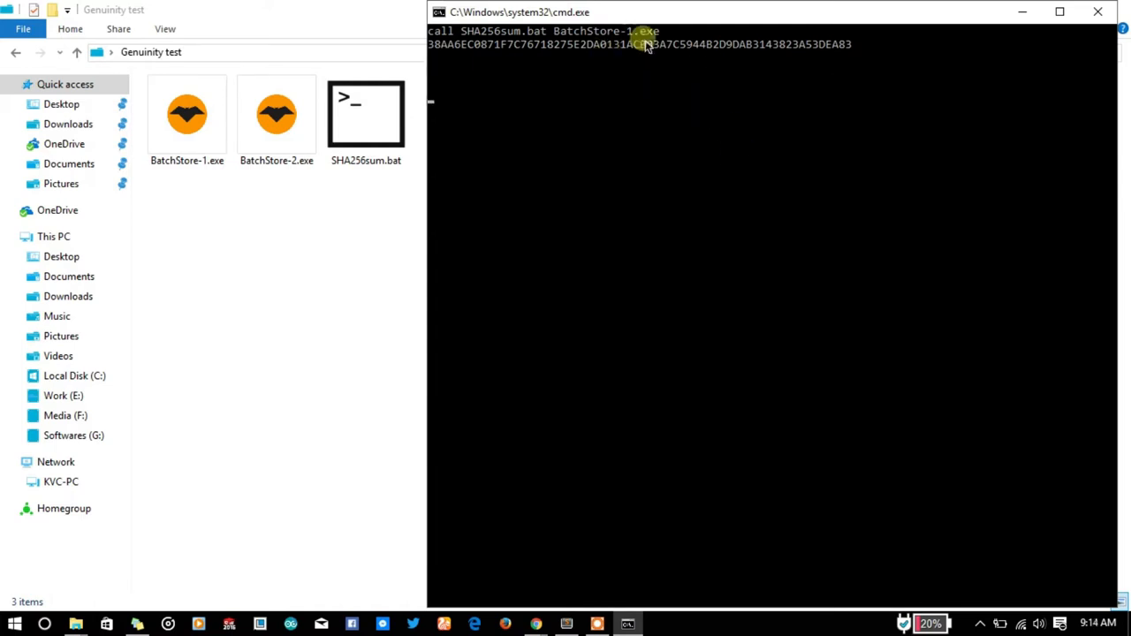
mouse_move(698, 166)
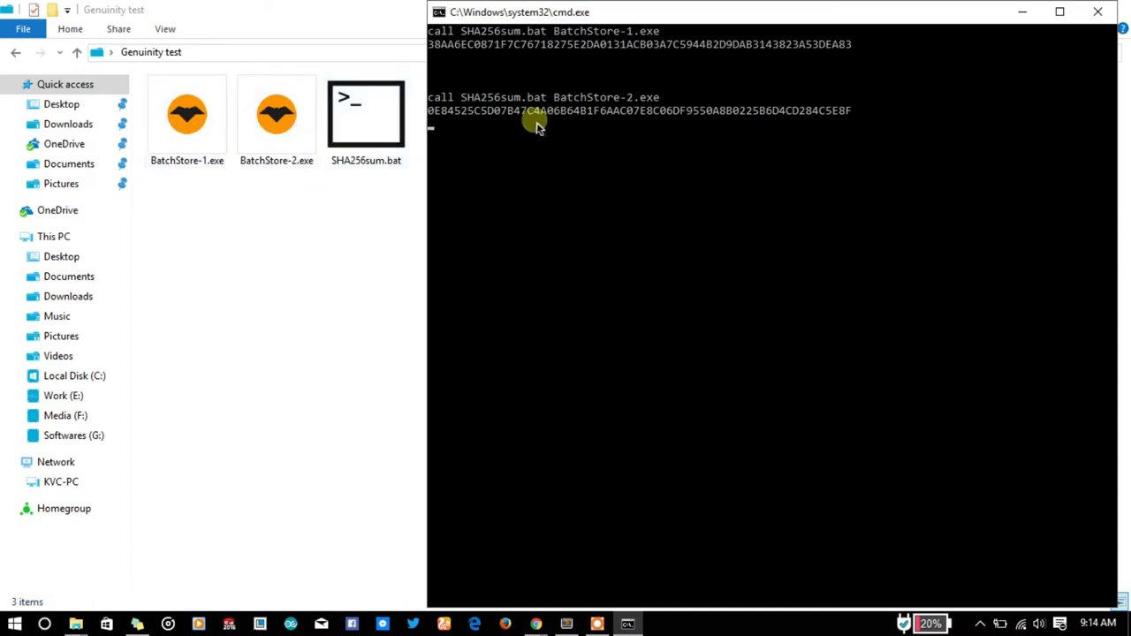
mouse_move(537, 445)
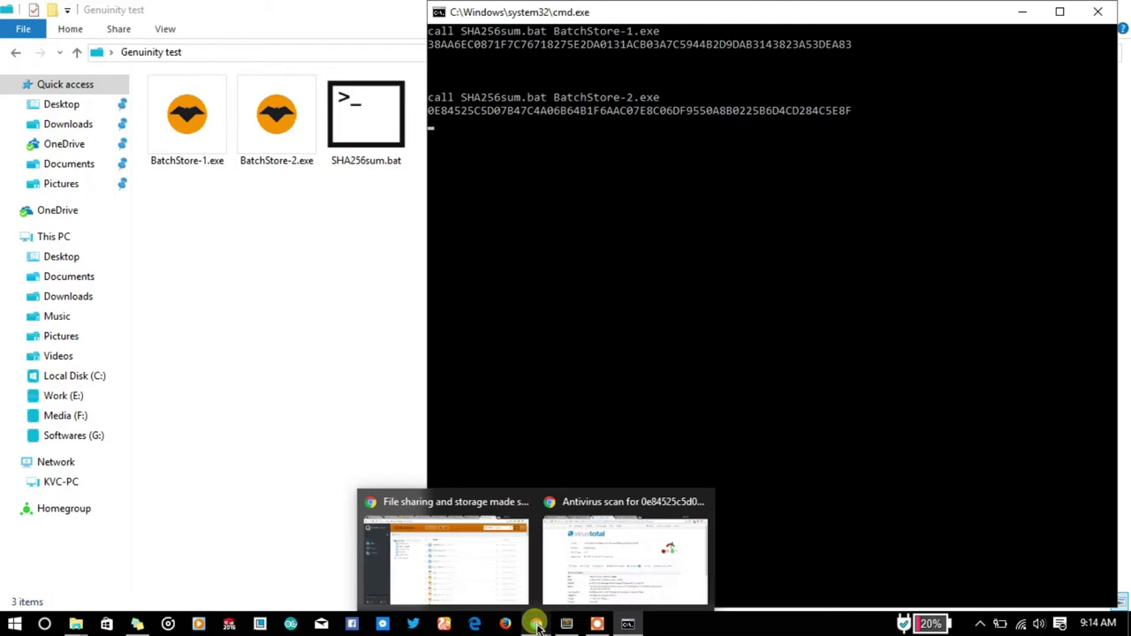
mouse_move(600, 385)
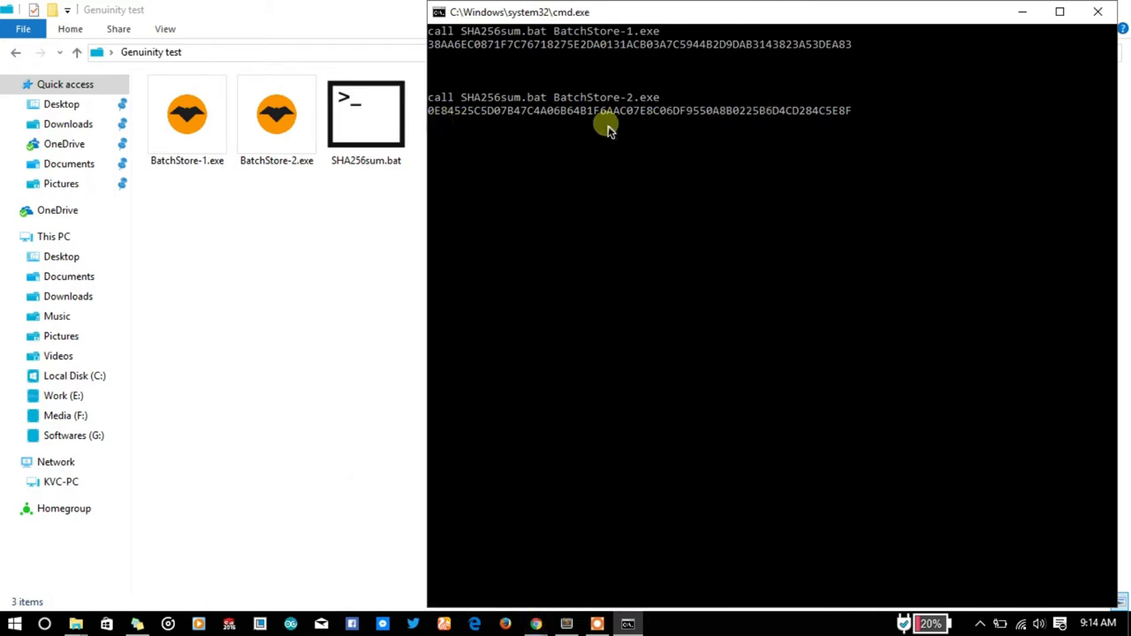
mouse_move(510, 120)
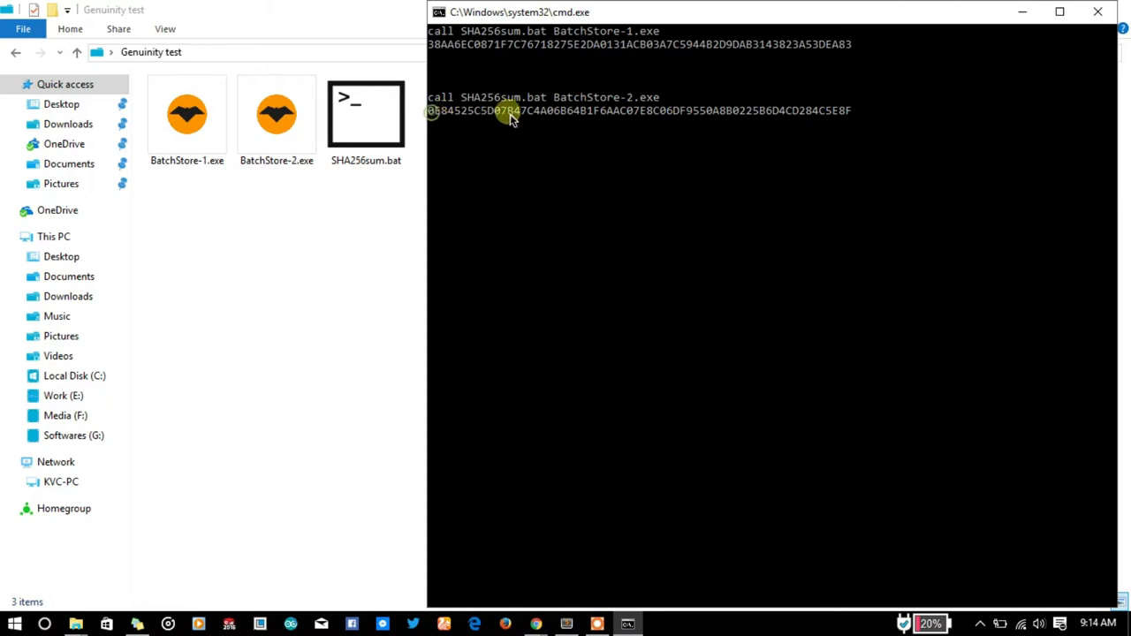
mouse_move(481, 148)
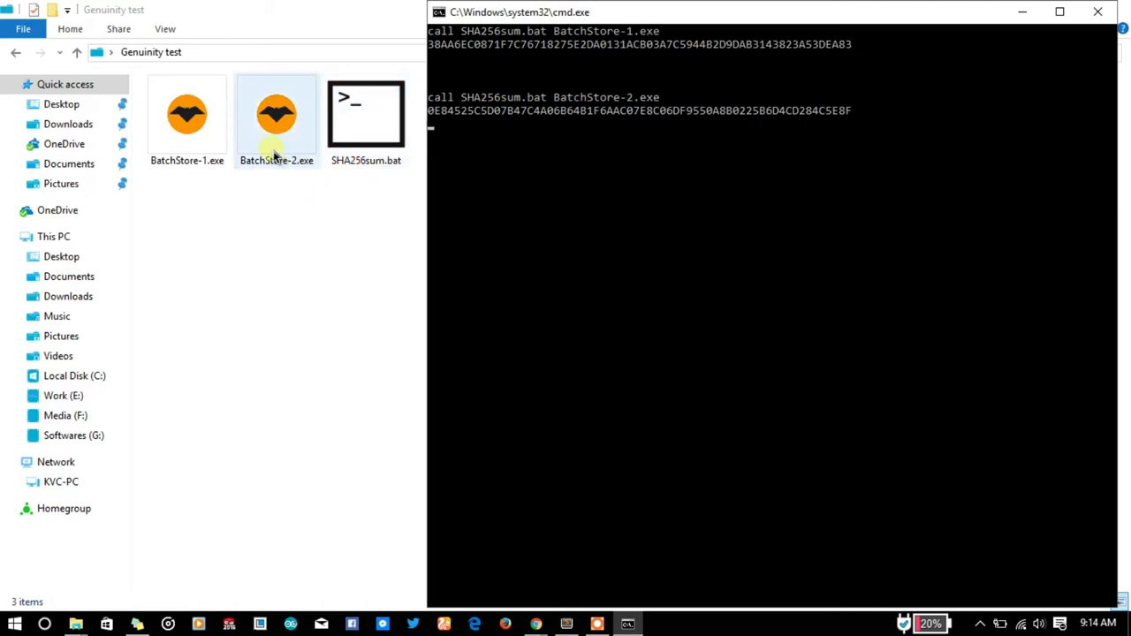
Step: Mark the BatchStore-2.exe hash line (0E8452...) and switch away via the taskbar
right_click(445, 128)
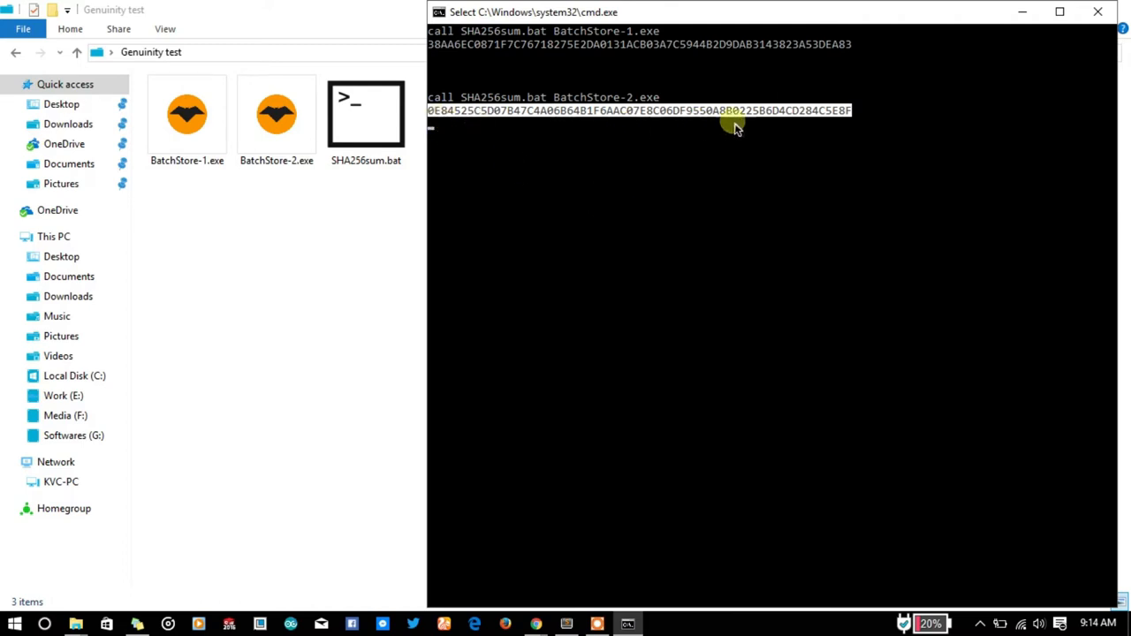
mouse_move(533, 623)
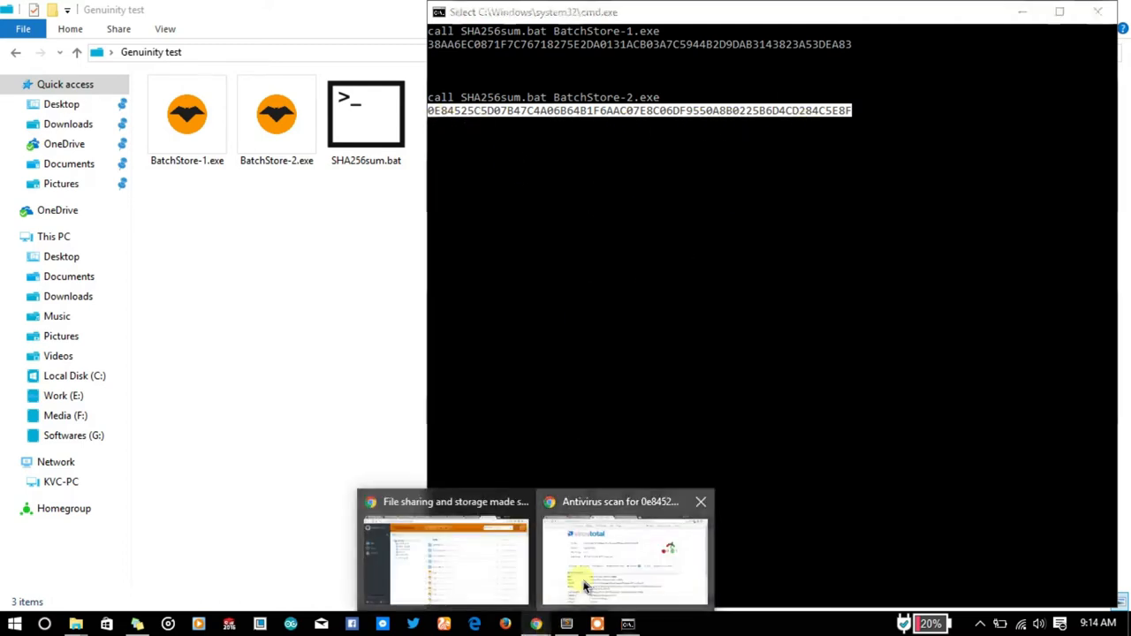
click(625, 562)
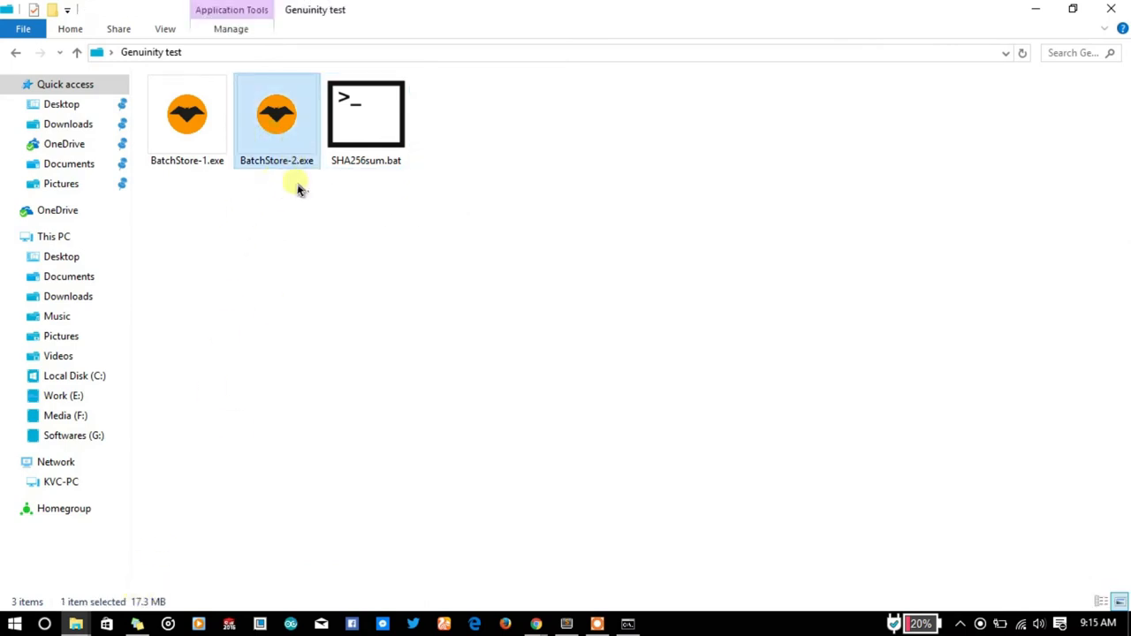
mouse_move(276, 159)
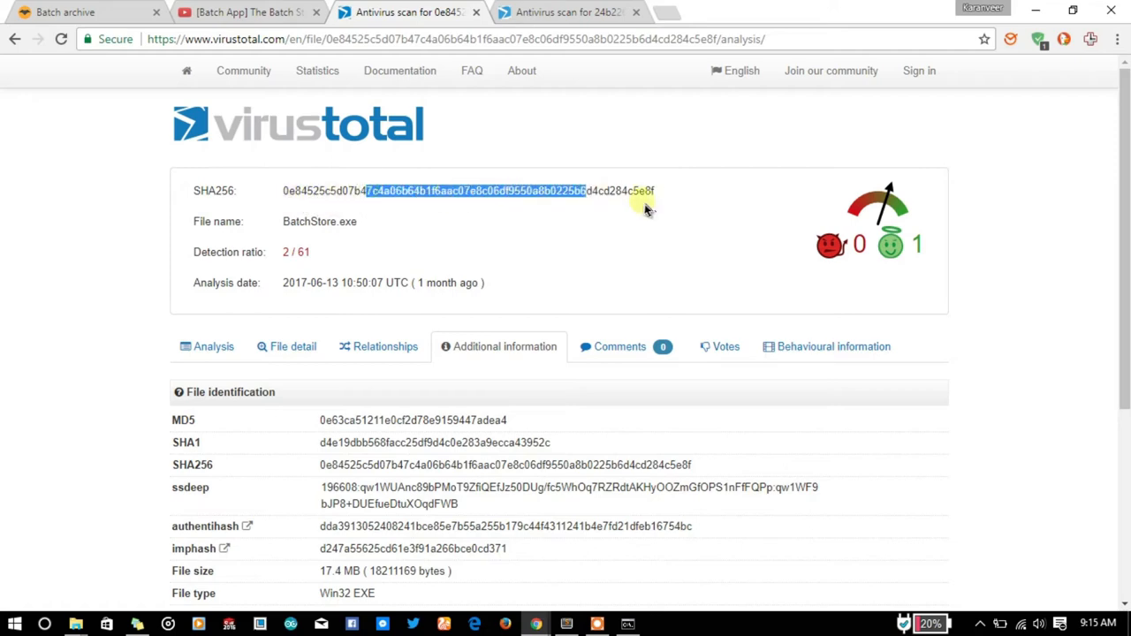
Step: Select the 24b22645 SHA-256 on the second VirusTotal page and compare with the local hashes
key(alt+tab)
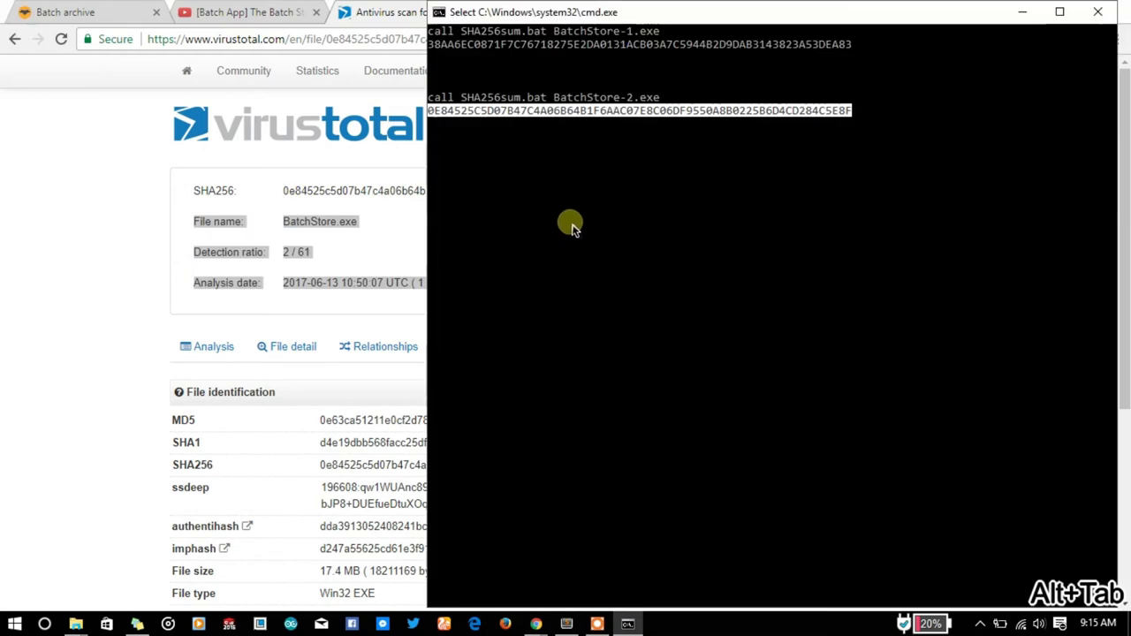
mouse_move(657, 188)
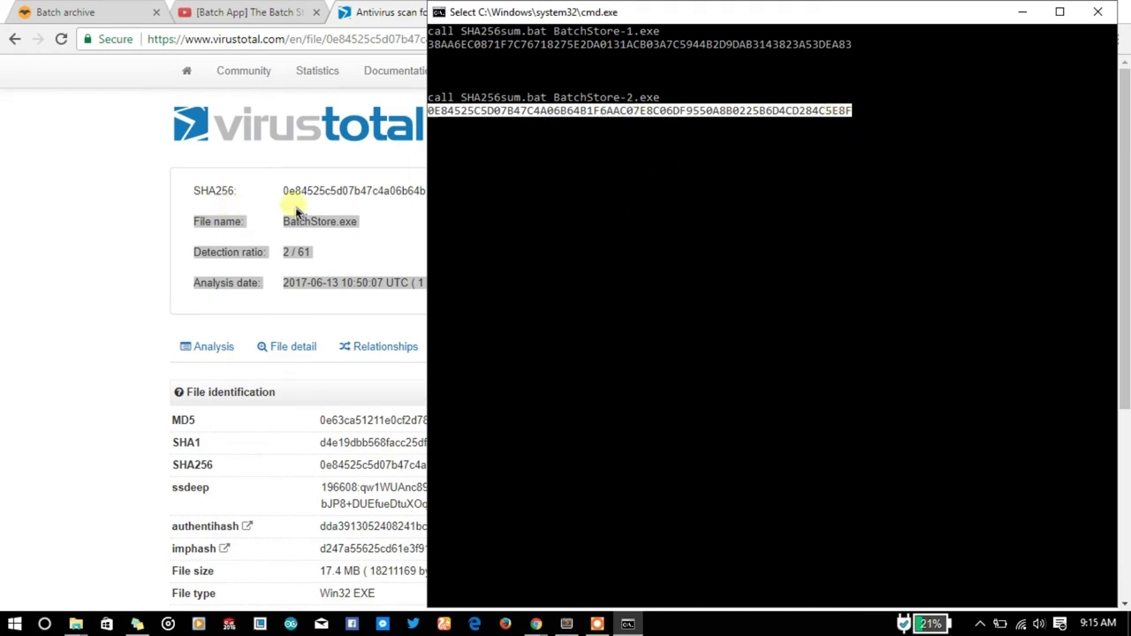
mouse_move(395, 190)
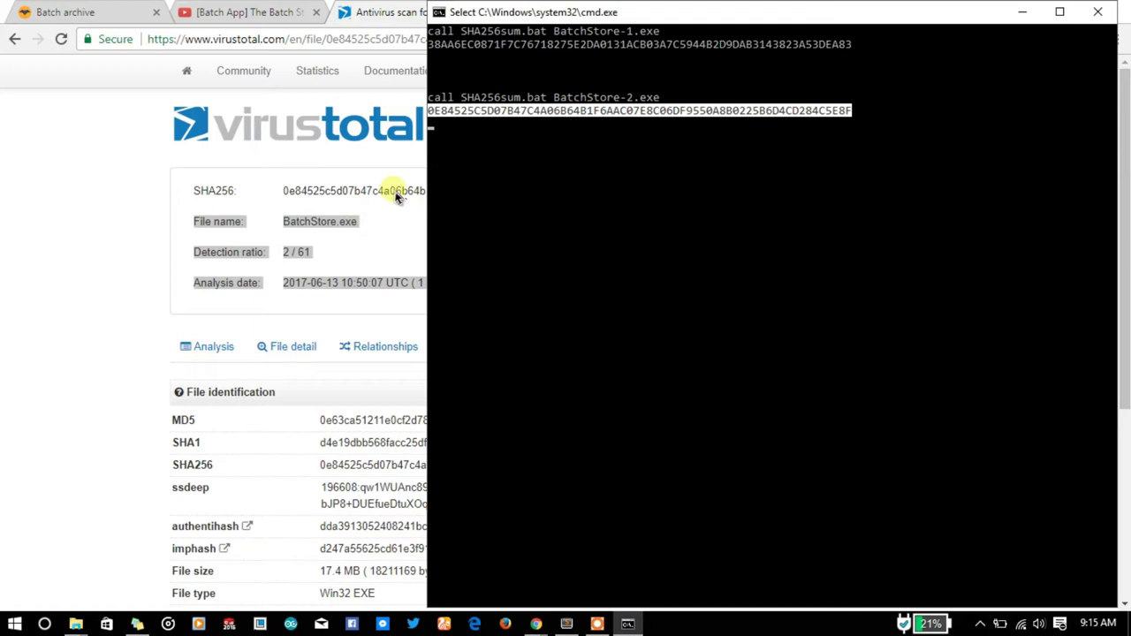
mouse_move(466, 187)
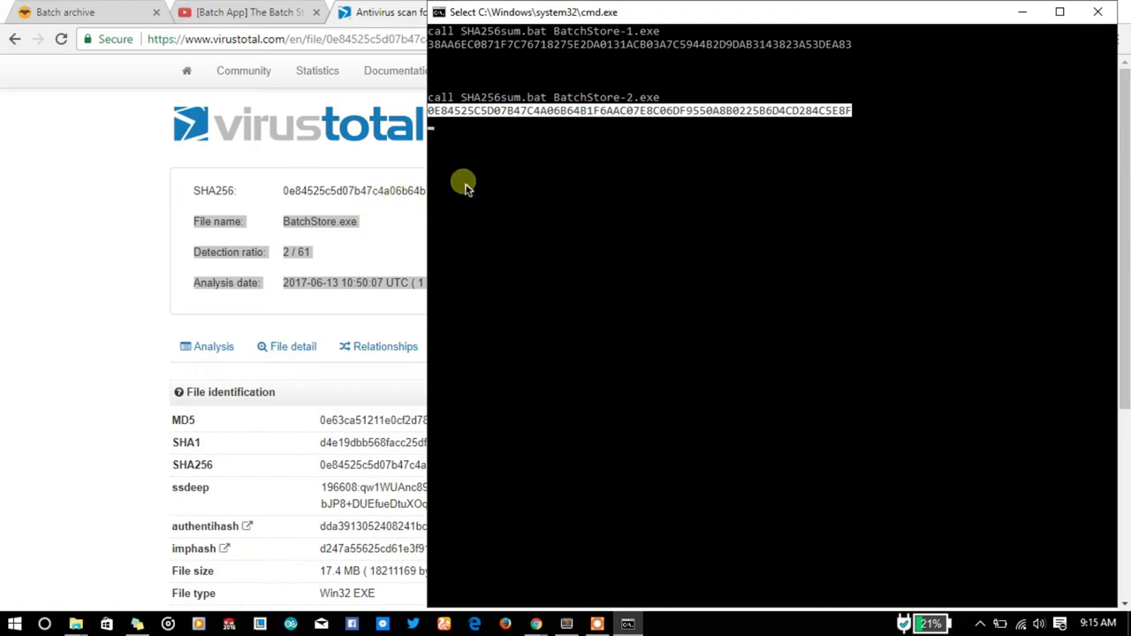
mouse_move(480, 194)
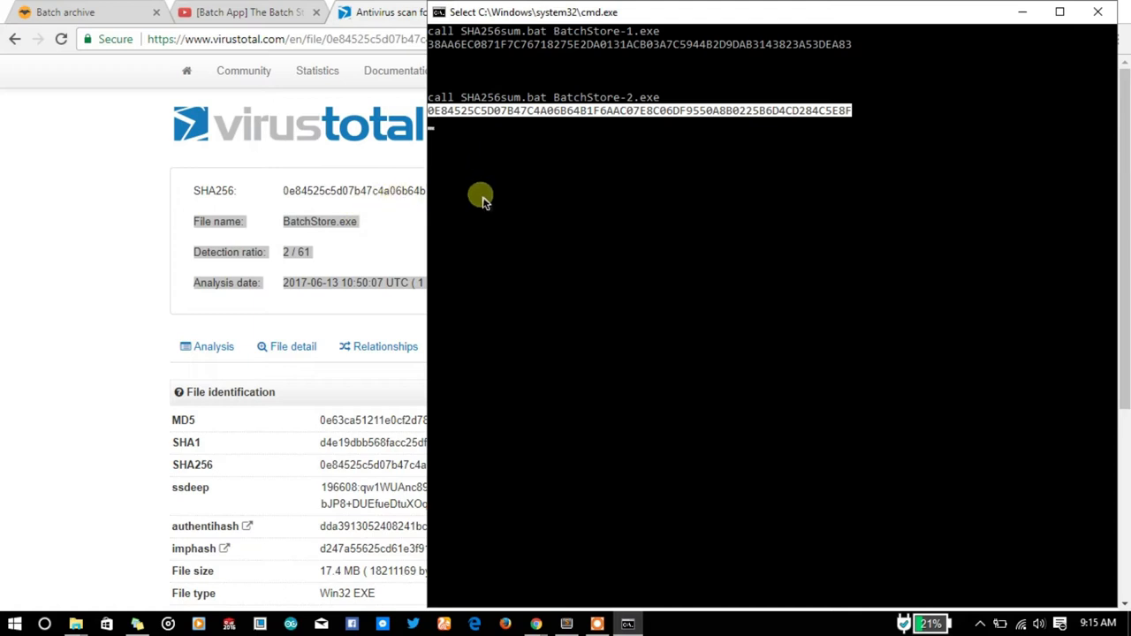
mouse_move(590, 198)
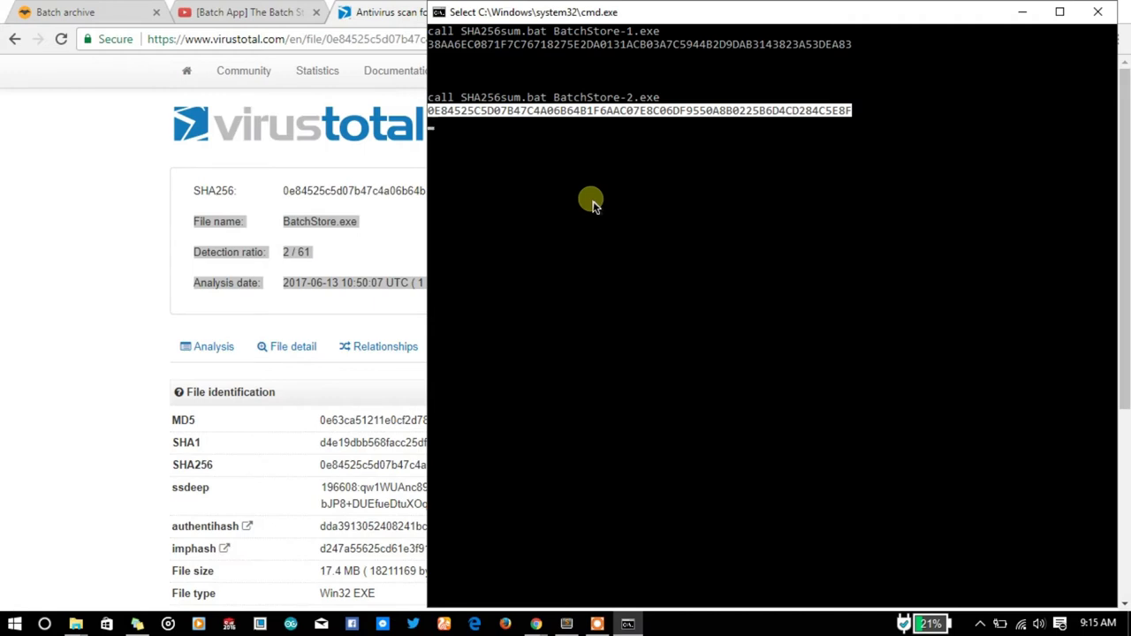
mouse_move(597, 187)
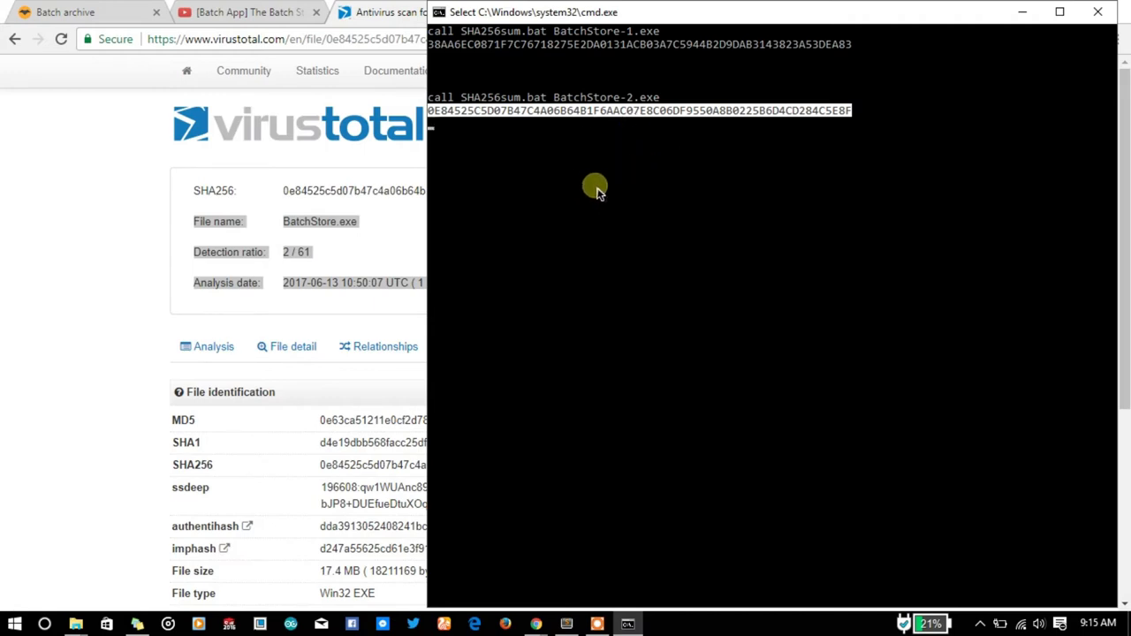
key(alt+tab)
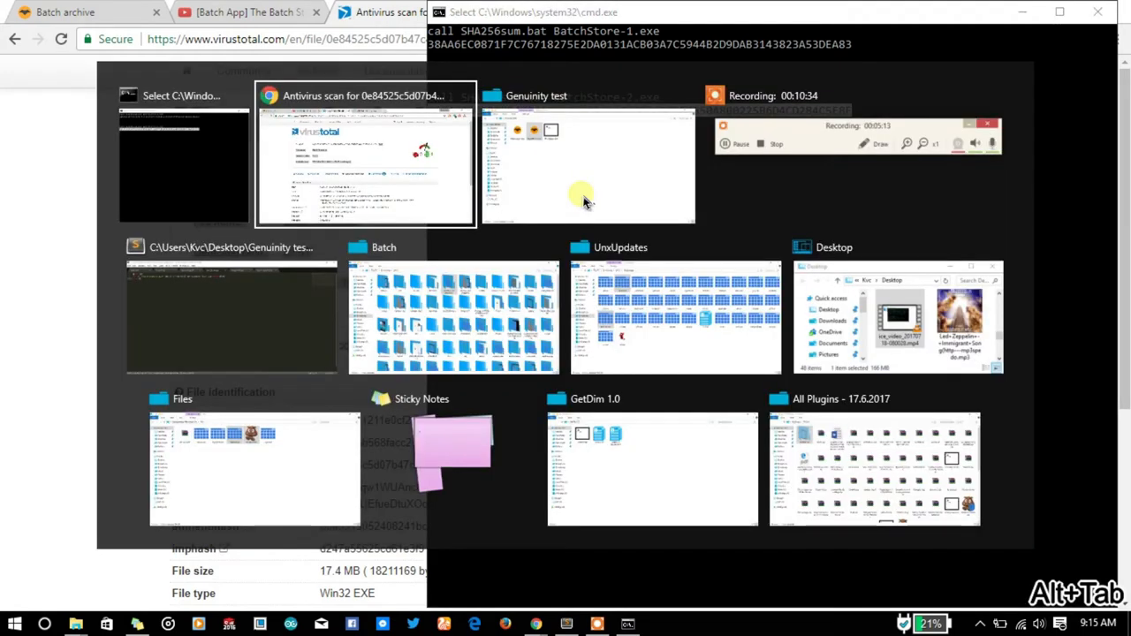
click(365, 156)
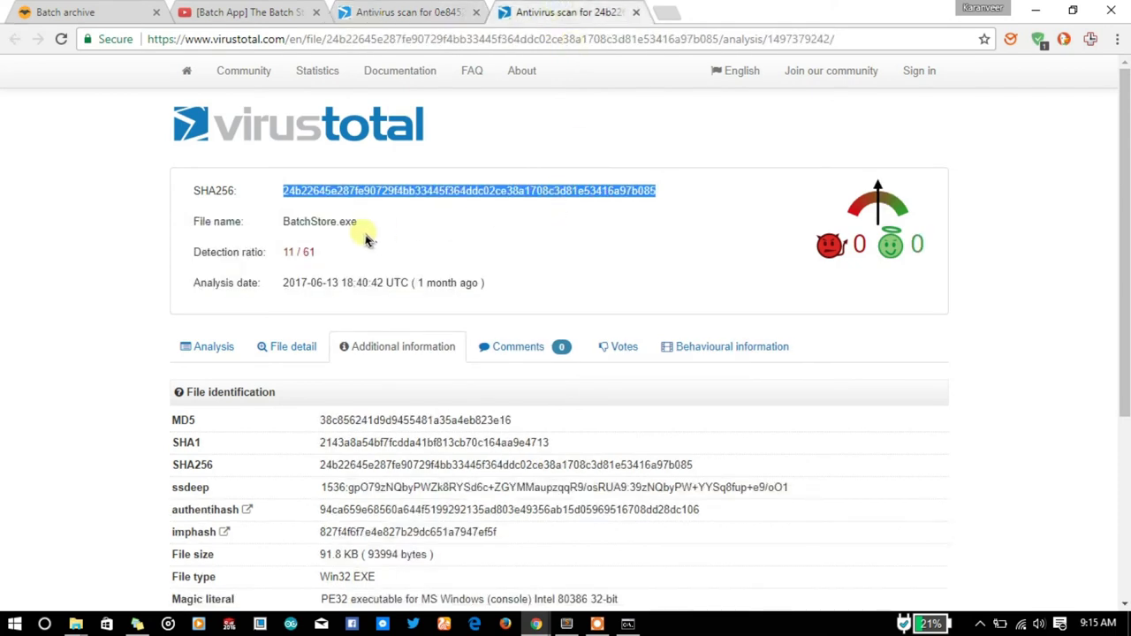
double_click(318, 221)
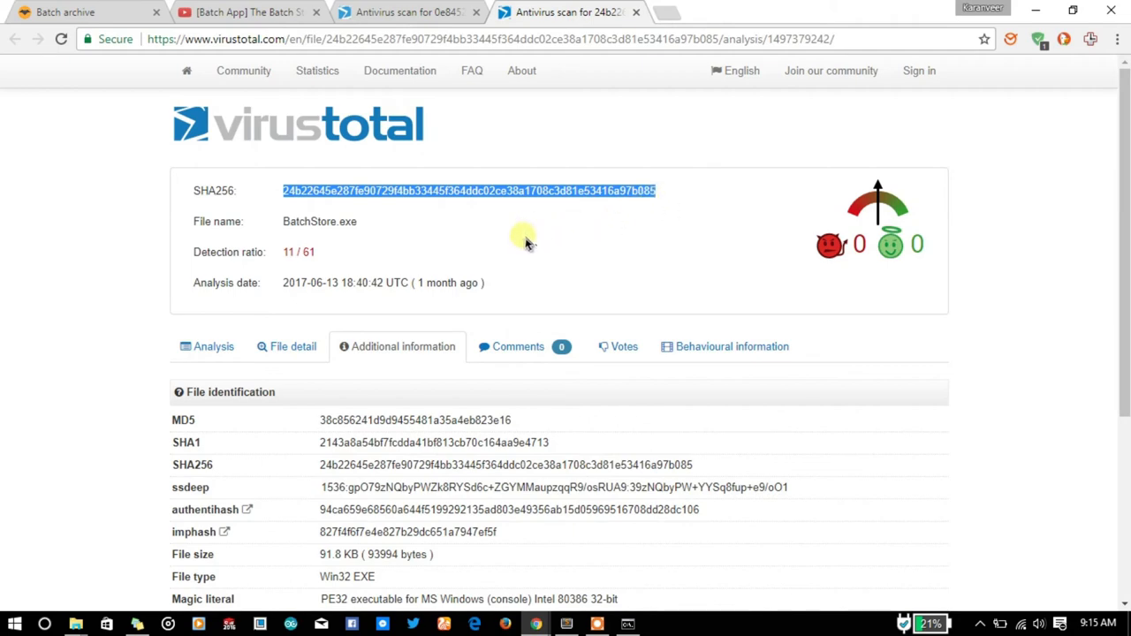
key(alt+tab)
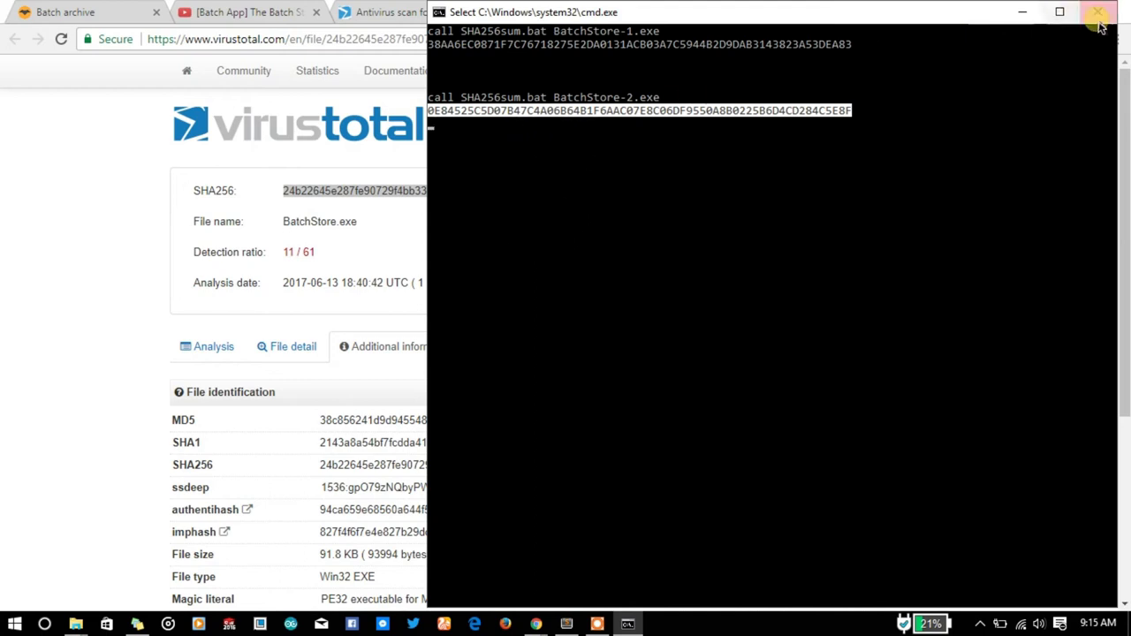
Step: View SHA256sum.bat's PowerShell Get-FileHash loop in Notepad and close it unchanged
click(1097, 11)
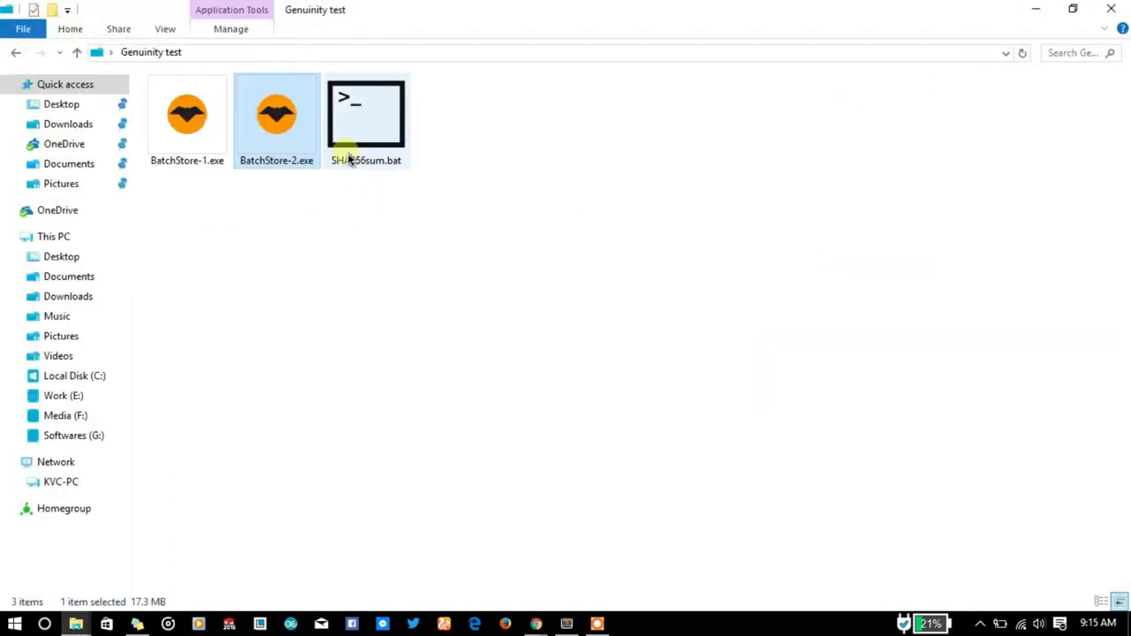
click(366, 115)
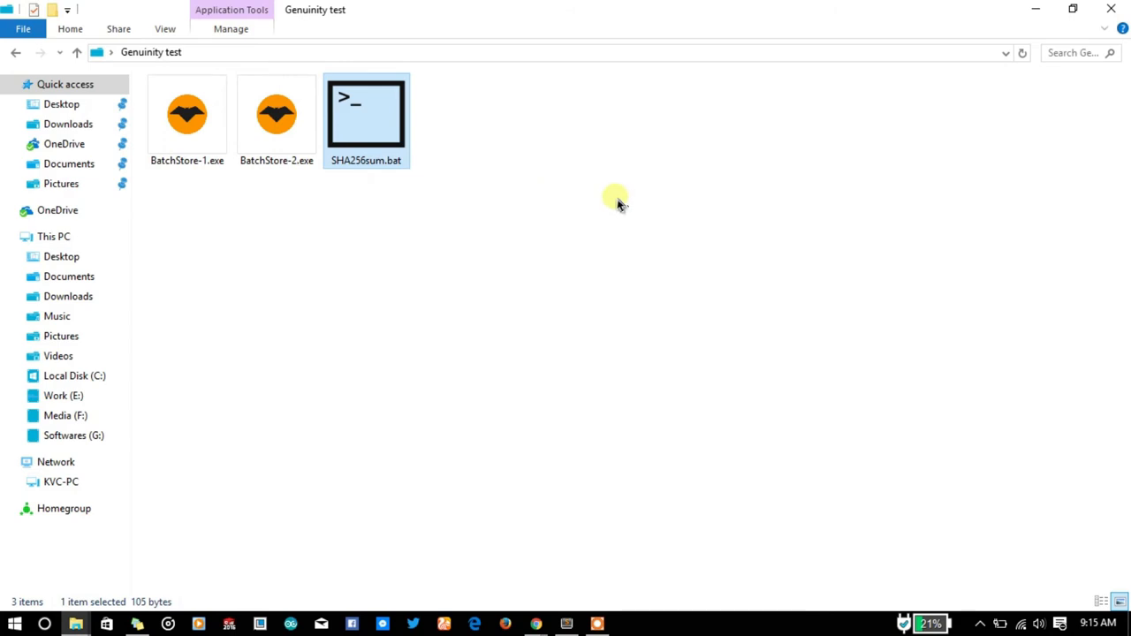
right_click(366, 115)
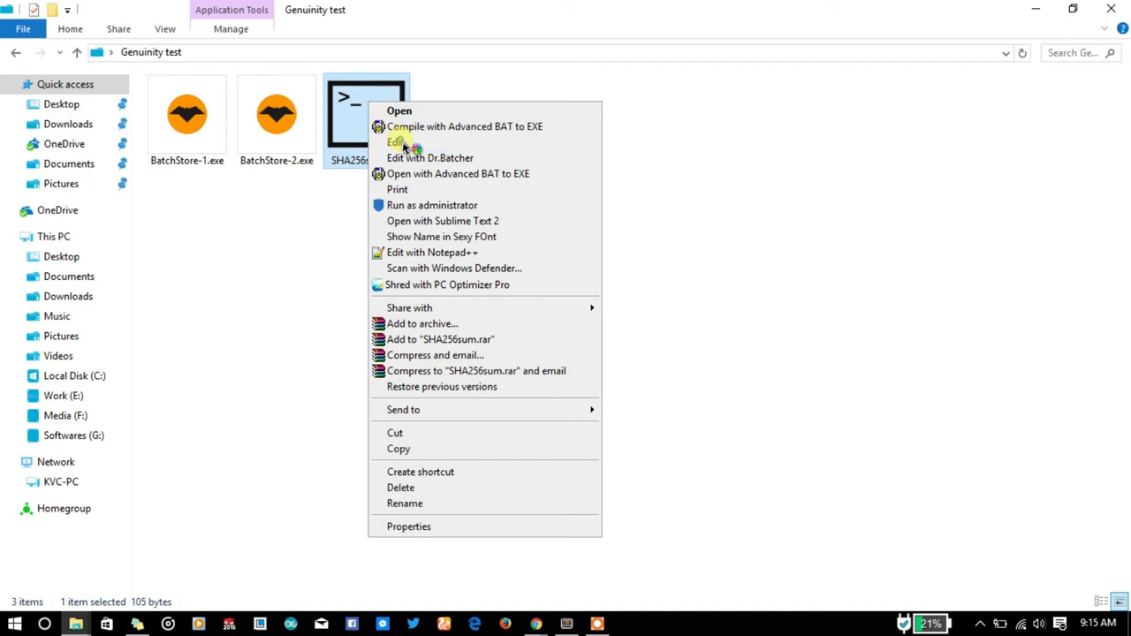
click(396, 141)
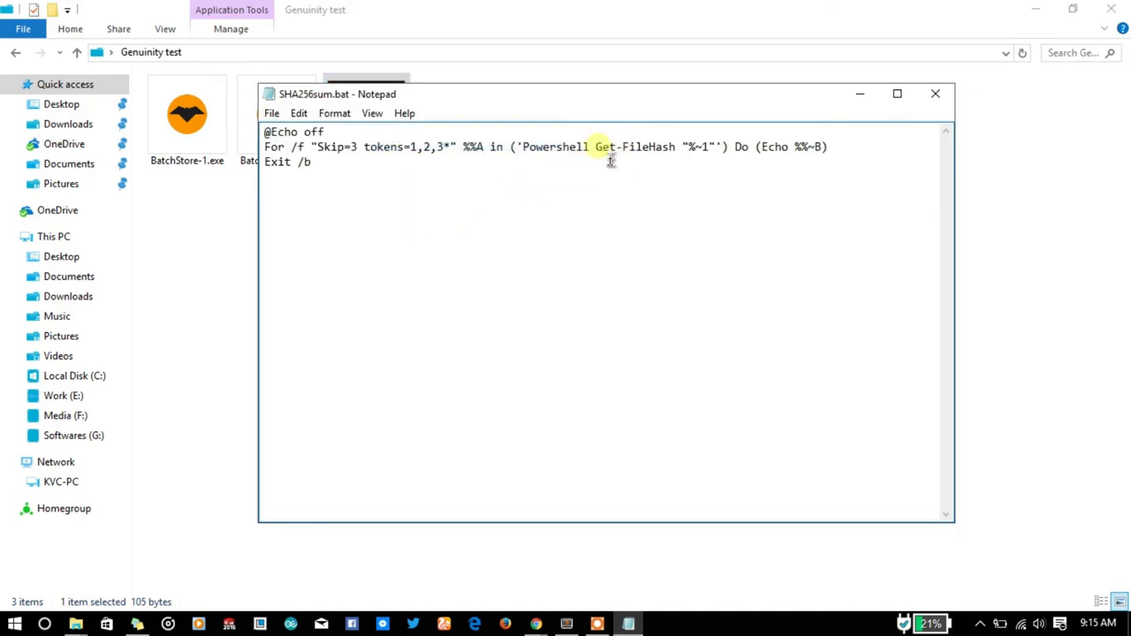
click(934, 94)
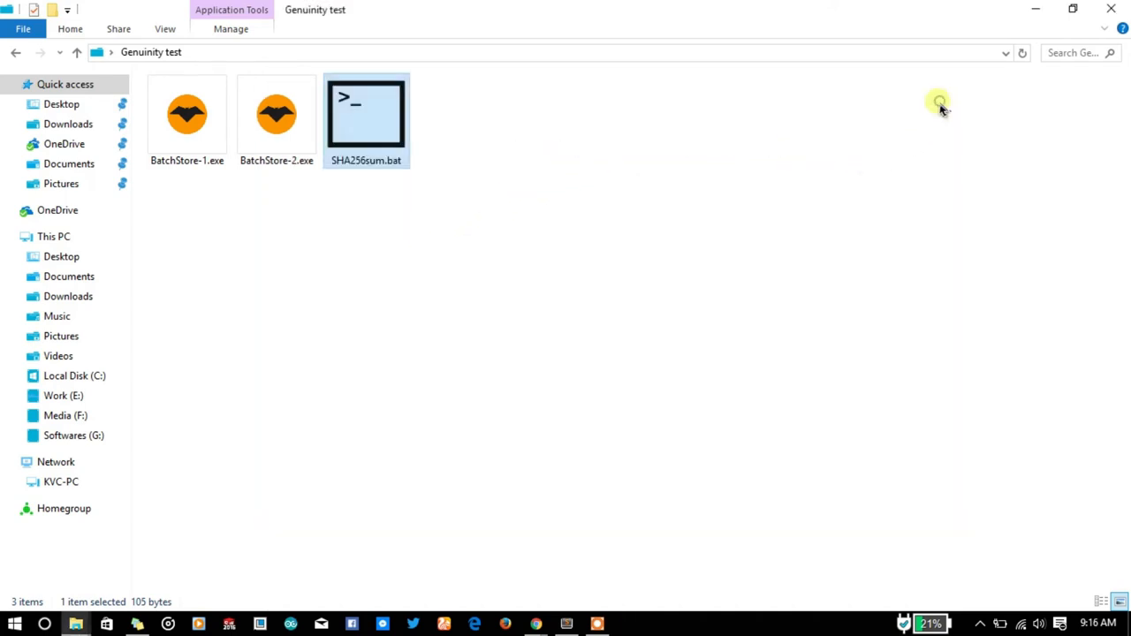
mouse_move(477, 180)
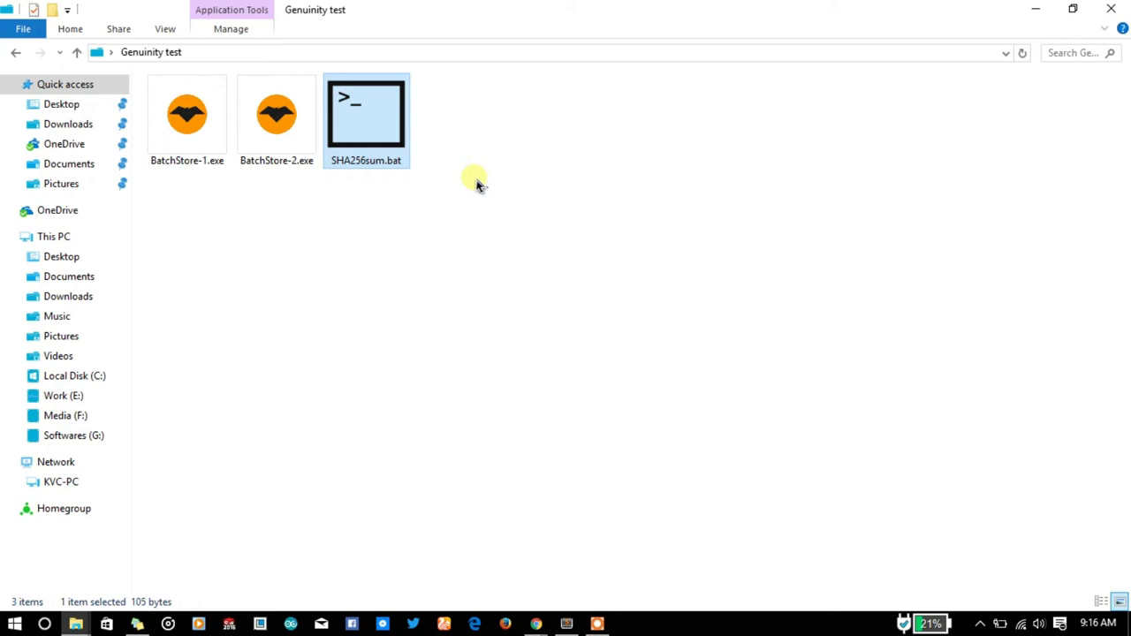
Step: Dismiss the script's context menu, returning to the Genuinity test folder
right_click(366, 120)
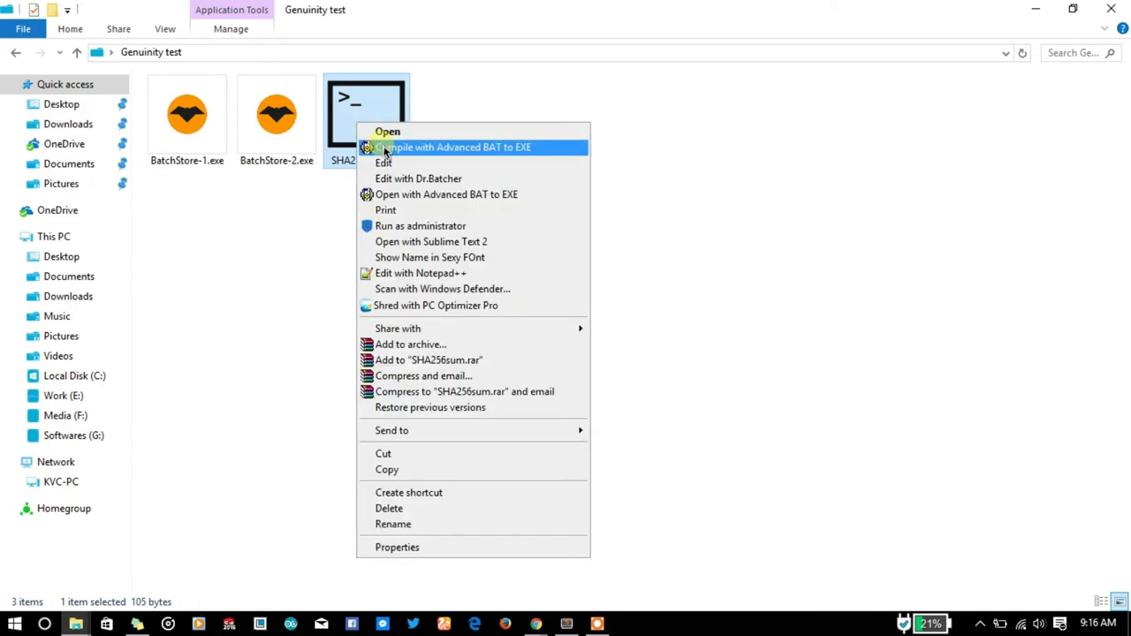
click(538, 101)
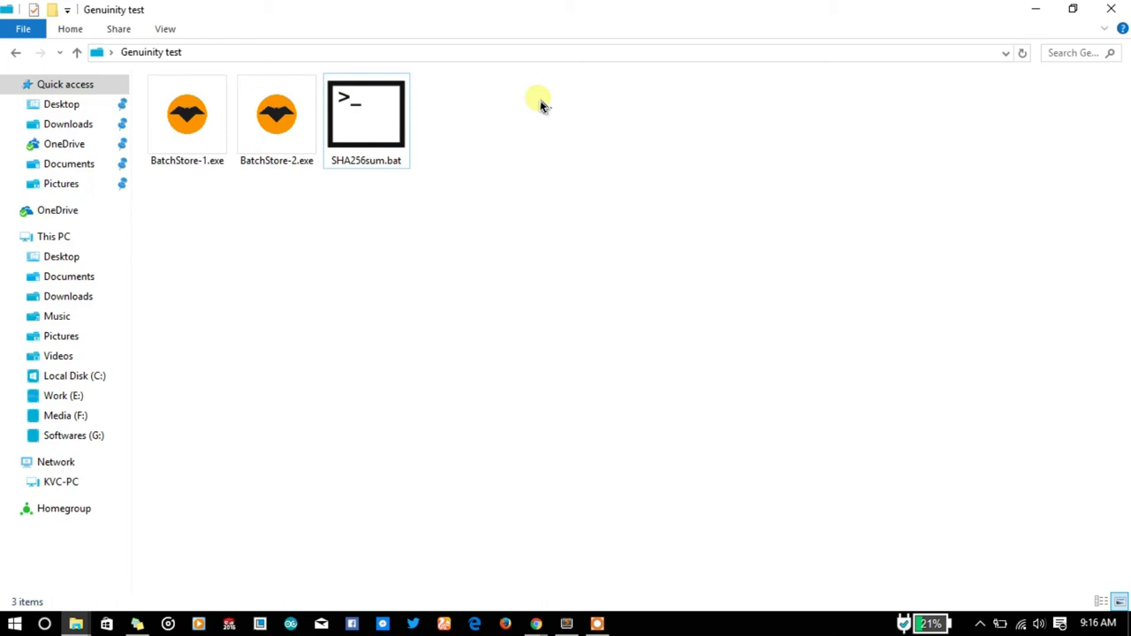
click(366, 120)
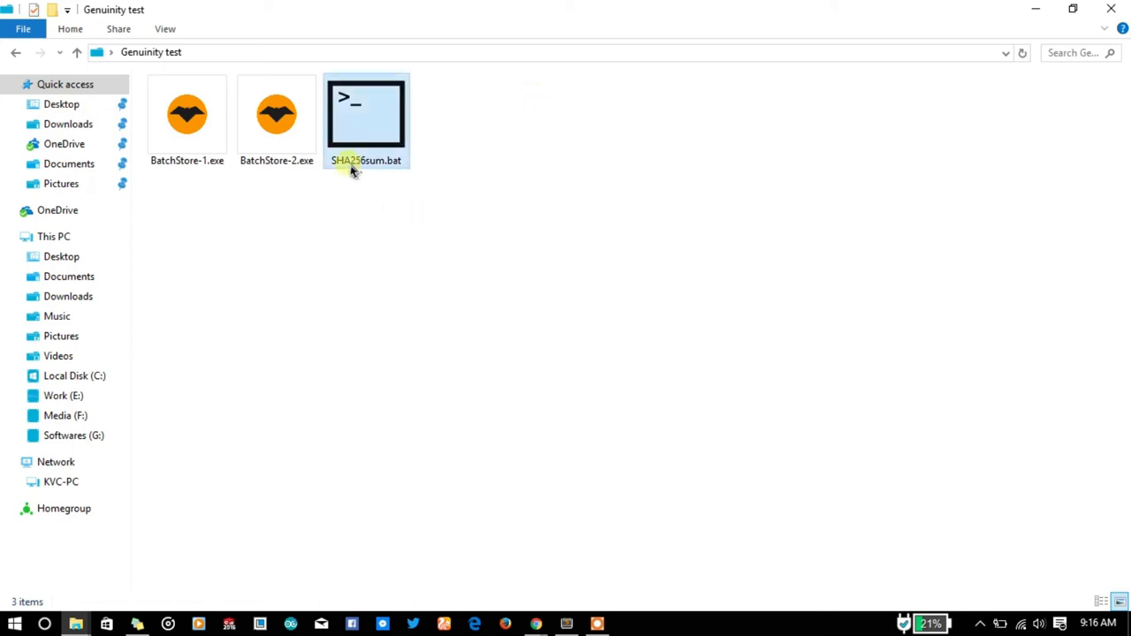
click(365, 115)
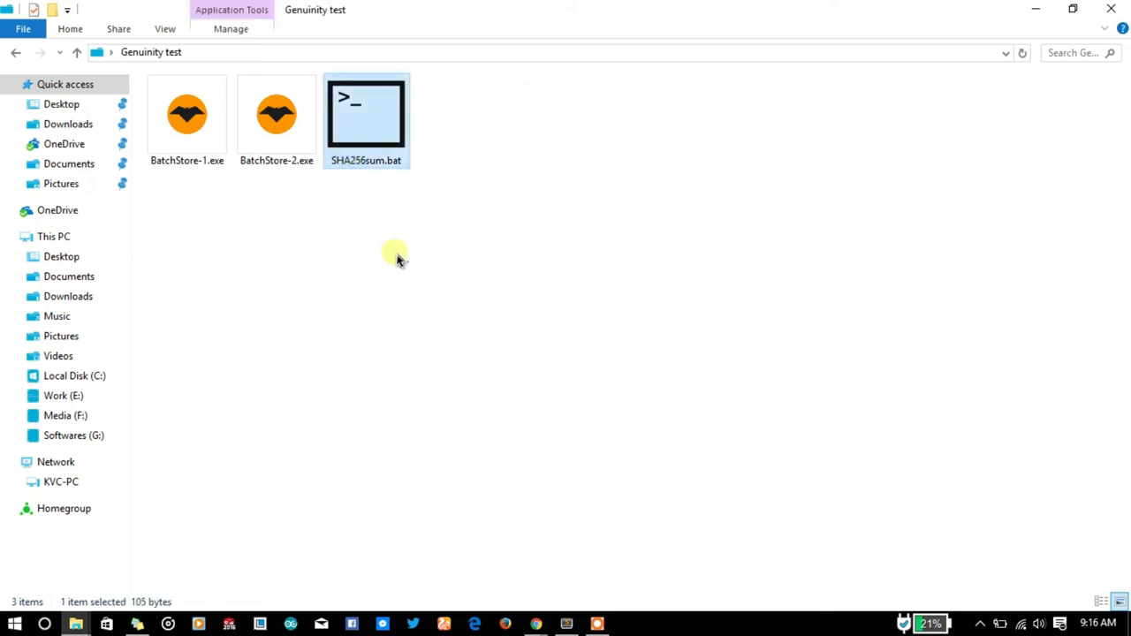
mouse_move(576, 272)
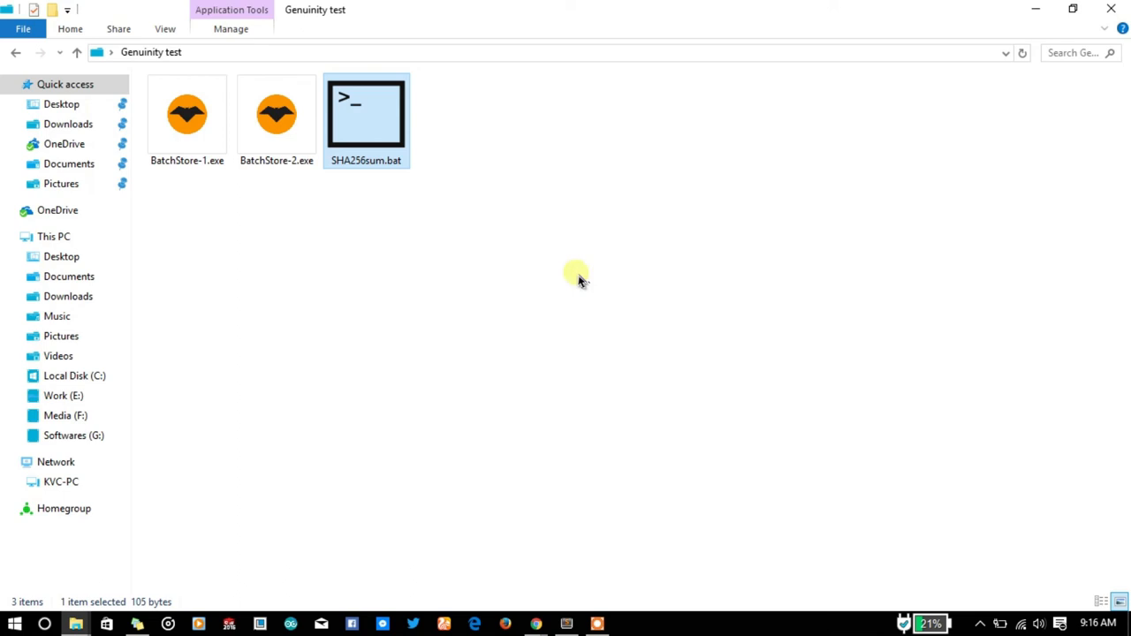
mouse_move(530, 198)
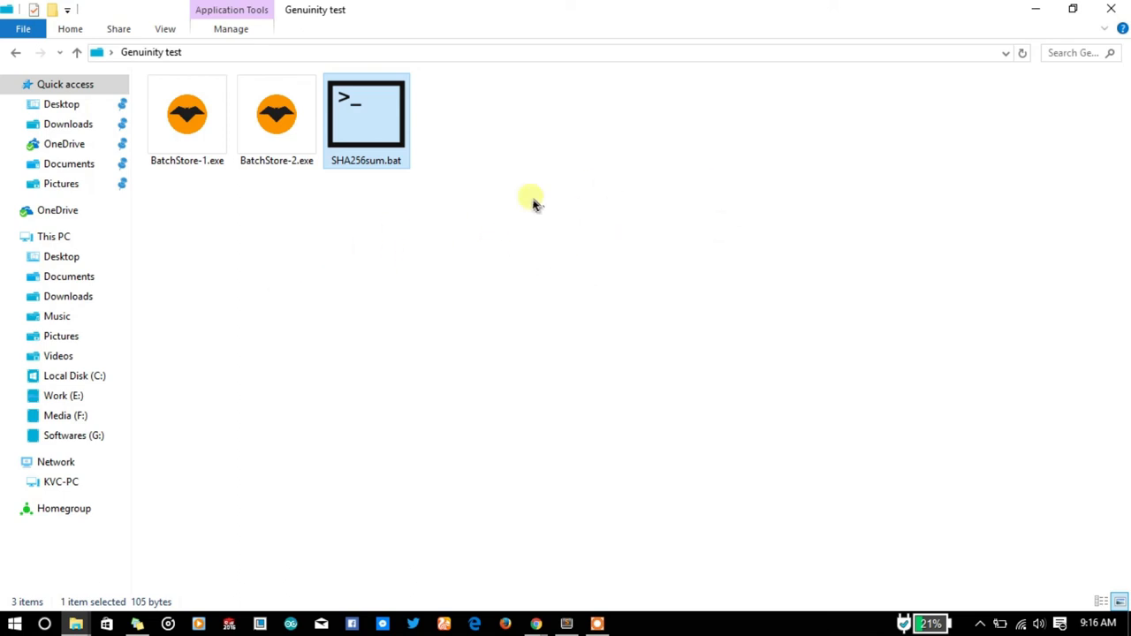
mouse_move(632, 212)
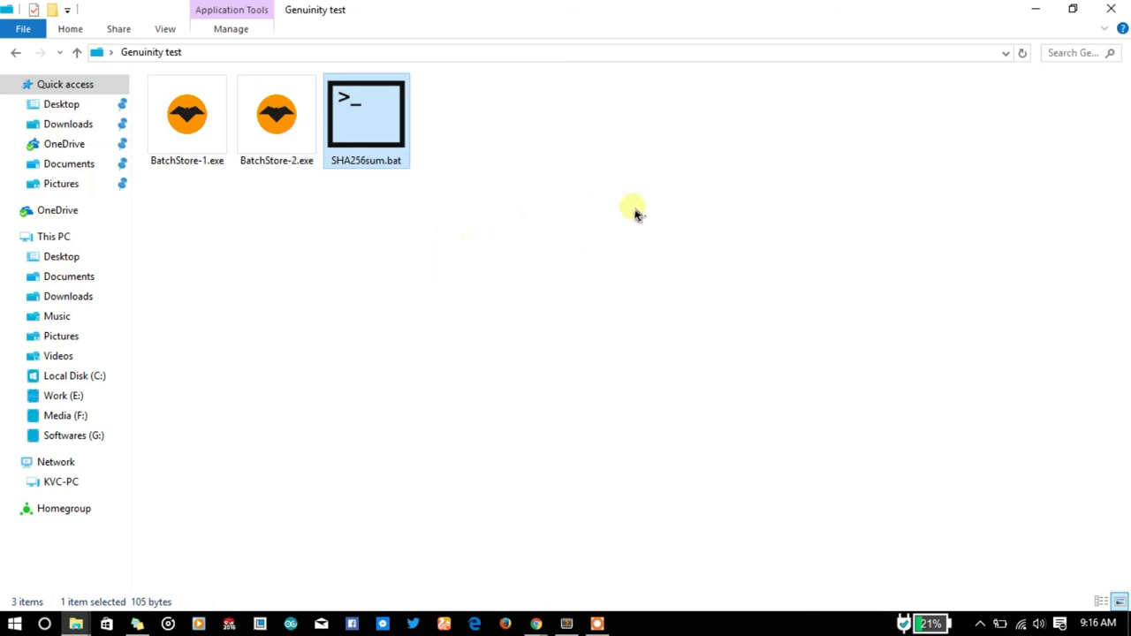
mouse_move(551, 265)
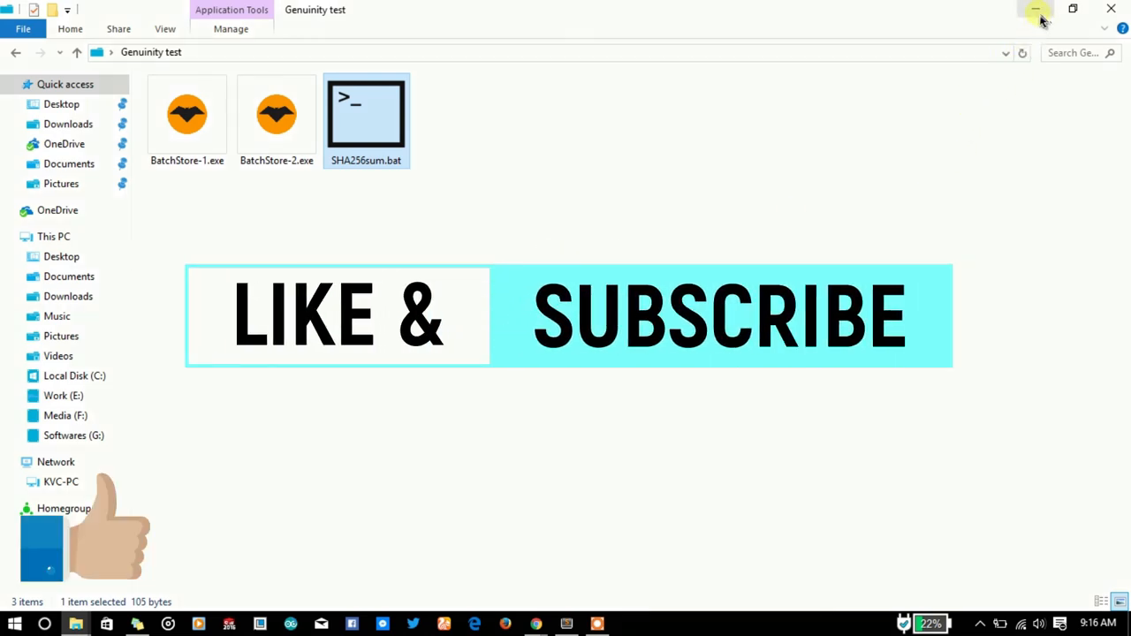
mouse_move(427, 209)
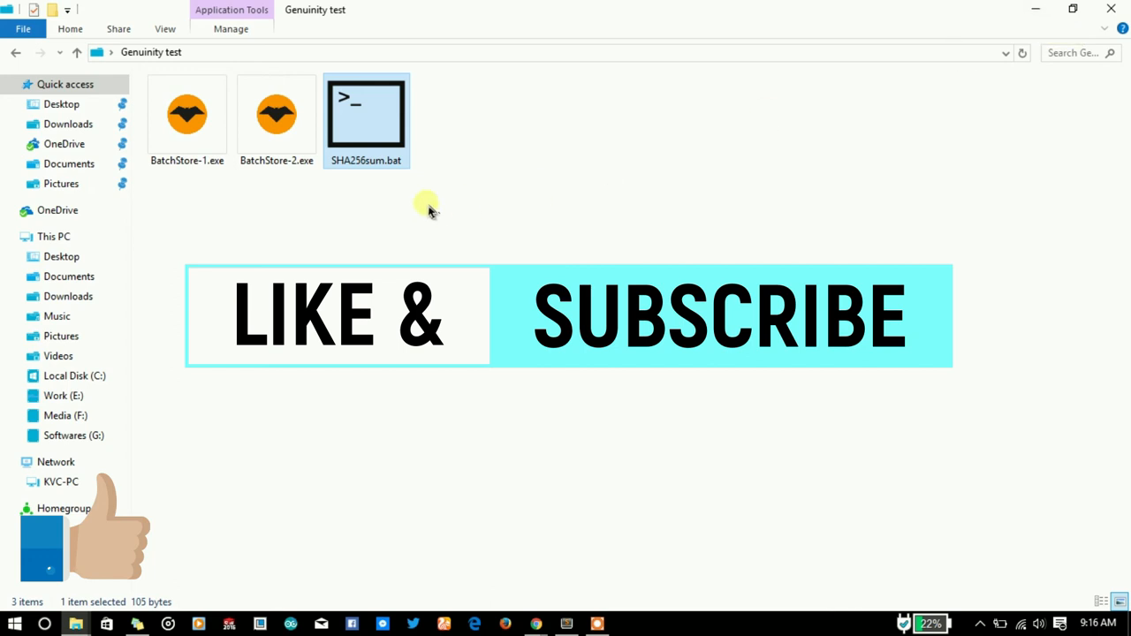
mouse_move(829, 145)
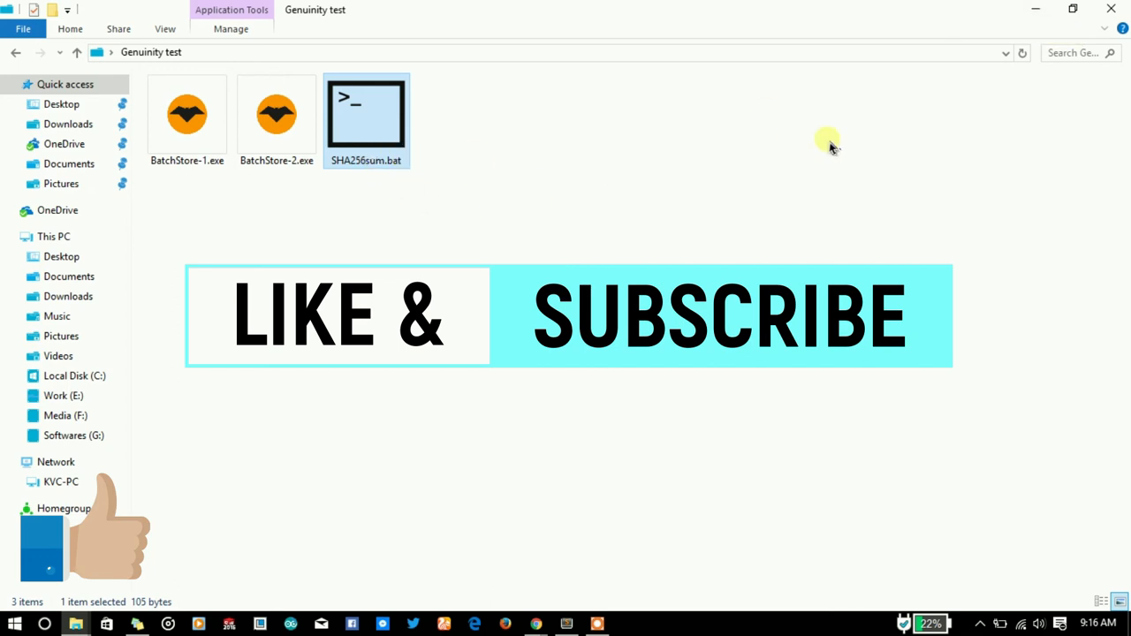
mouse_move(827, 173)
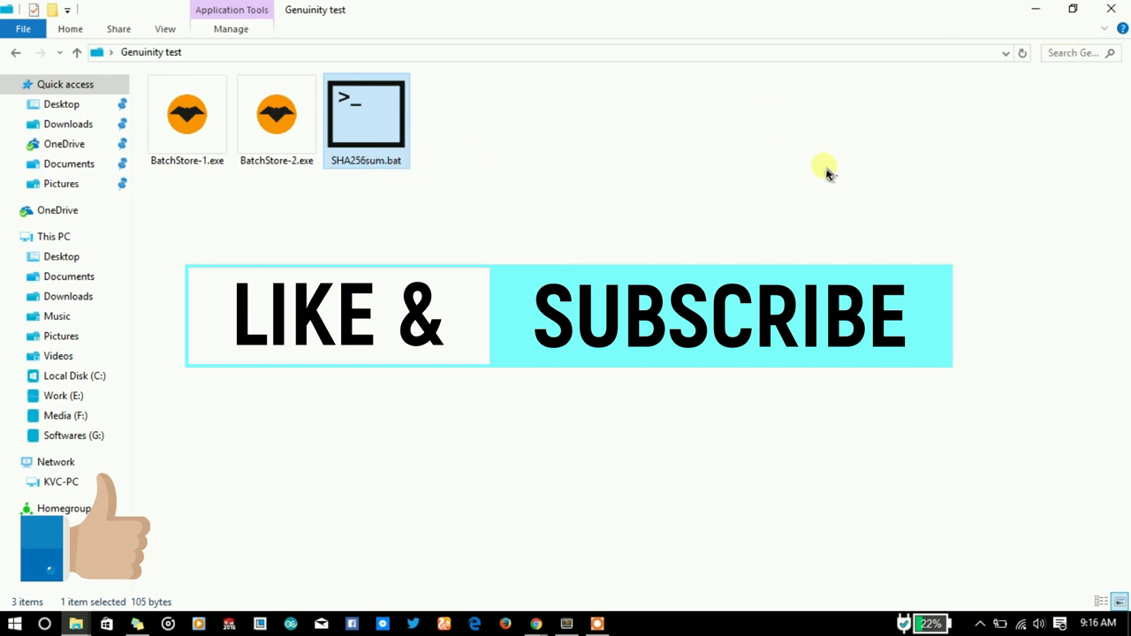